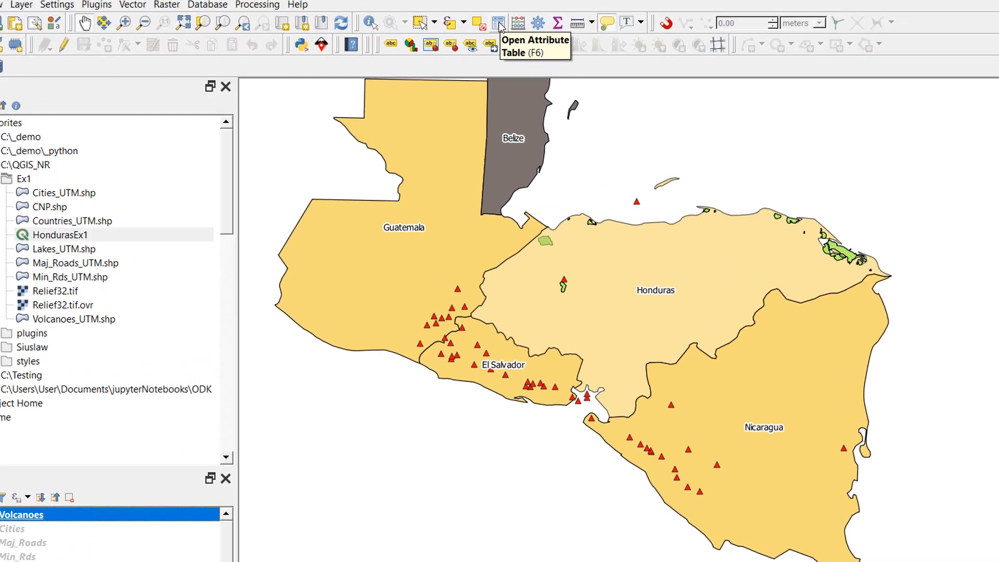
Select the Volcanoes layer in the Layers panel
left_click(500, 22)
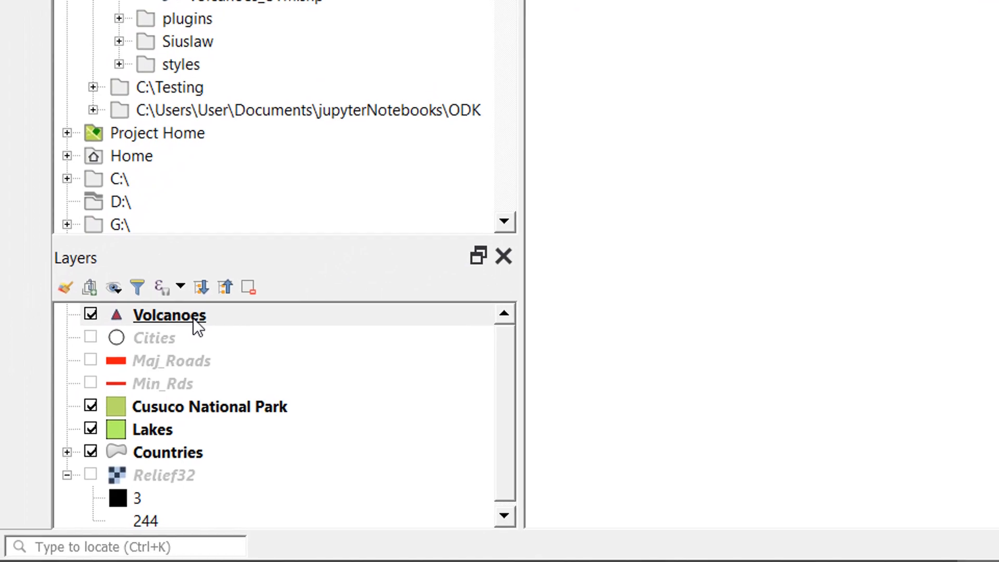
left_click(170, 315)
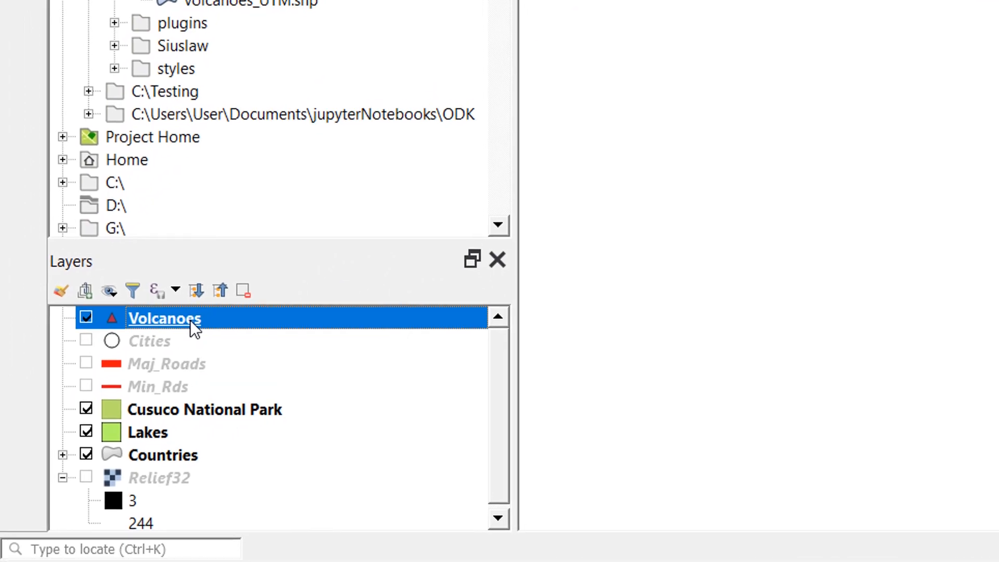
Open the Volcanoes layer properties and set the symbology renderer to Graduated
double_click(164, 318)
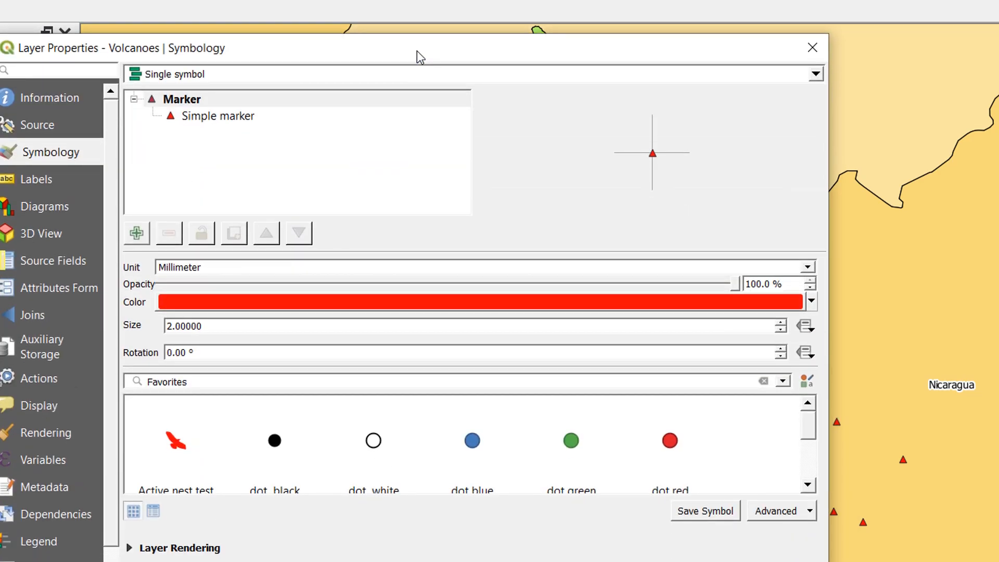
left_click(816, 74)
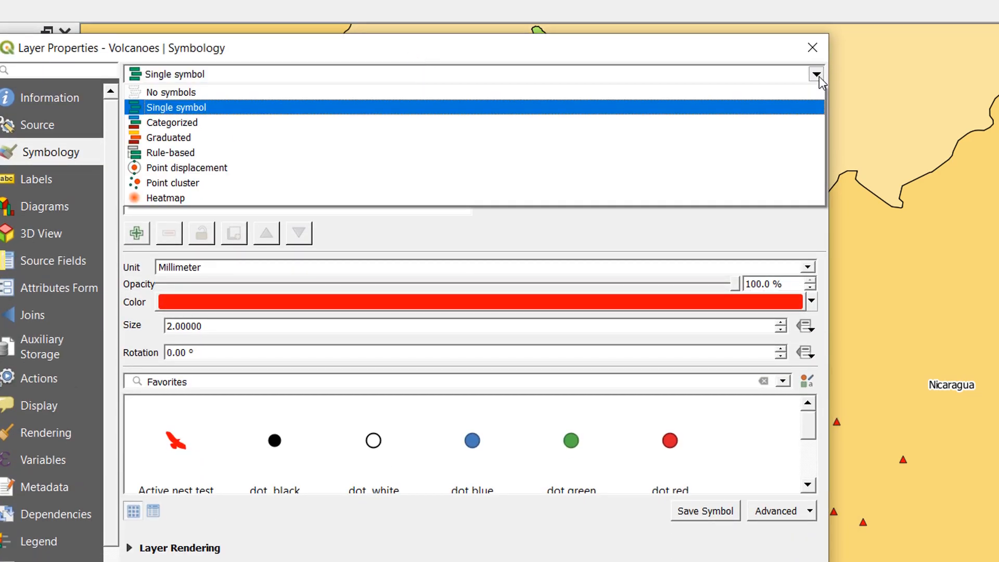
left_click(169, 137)
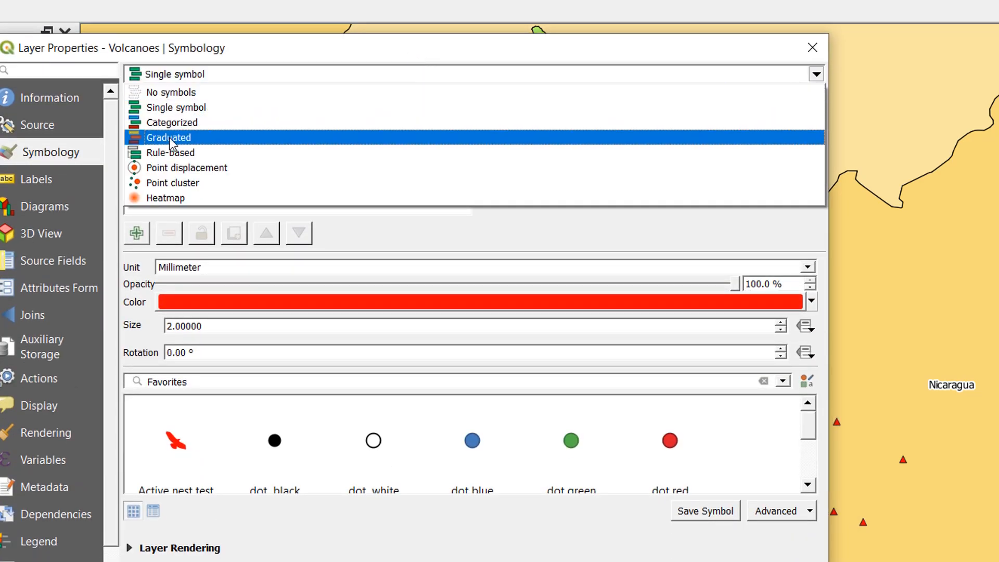
left_click(171, 123)
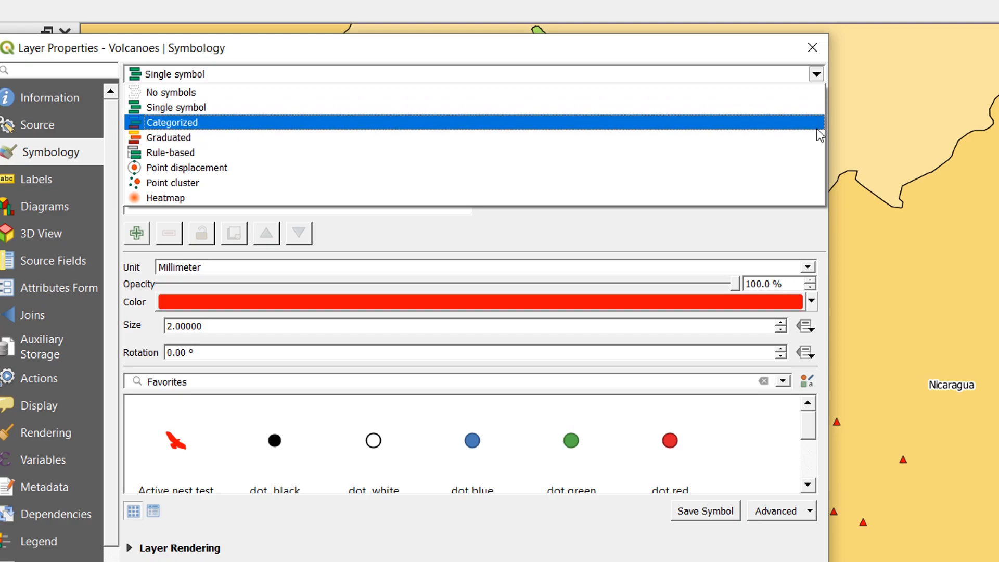
left_click(168, 137)
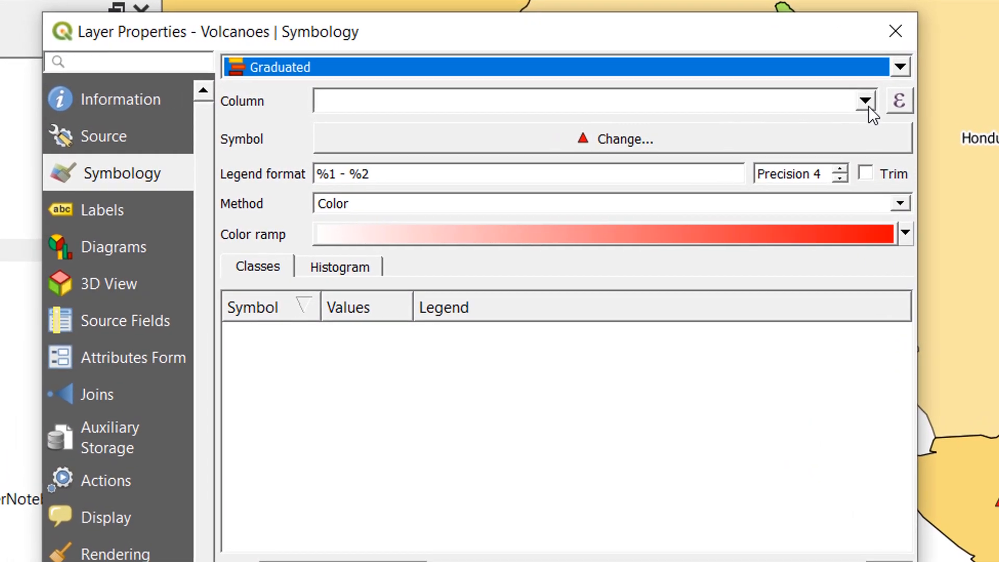
Classify by the ELEV column with the Size method, raising minimum size to 2 mm
left_click(865, 100)
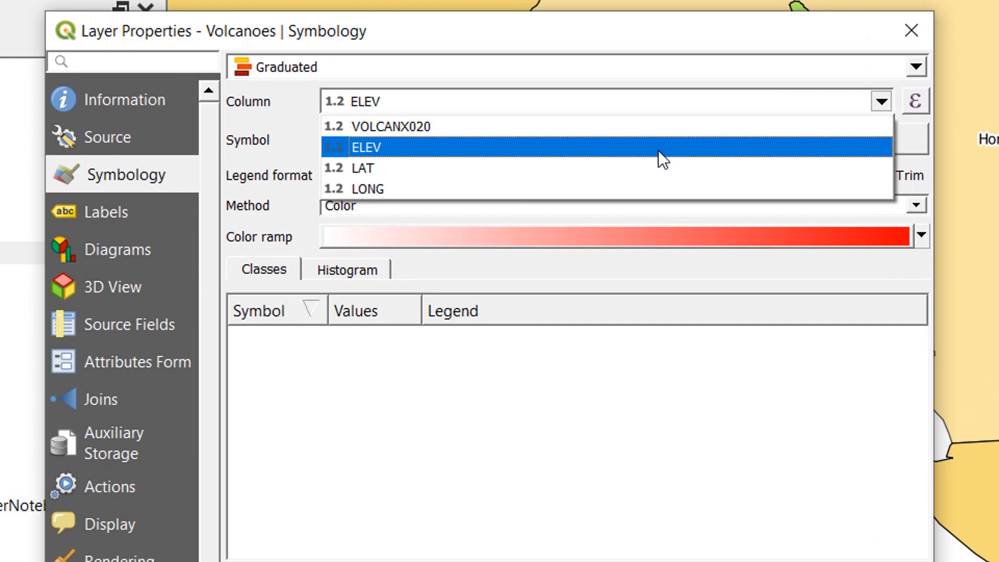
left_click(367, 147)
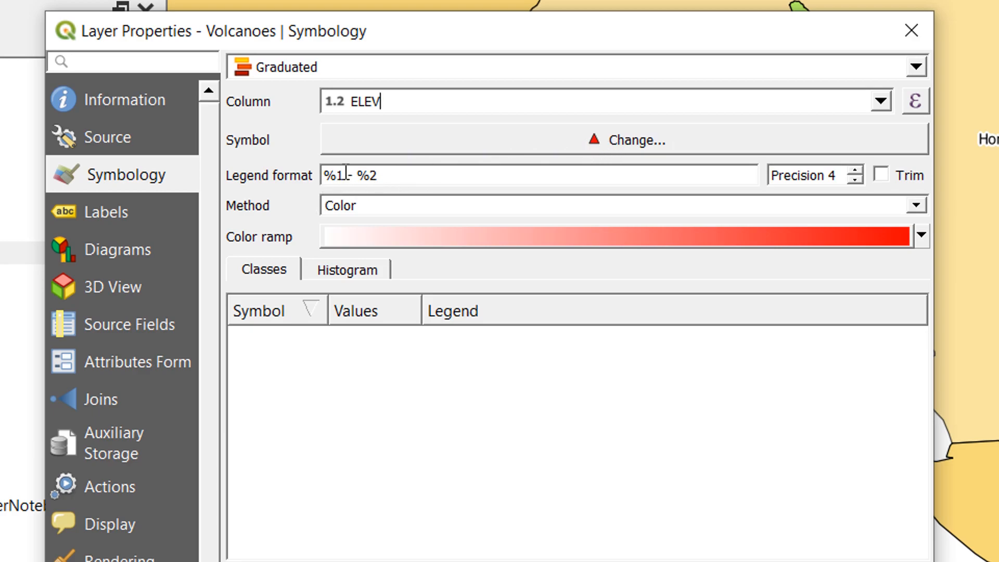
mouse_move(539, 175)
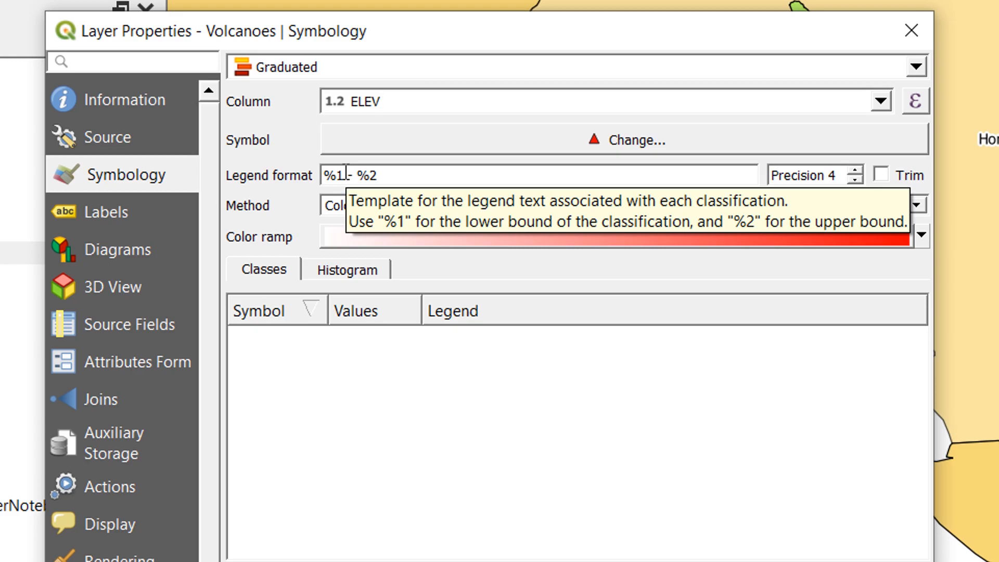
mouse_move(303, 215)
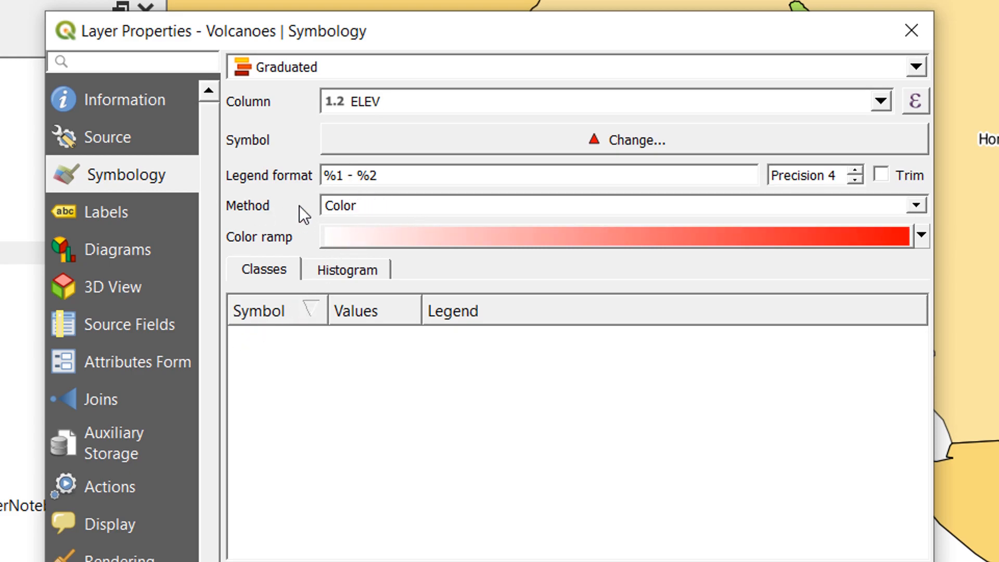
mouse_move(935, 167)
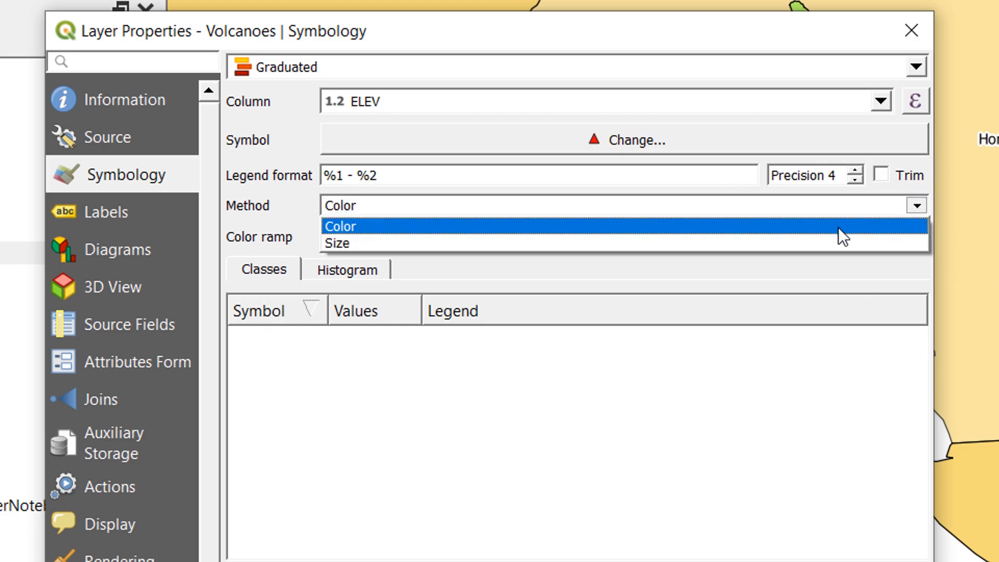
left_click(336, 243)
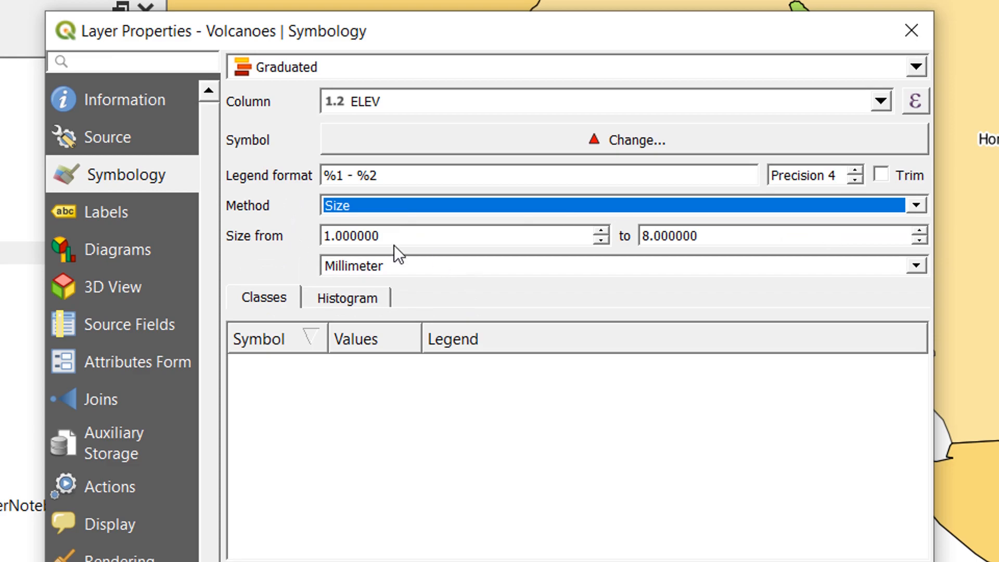
mouse_move(598, 236)
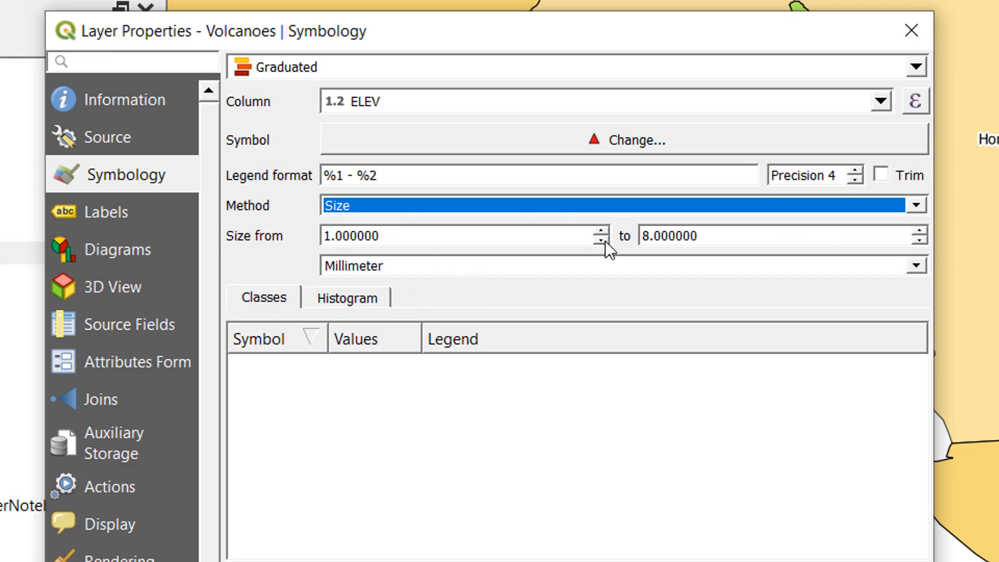
left_click(600, 230)
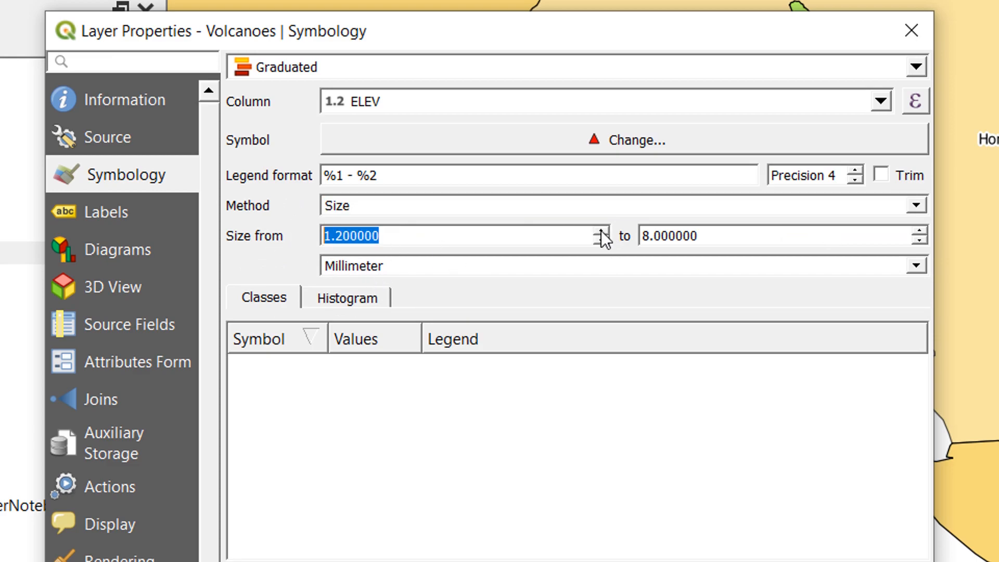
left_click(602, 230)
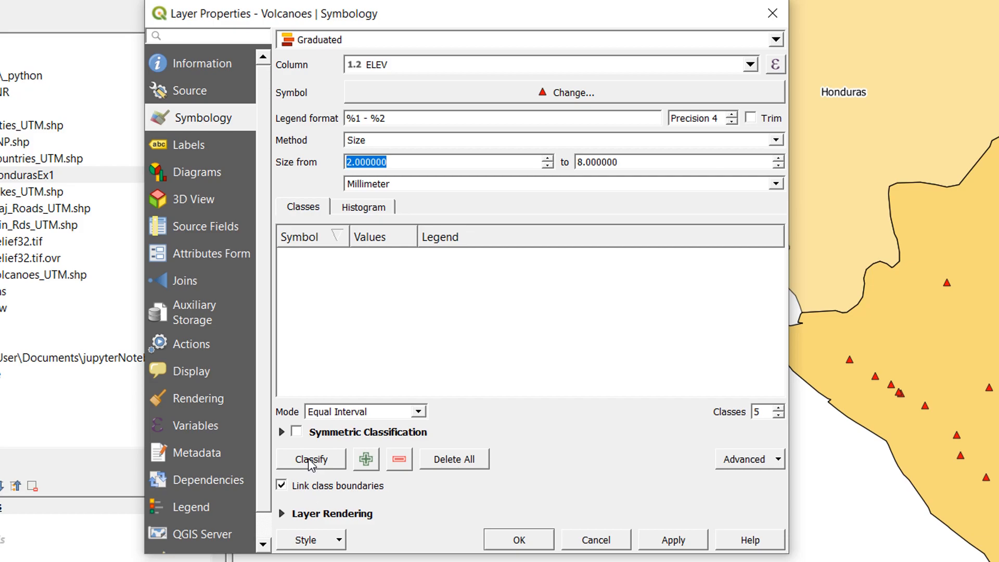
Generate five ELEV size classes with trimmed labels, then apply and close the properties
left_click(310, 459)
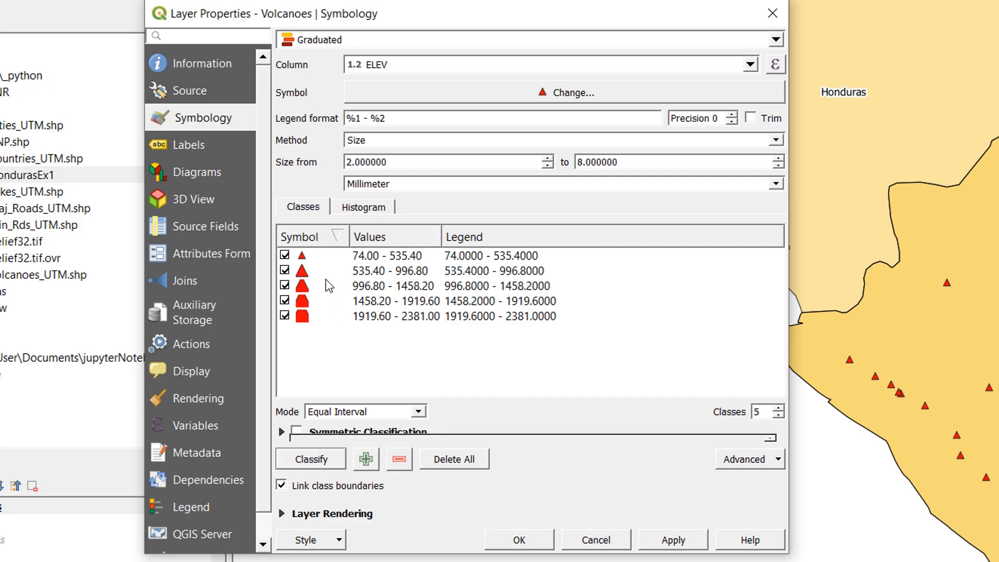
mouse_move(308, 279)
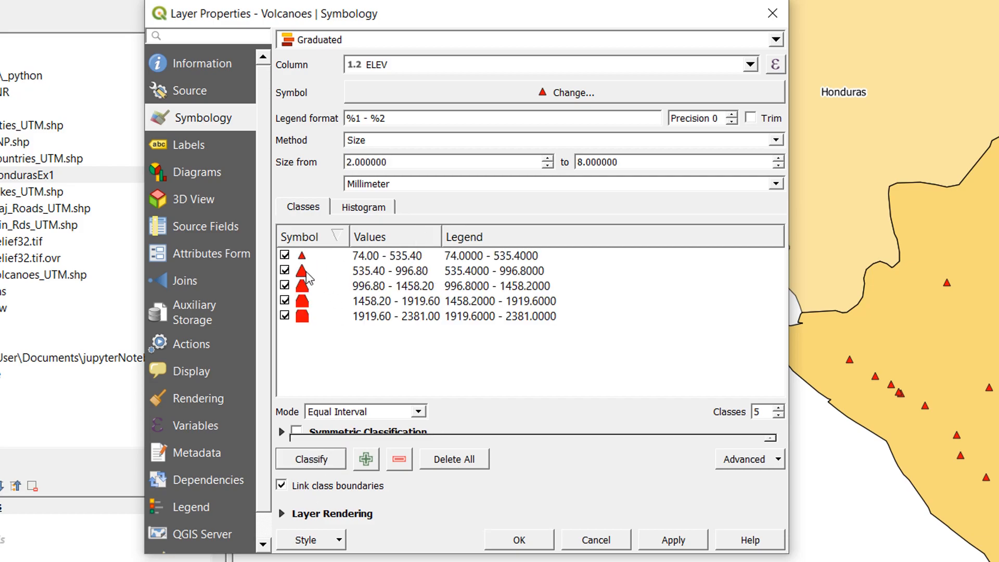
mouse_move(317, 274)
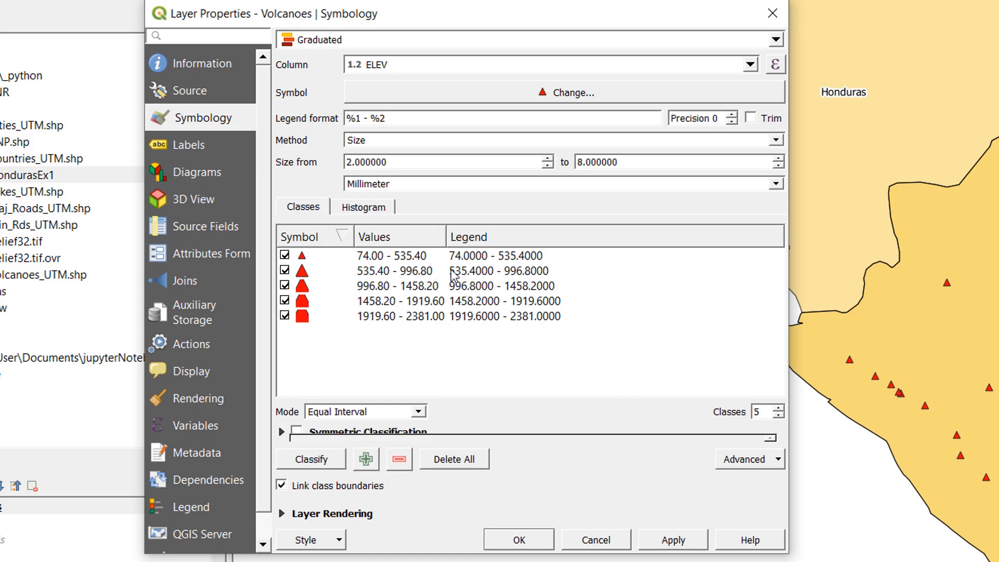
mouse_move(477, 267)
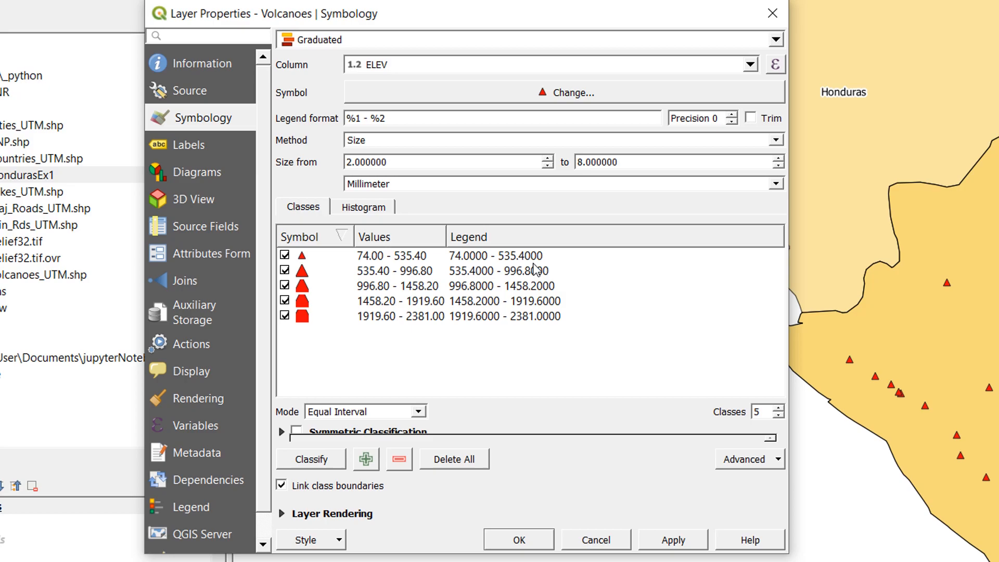
mouse_move(721, 117)
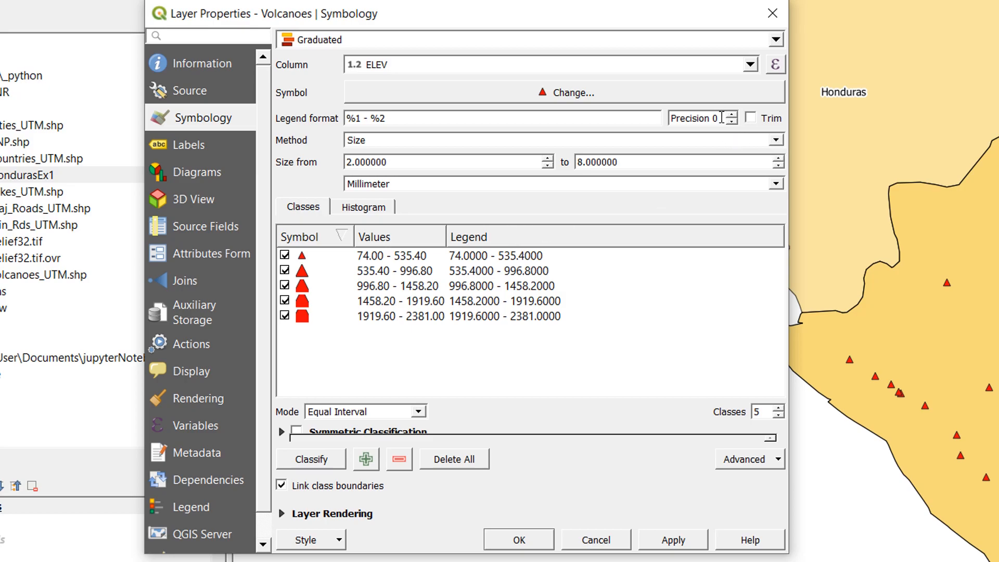
mouse_move(750, 119)
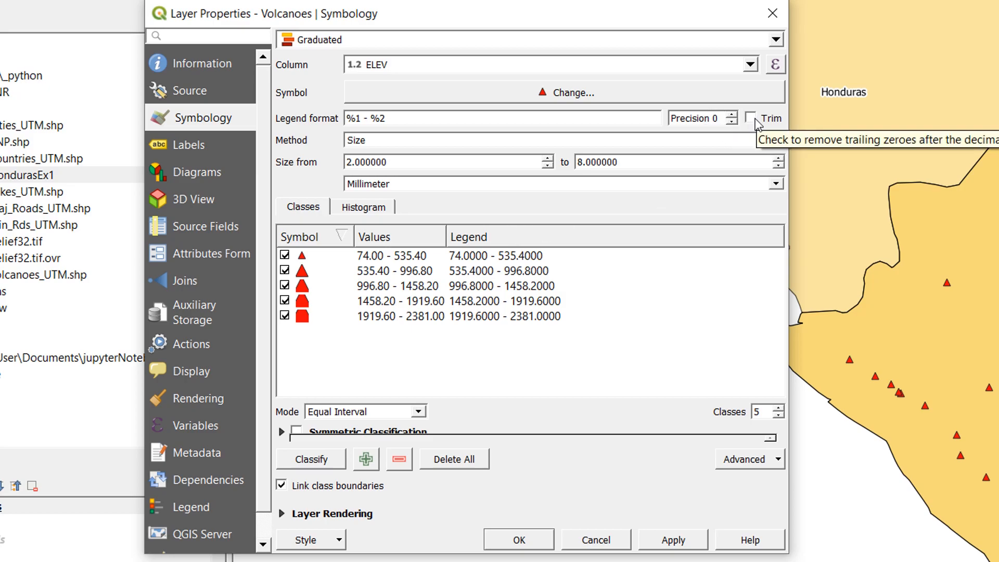
left_click(751, 118)
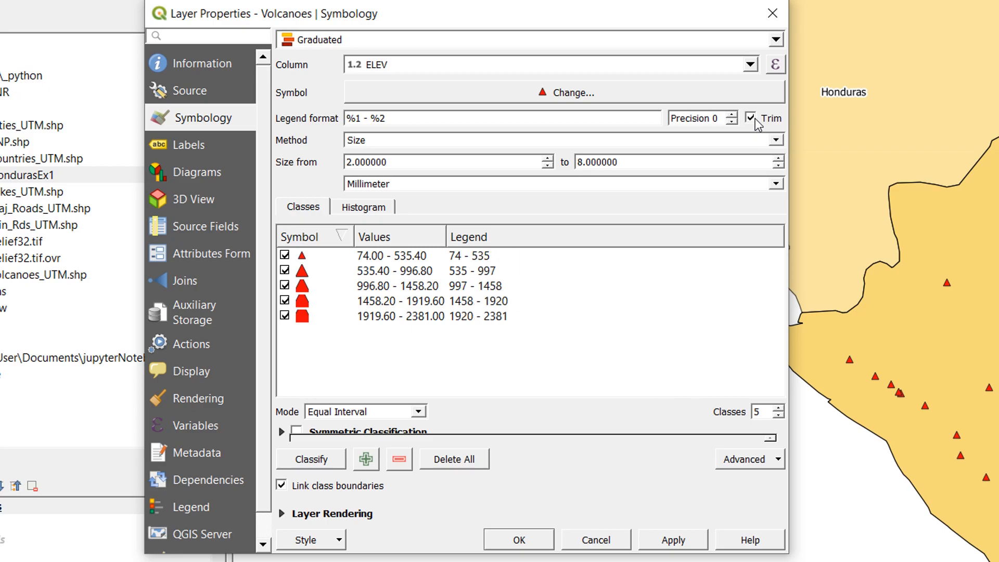
mouse_move(476, 319)
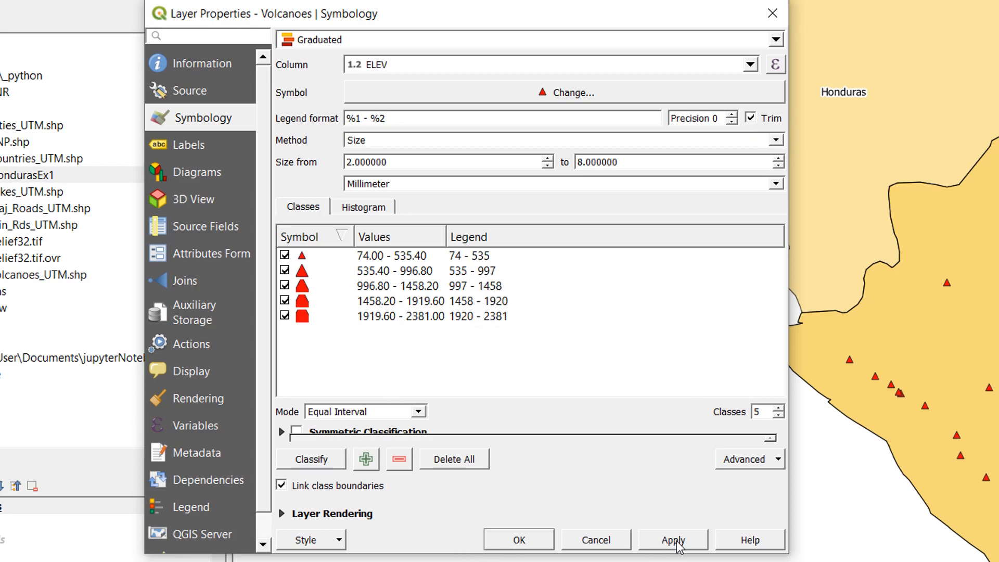
left_click(672, 540)
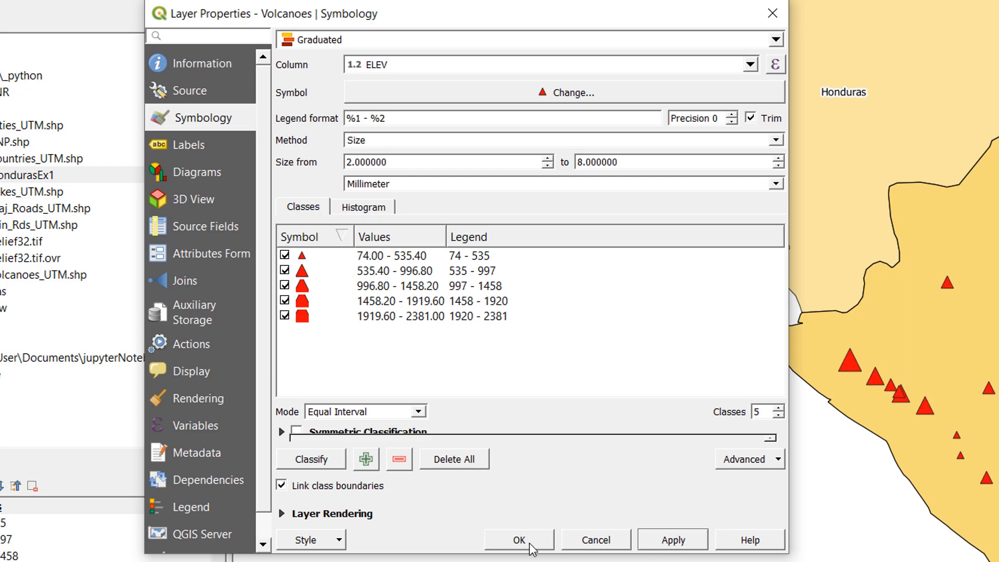
left_click(518, 540)
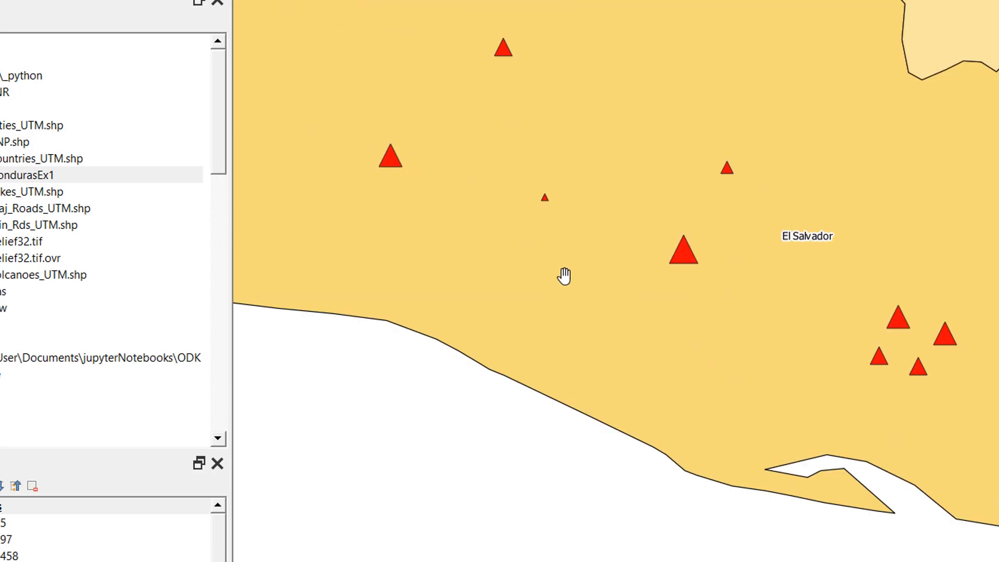
Pan the map to look over the size-graduated volcano triangles
left_click_drag(563, 275, 480, 260)
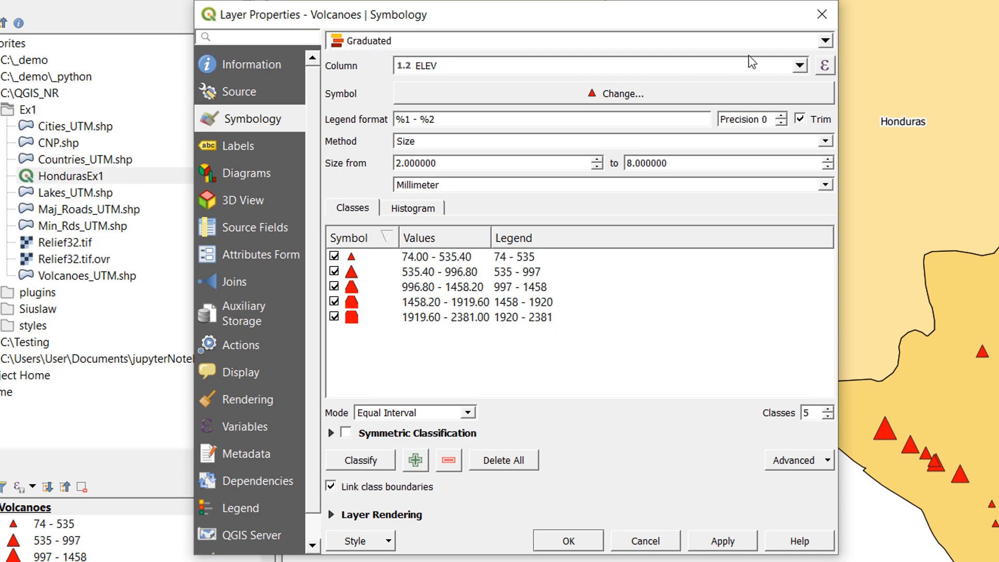
Switch the Volcanoes renderer from Graduated to Rule-based, creating five elevation rules
left_click(825, 40)
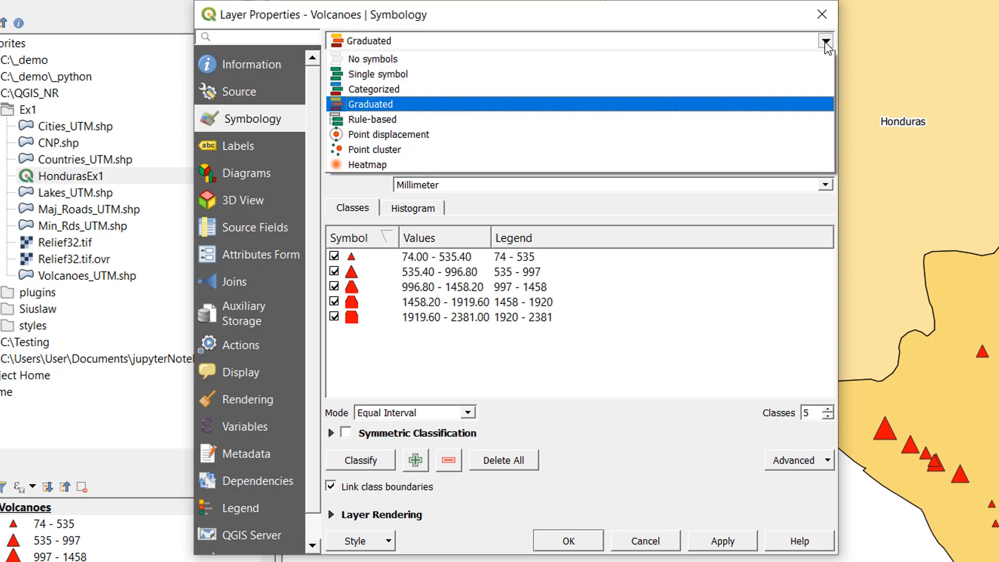
mouse_move(373, 120)
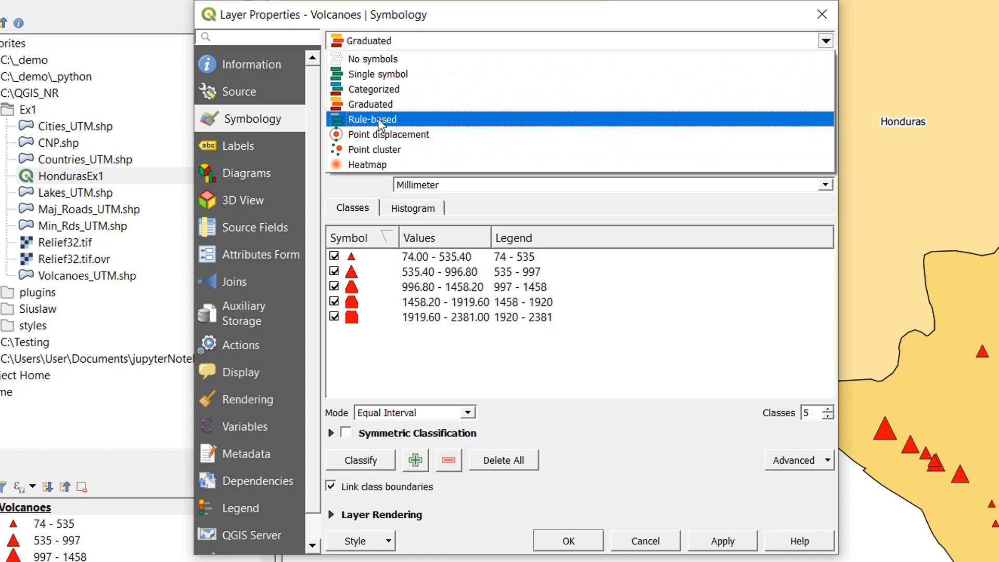
mouse_move(378, 134)
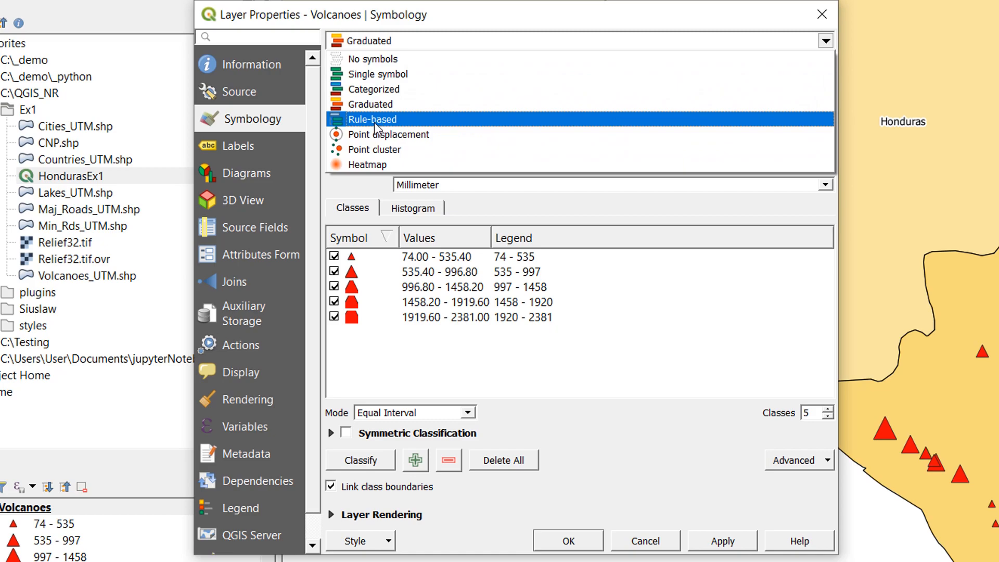
left_click(372, 119)
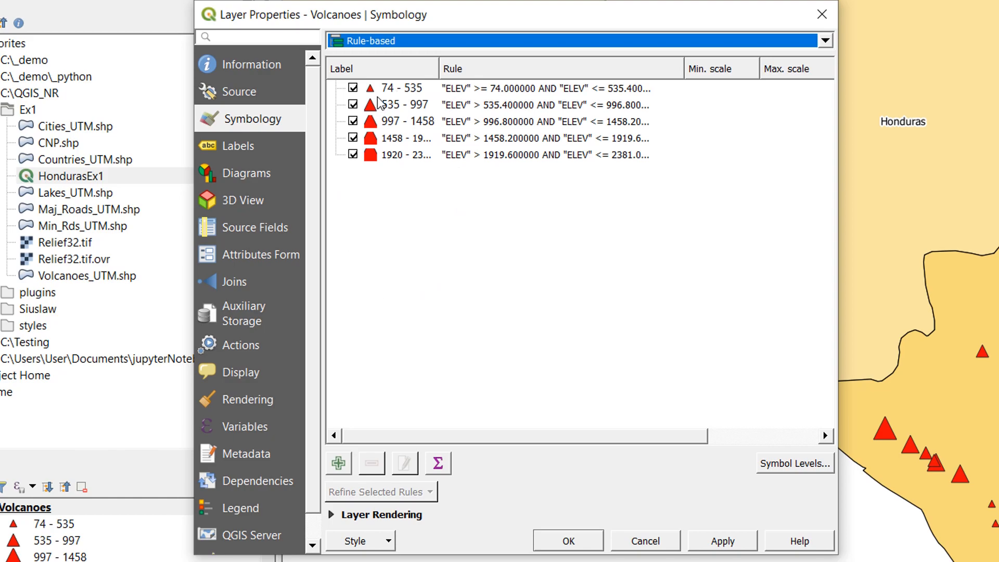
mouse_move(465, 96)
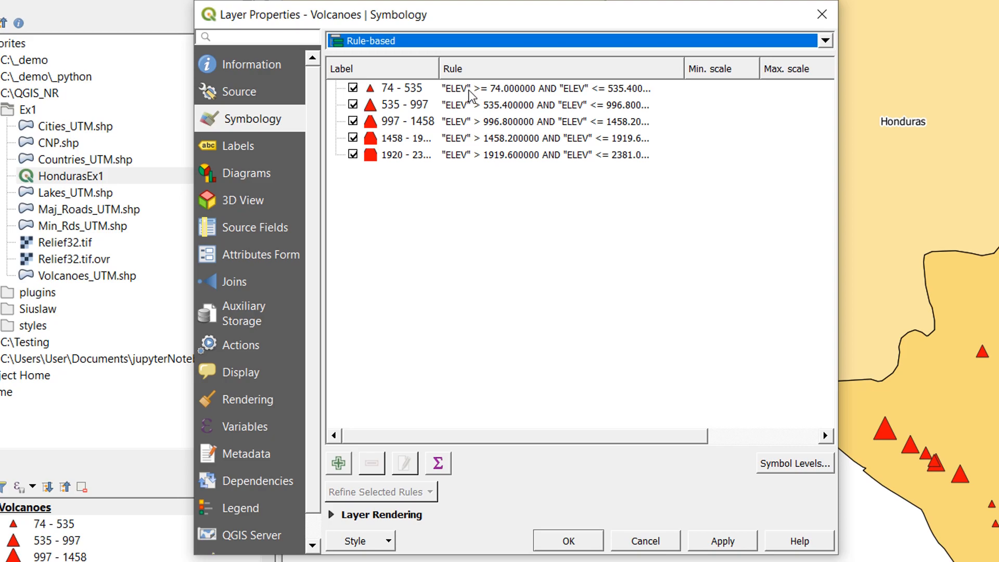
mouse_move(497, 97)
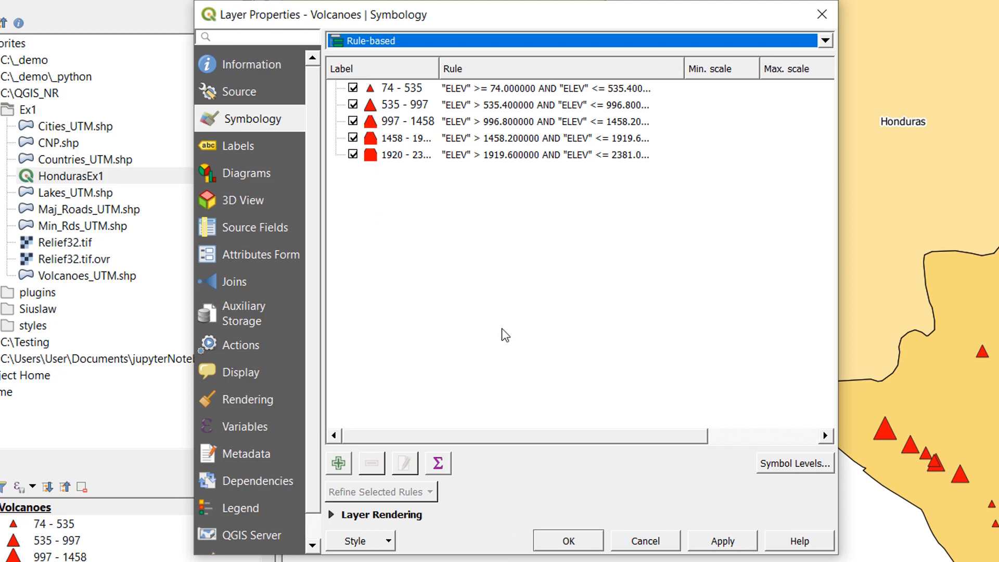
Select and delete all five elevation rules
left_click(401, 88)
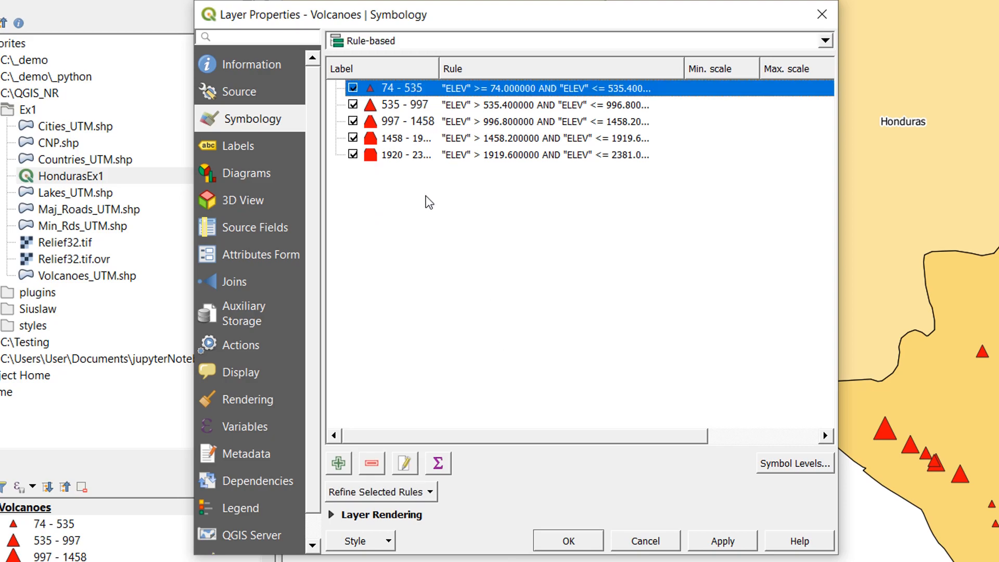
left_click(420, 154)
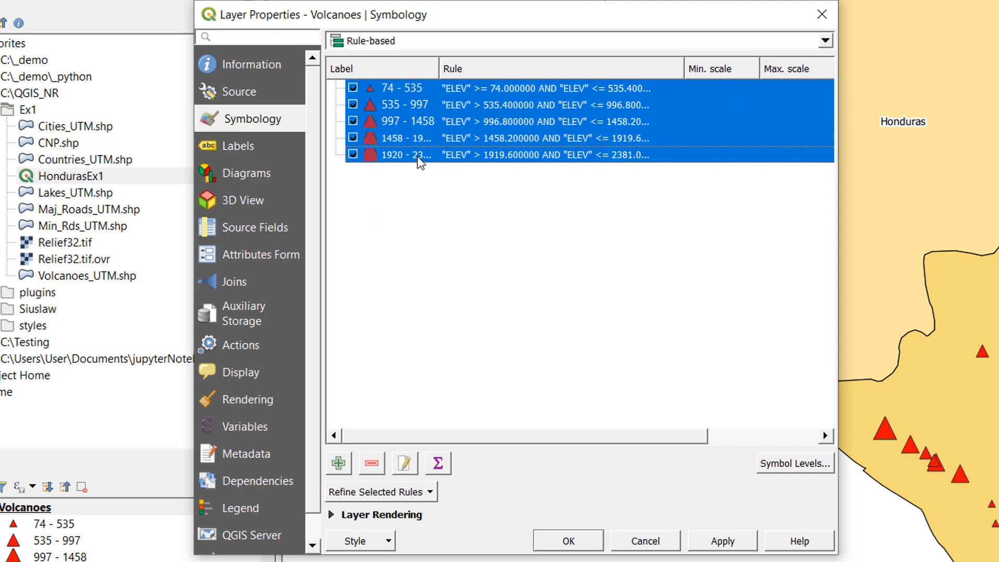
left_click(372, 463)
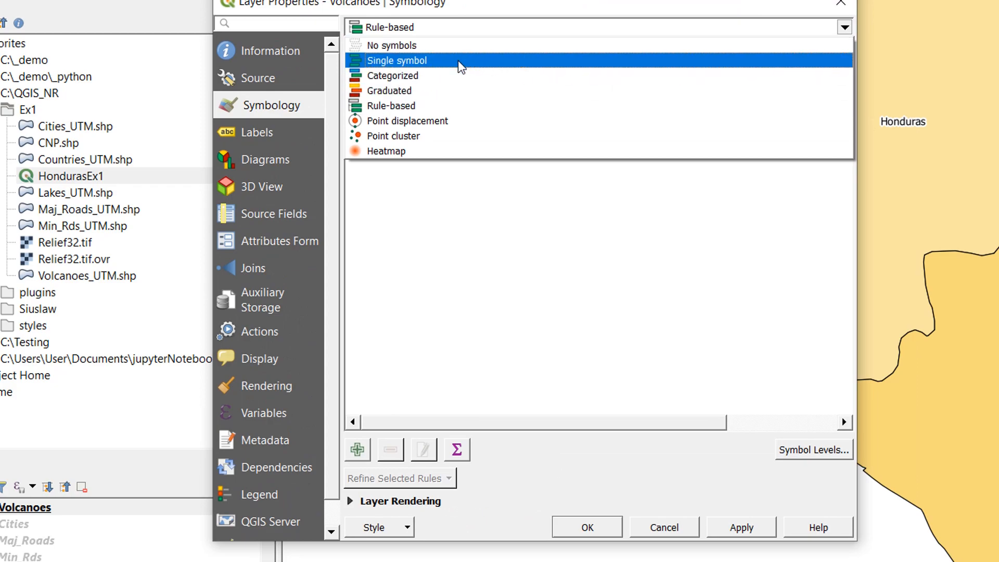
Switch to a single symbol with a red fill and triangle marker shape
left_click(397, 60)
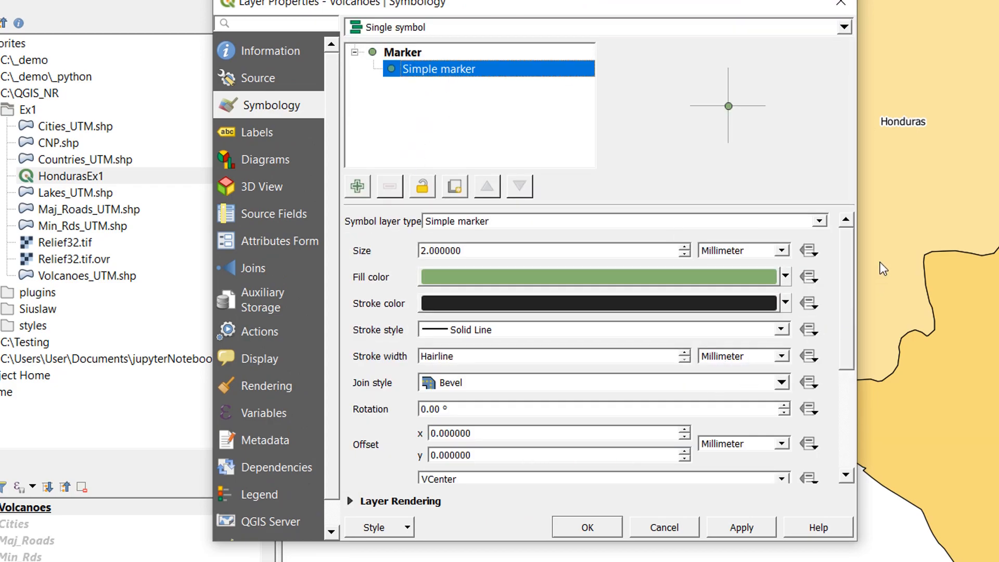
left_click(786, 276)
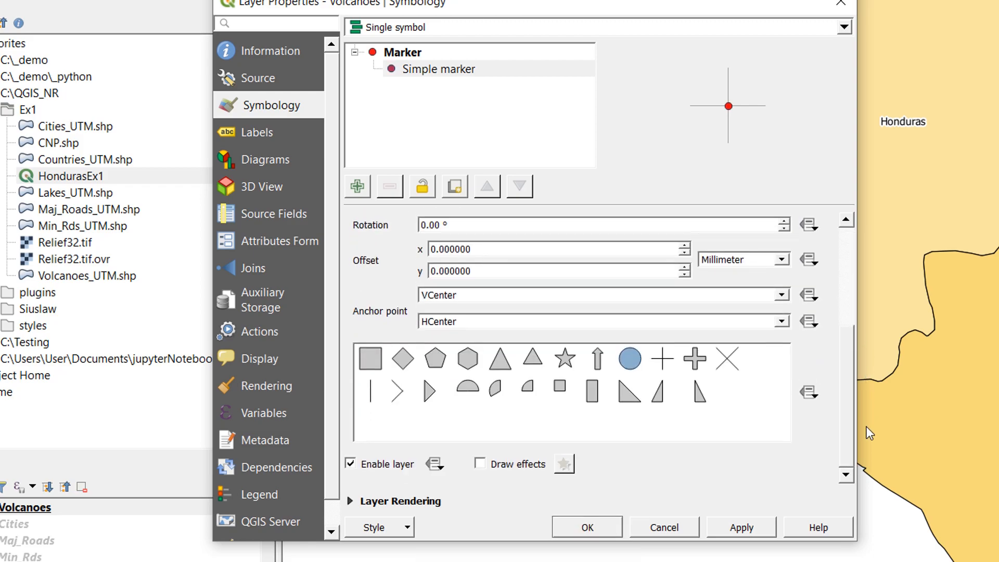
left_click(501, 358)
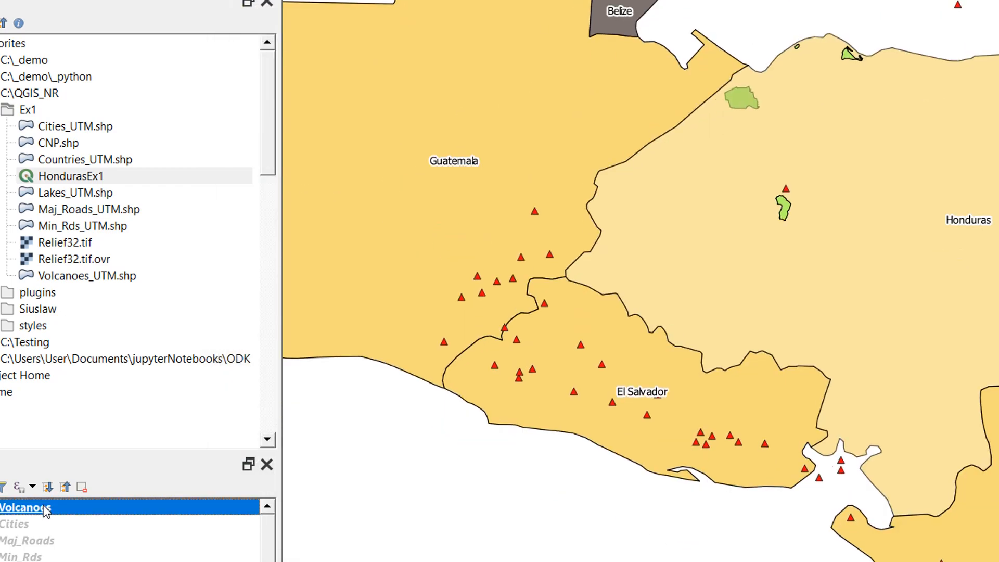
Reopen the layer properties as rule-based and label the catch-all rule El Salvador
double_click(26, 507)
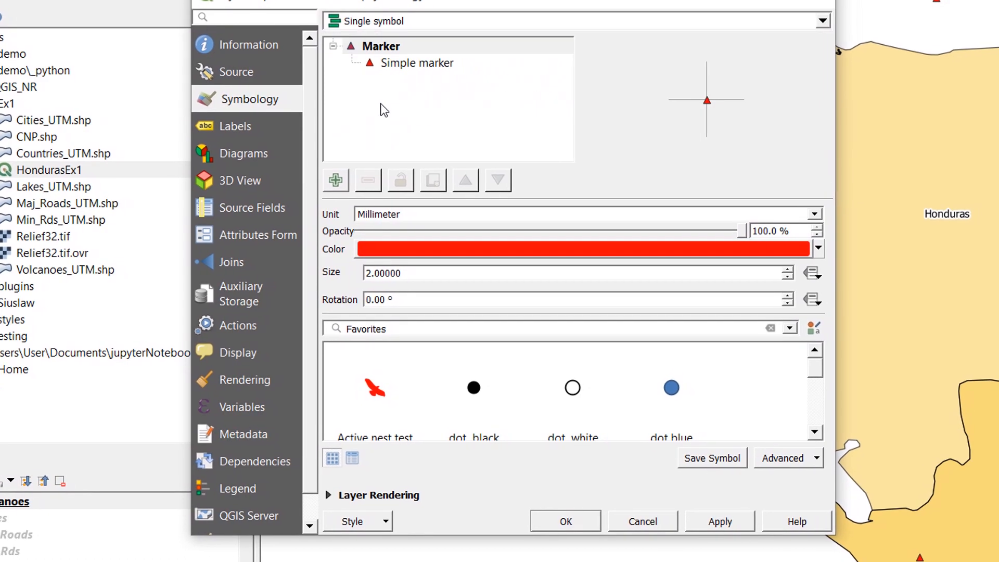
left_click(821, 20)
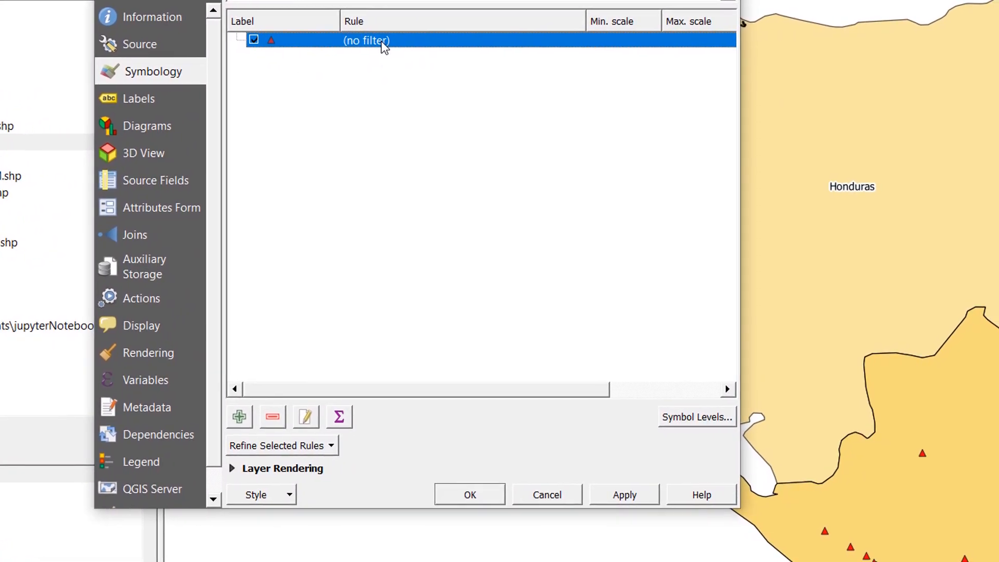
double_click(367, 40)
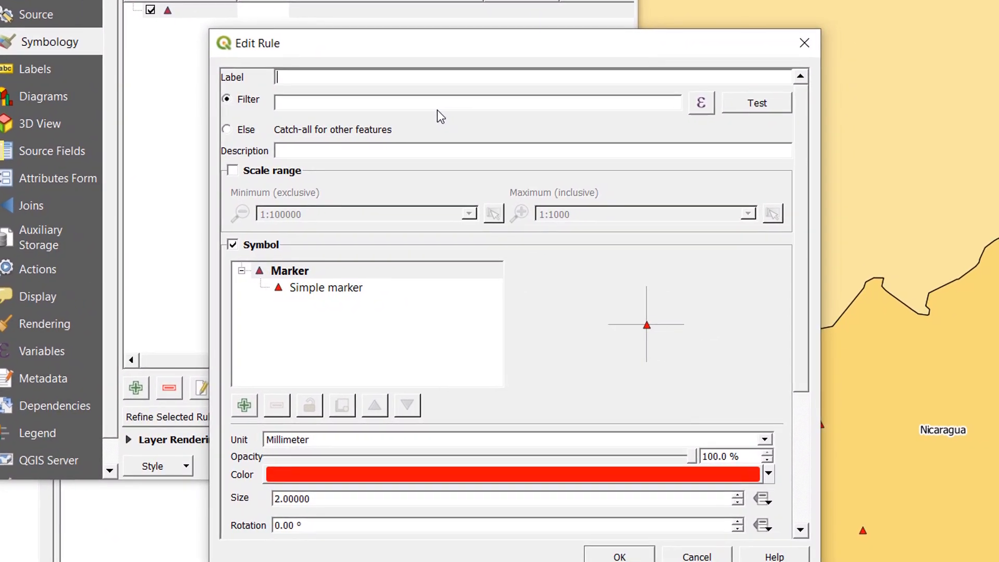
type("El Salvador")
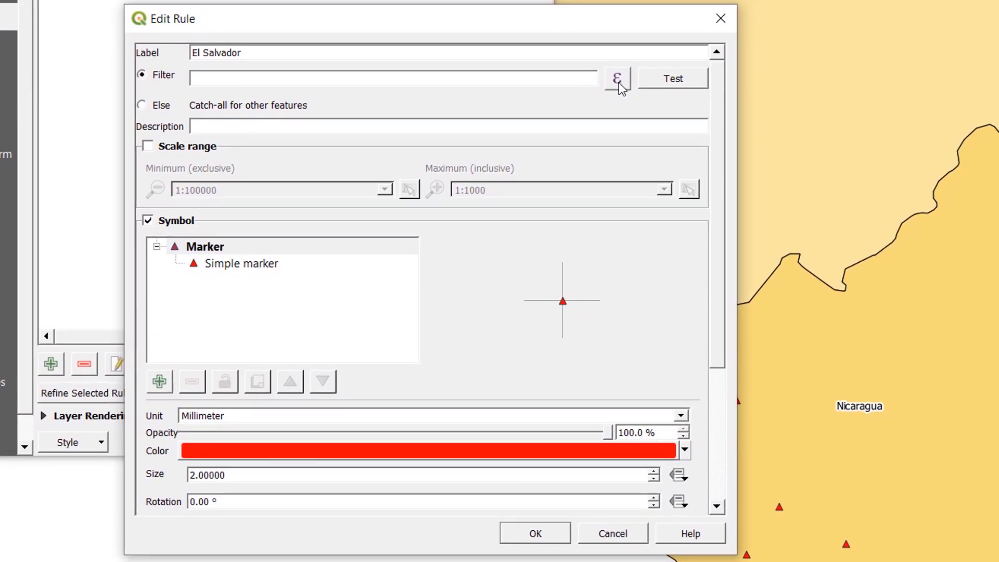
Set the rule filter to "LOCATION" = 'El Salvador' and confirm the rule
left_click(615, 77)
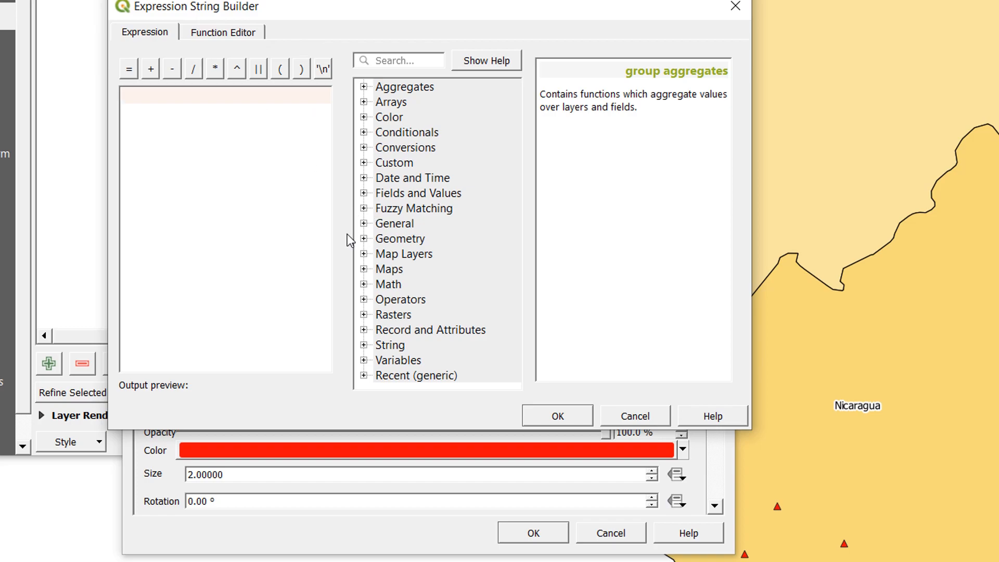
mouse_move(367, 199)
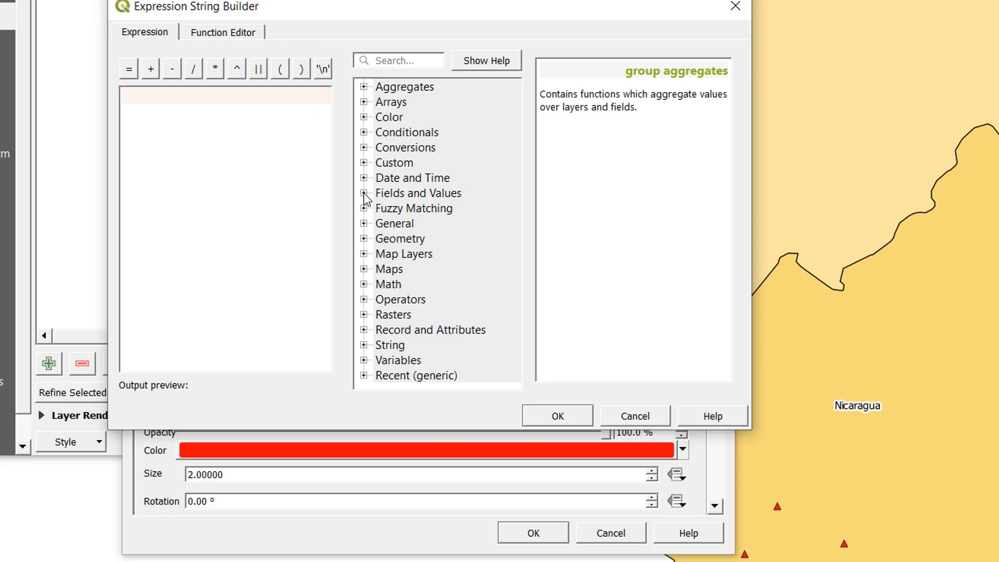
left_click(363, 193)
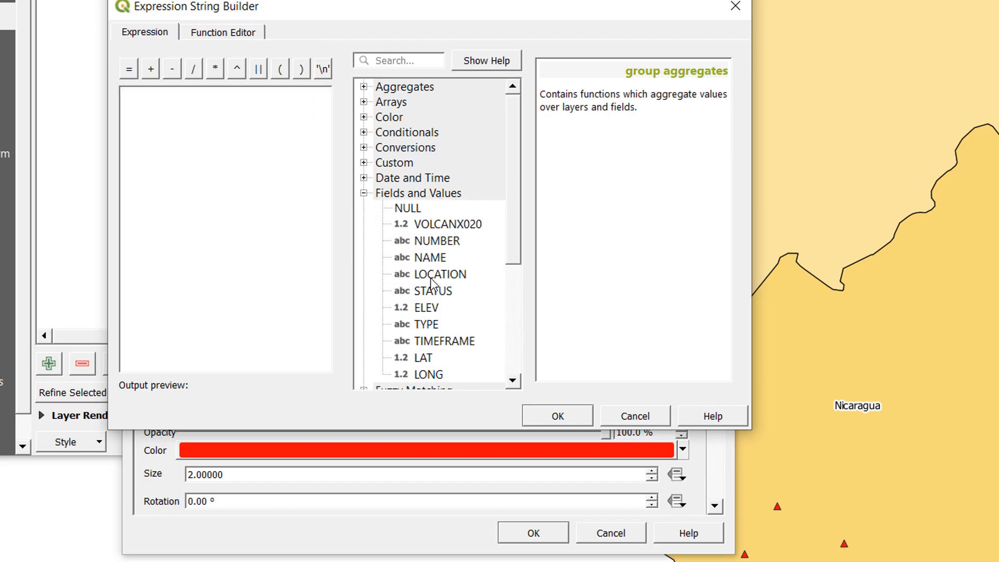
left_click(439, 274)
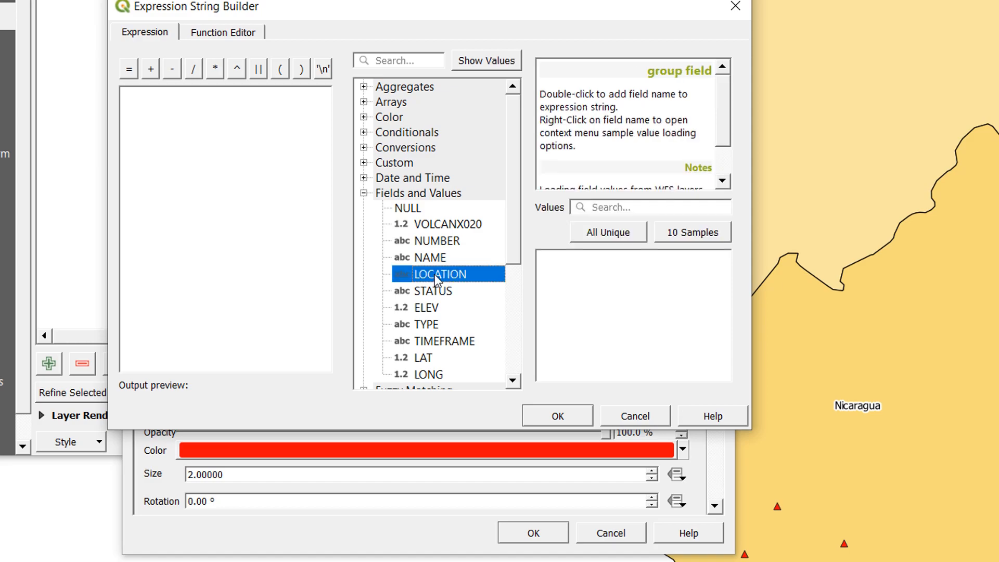
double_click(439, 275)
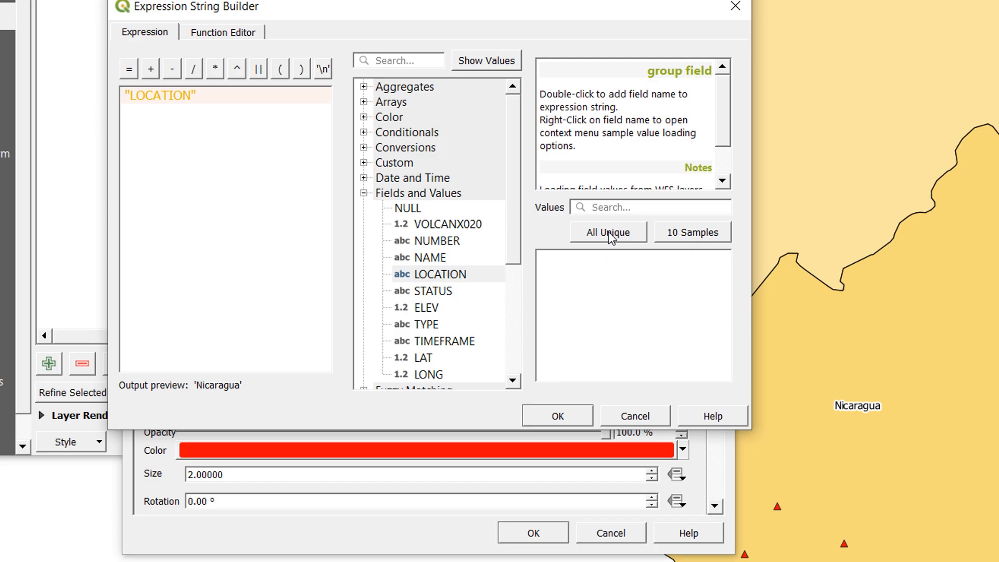
left_click(607, 231)
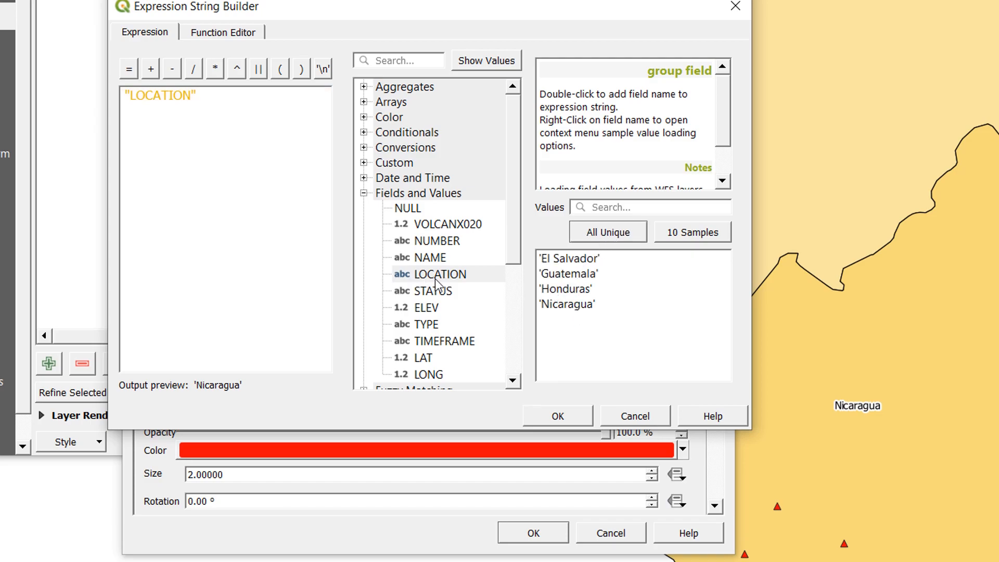
left_click(438, 275)
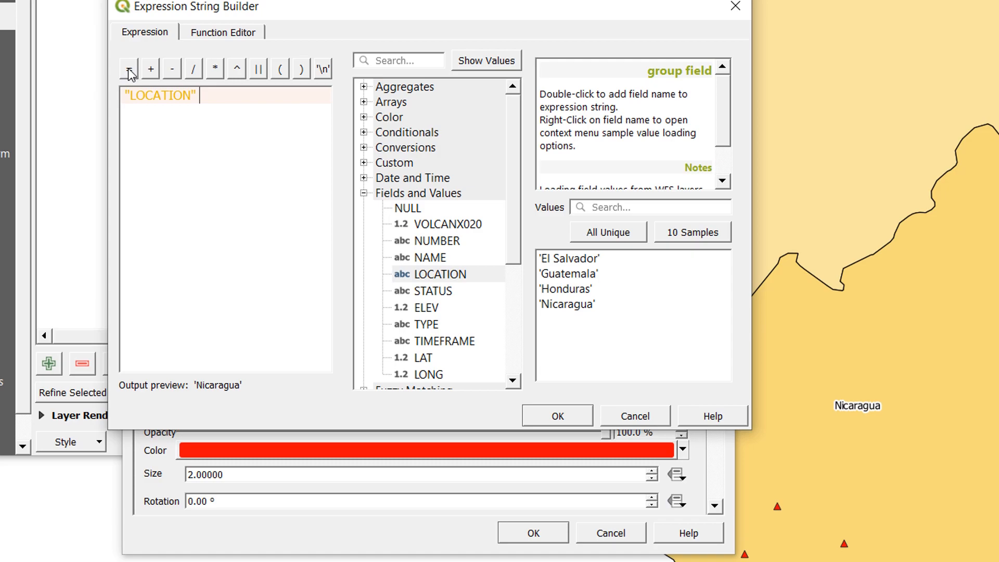
left_click(129, 68)
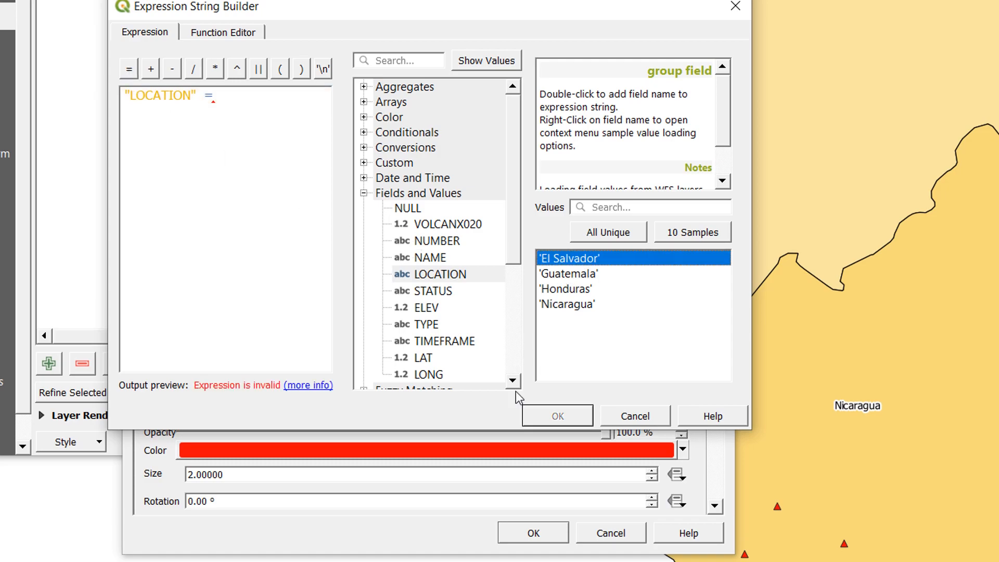
double_click(570, 258)
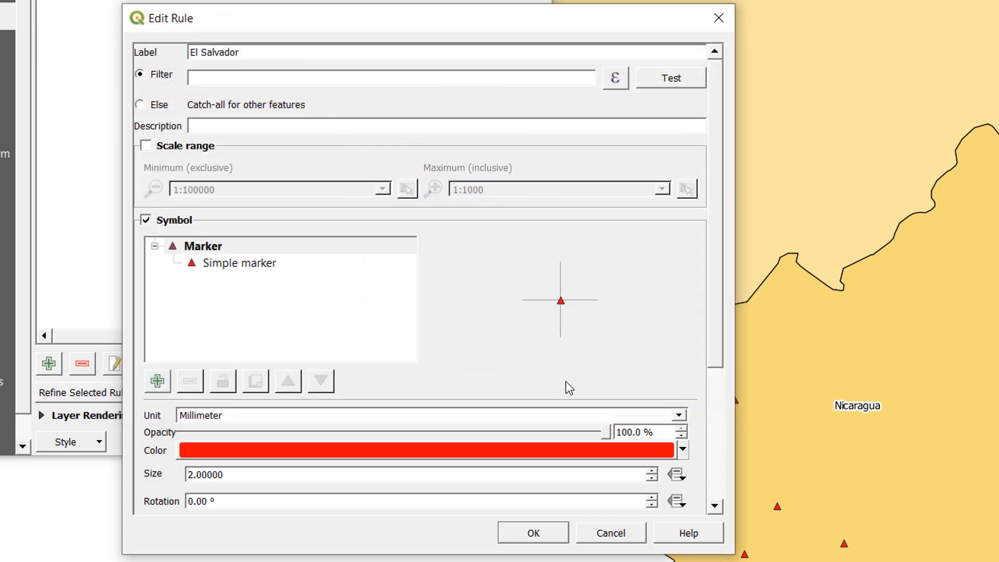
type("\"LOCATION\" = 'El Salvador'")
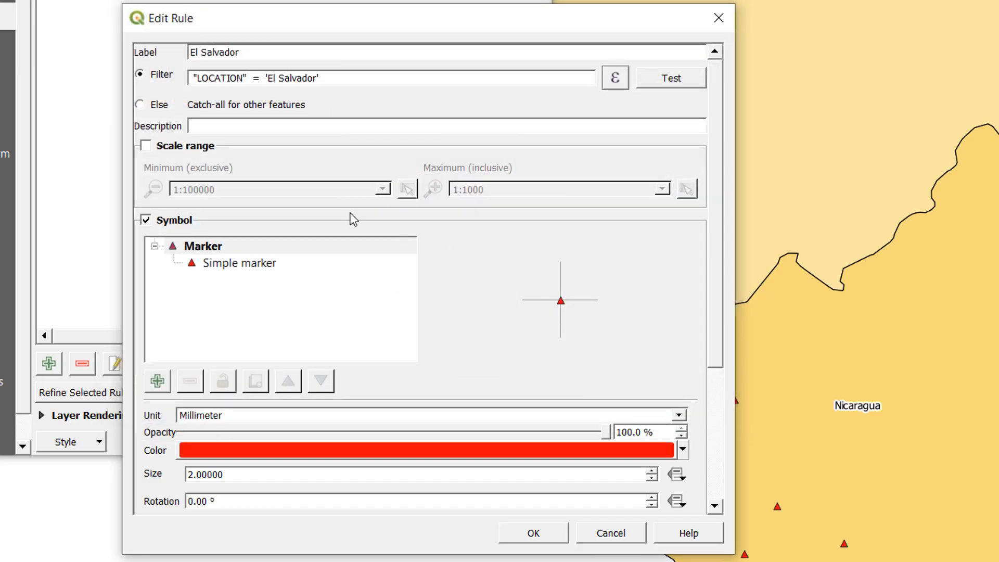
mouse_move(628, 27)
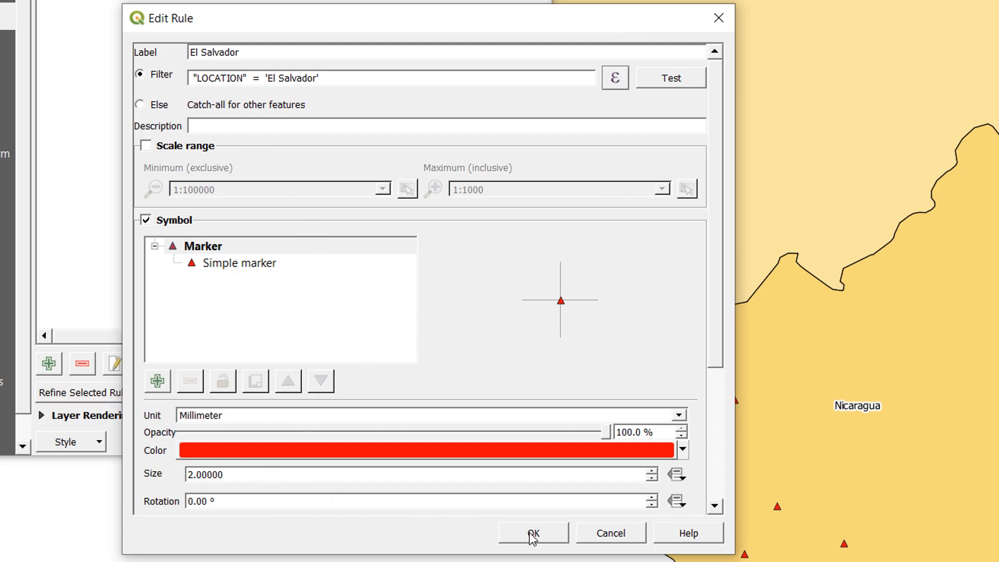
left_click(533, 533)
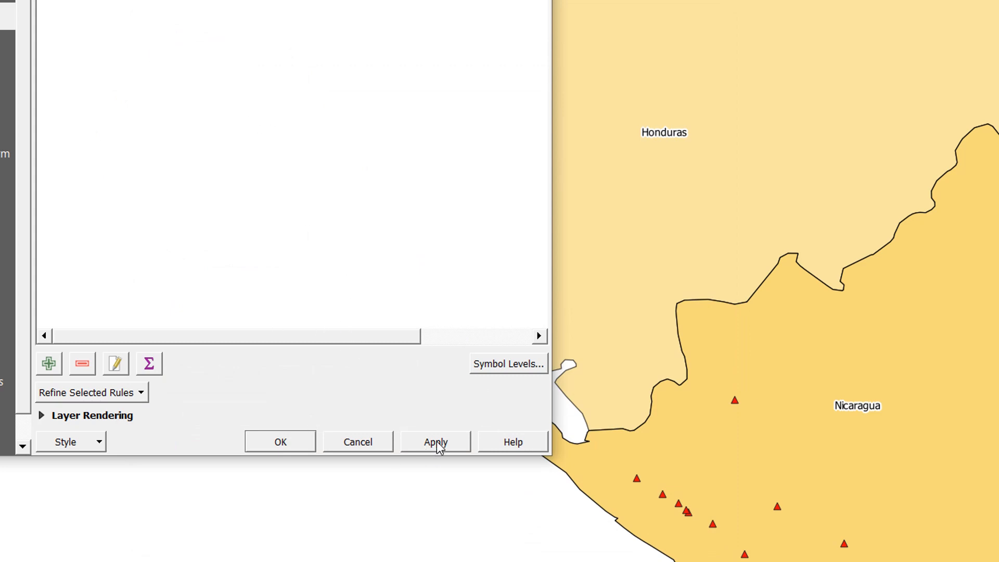
Apply the El Salvador rule to the map and select it in the rules list
left_click(435, 442)
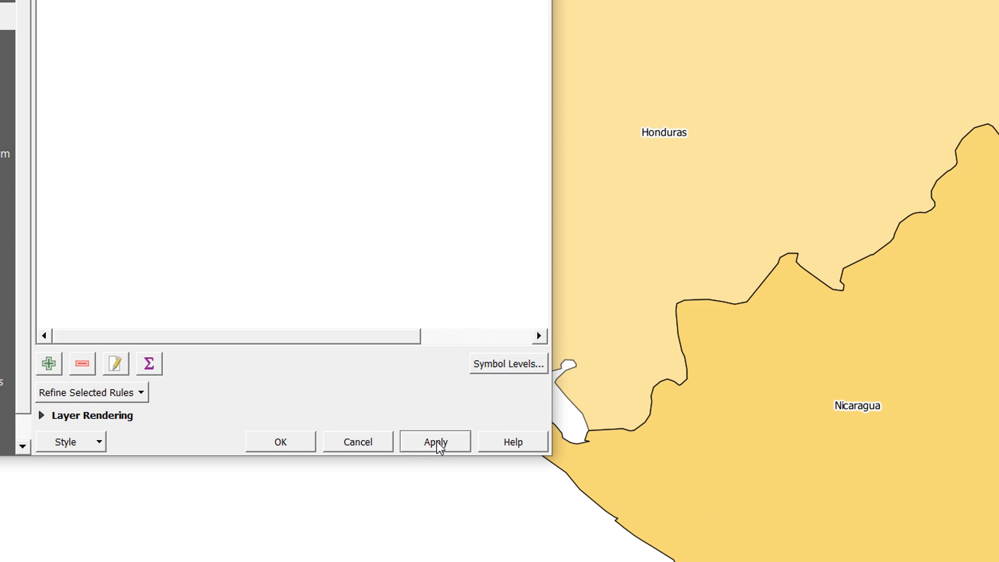
left_click(436, 442)
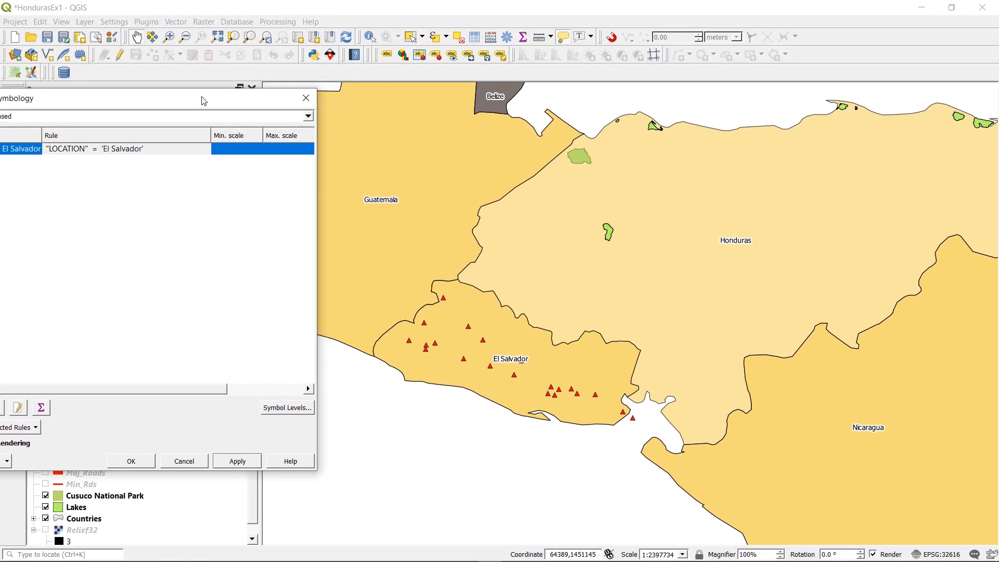
mouse_move(377, 323)
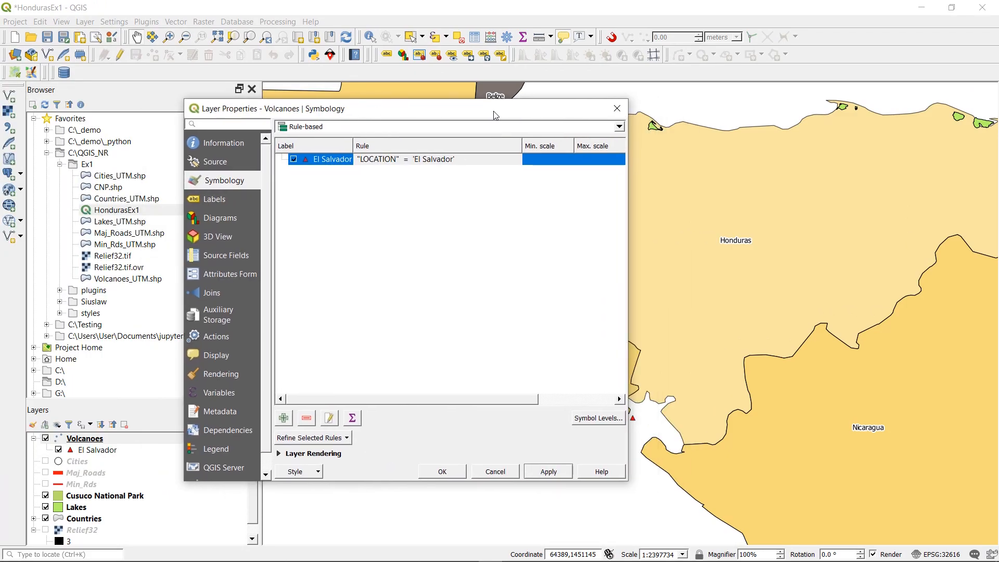
left_click(332, 159)
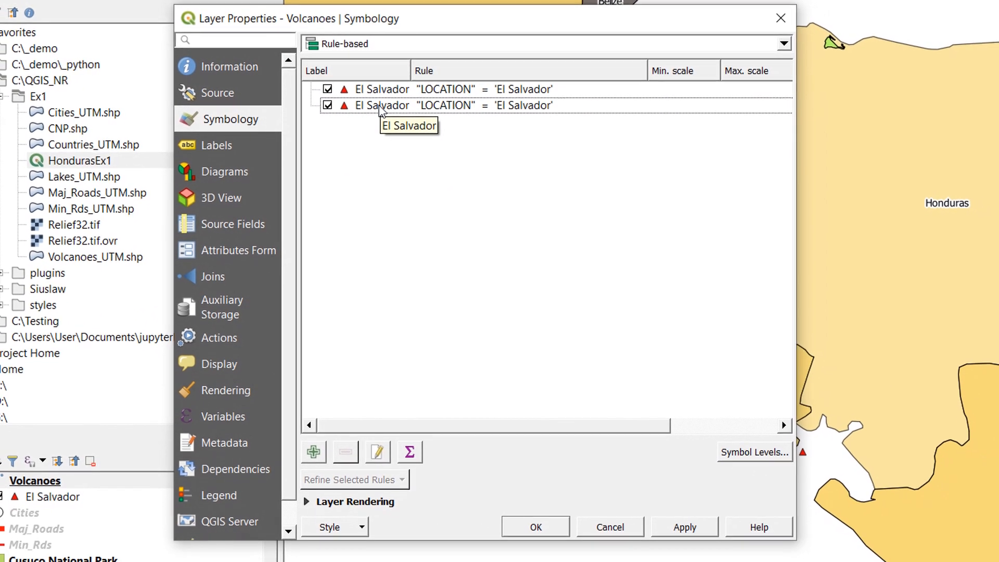
Label the copied rule Guatemala and erase the old country from its filter
double_click(383, 105)
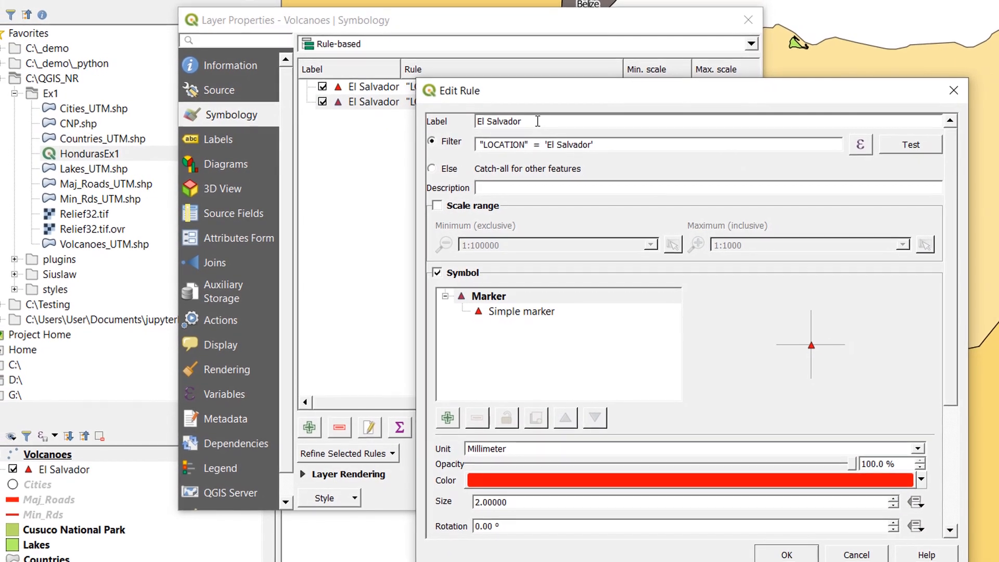
type("Guatemala")
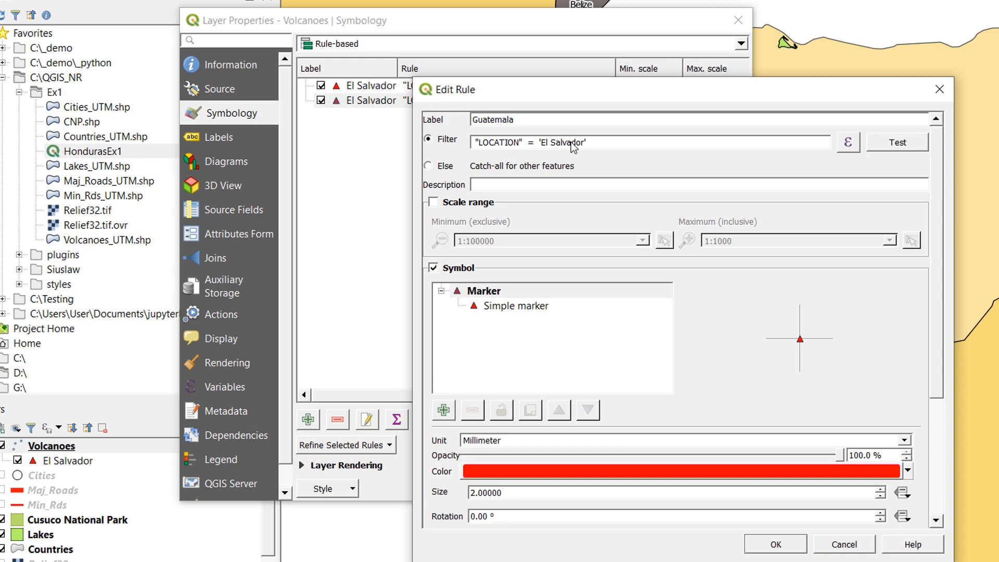
left_click(848, 142)
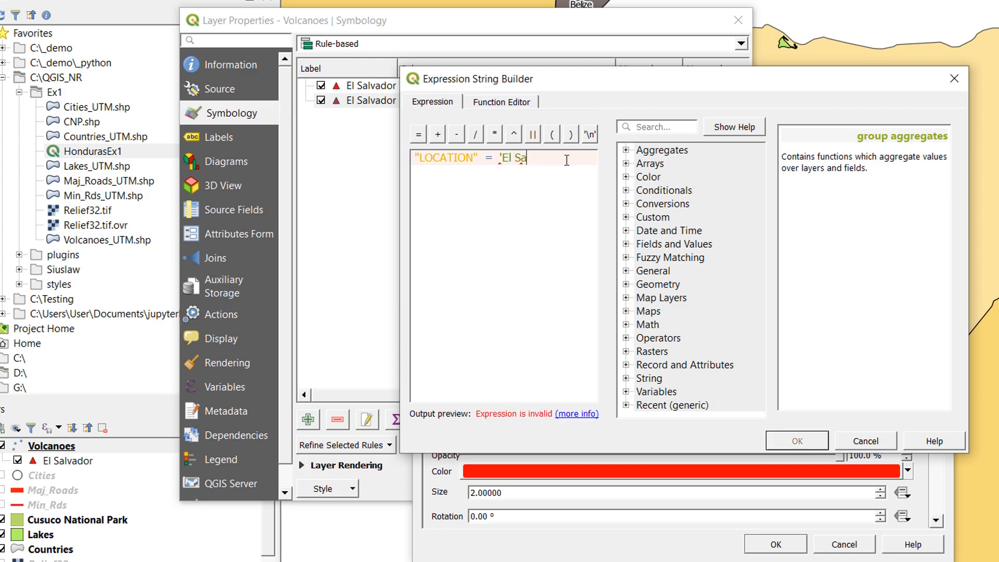
key("BackSpace")
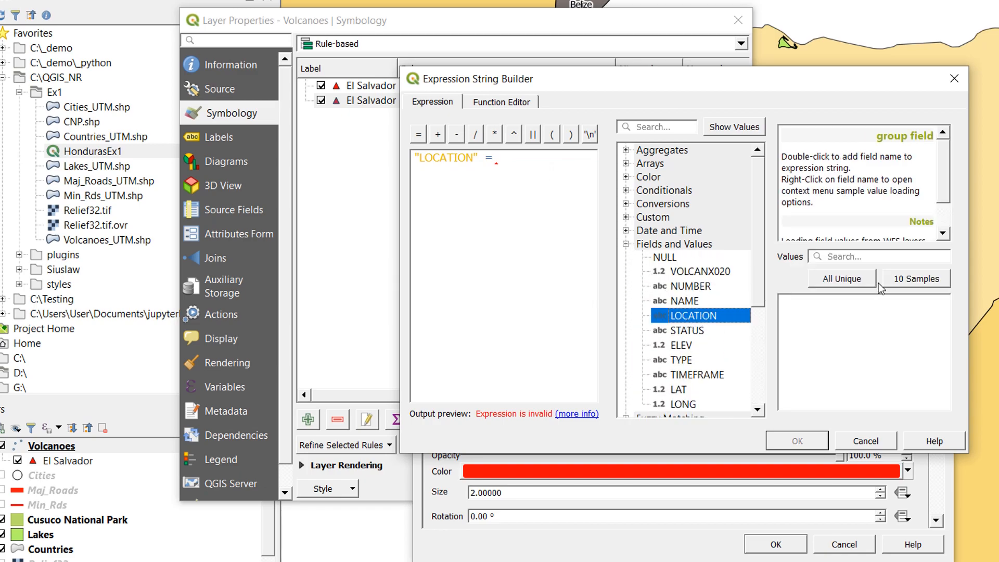
Set the filter to LOCATION = 'Guatemala', confirm the rule, and apply
left_click(841, 278)
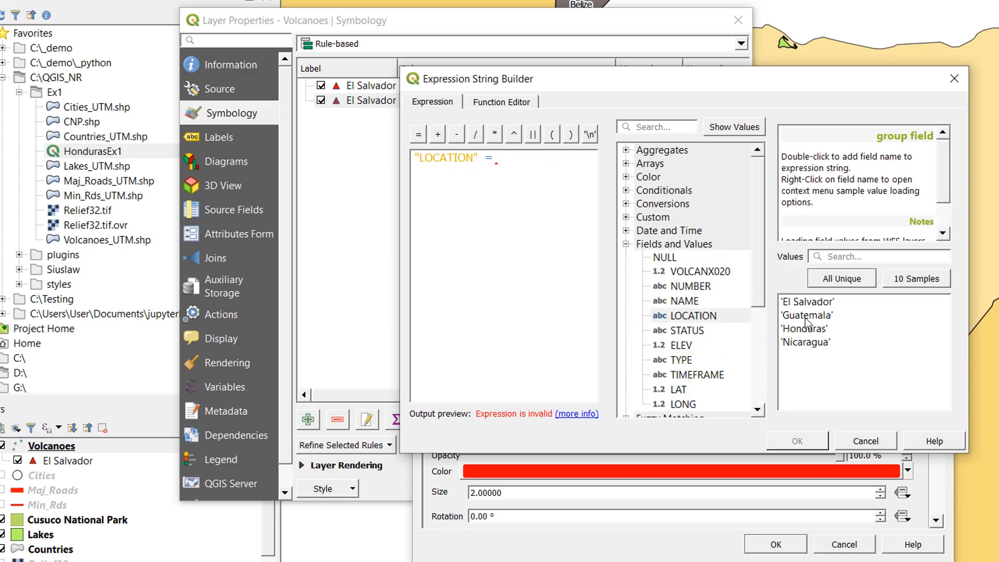
double_click(806, 315)
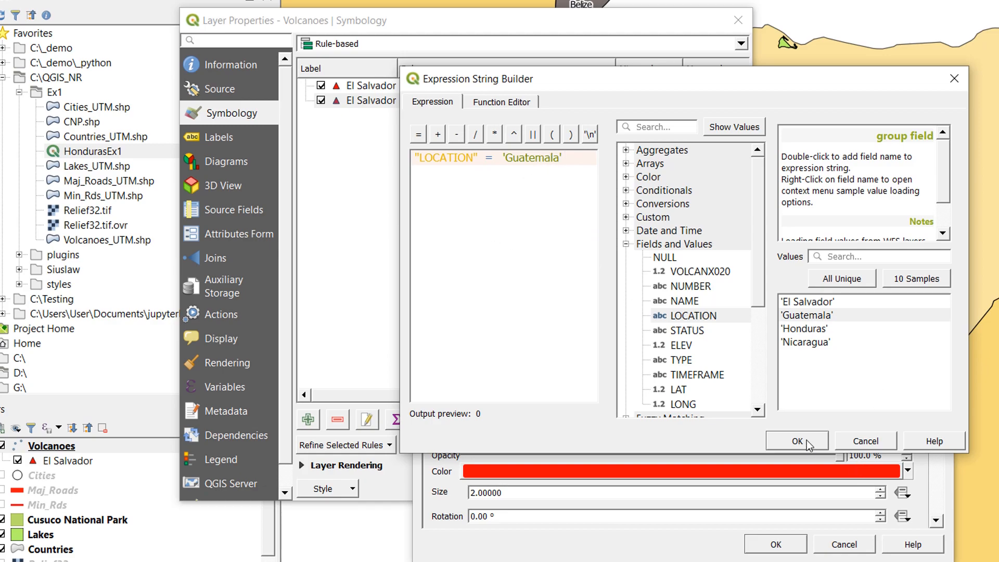
left_click(792, 441)
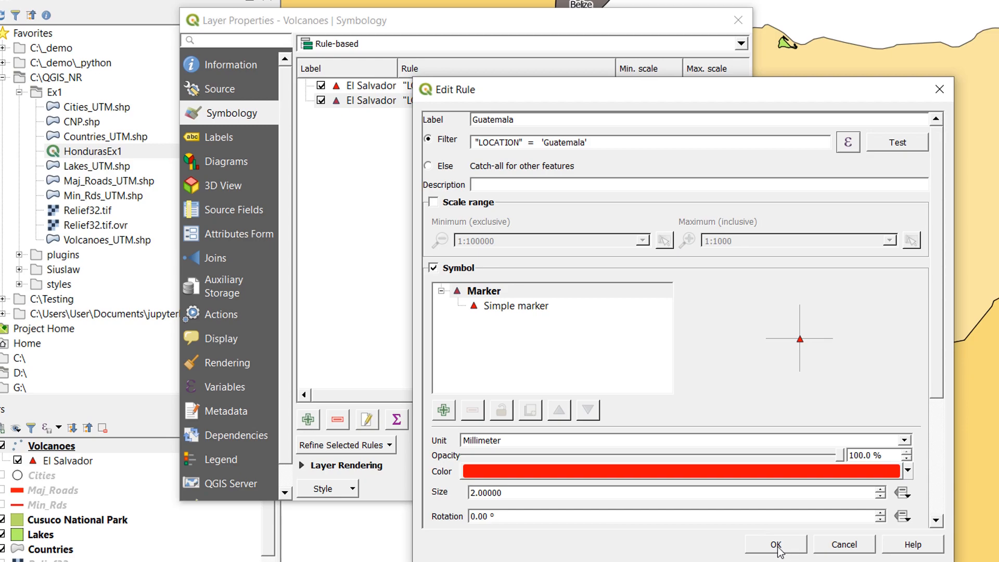
left_click(775, 544)
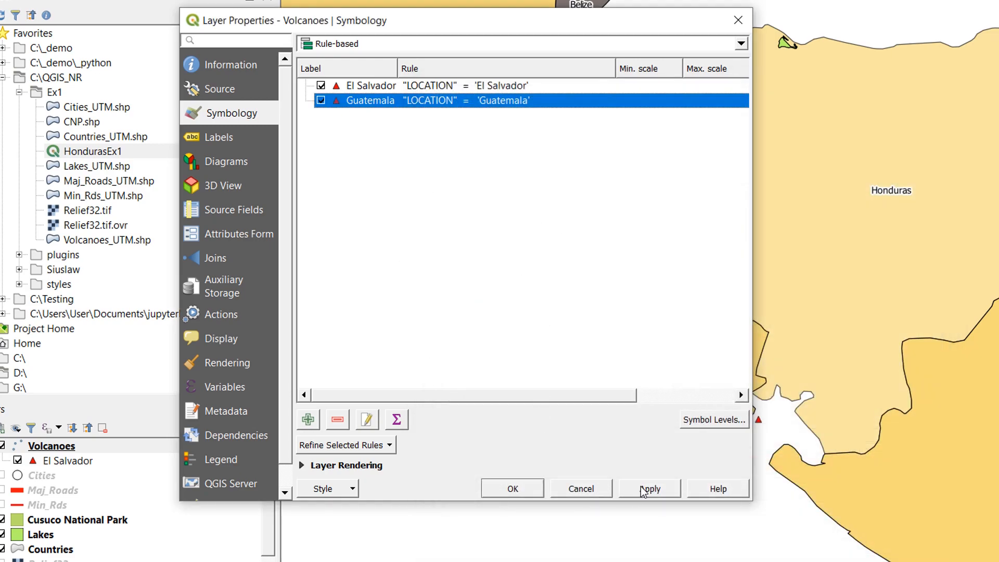
left_click(649, 488)
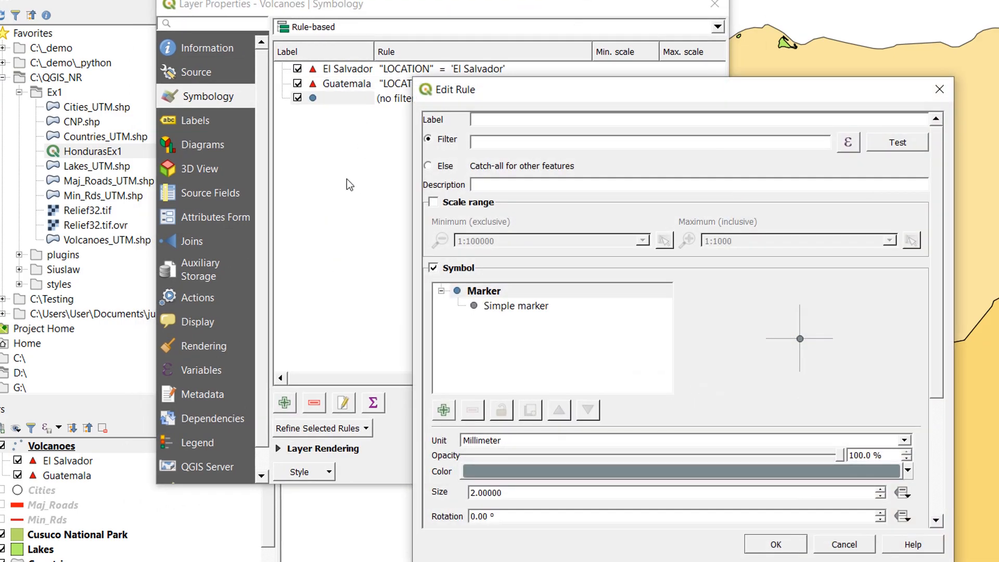
mouse_move(545, 136)
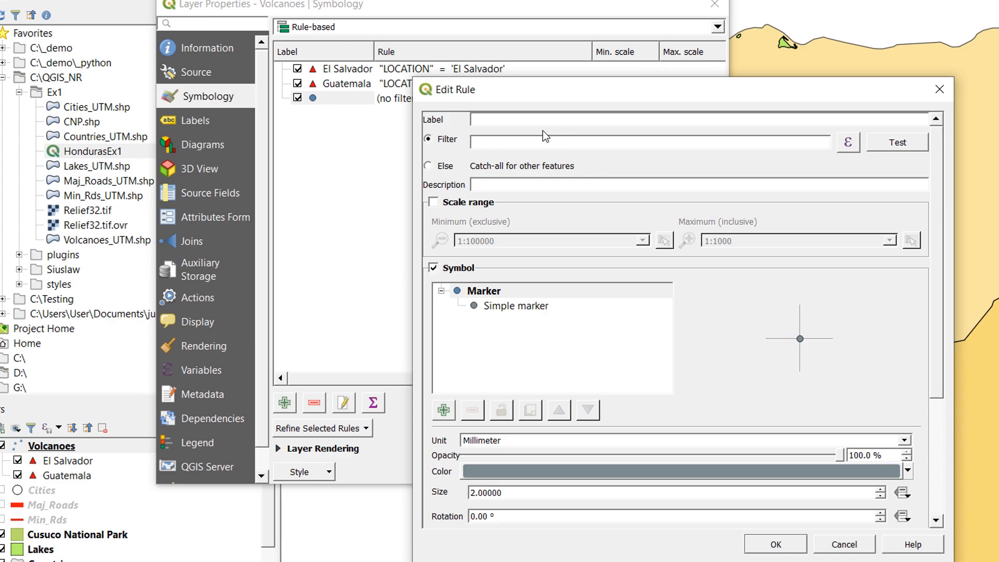
Add an ELSE rule labelled 'Catch all' covering all remaining volcanoes
type("Catch all")
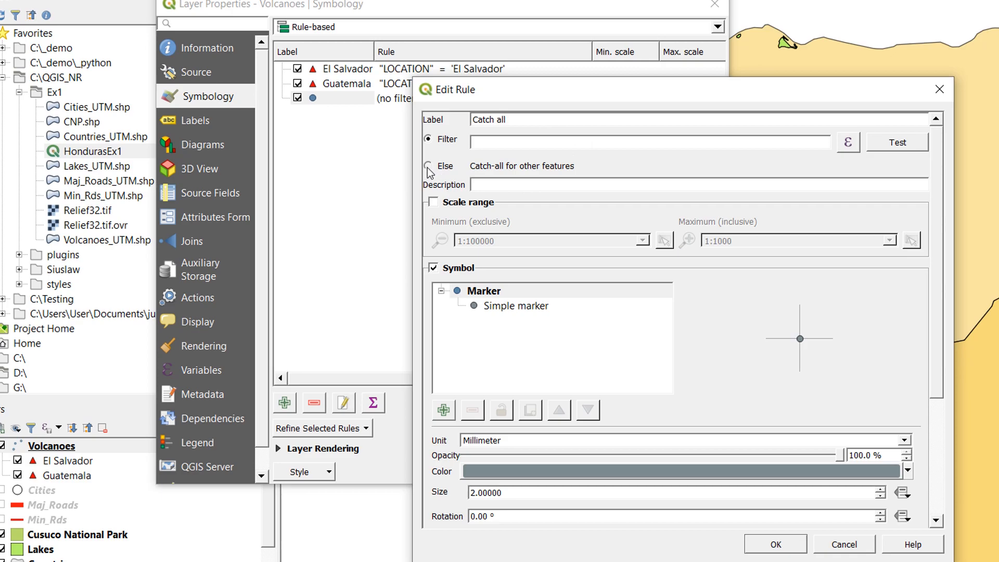
left_click(428, 166)
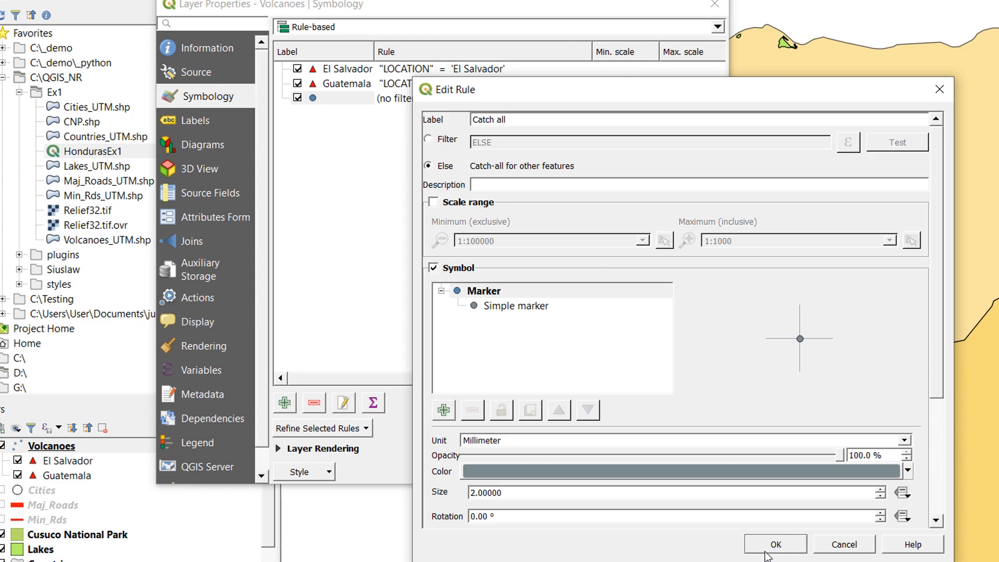
left_click(776, 544)
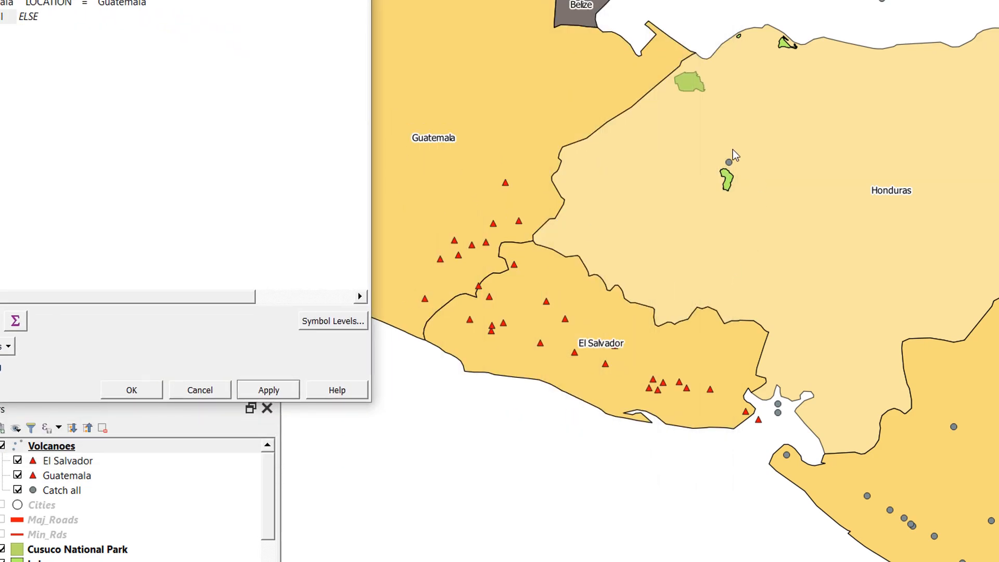
mouse_move(801, 168)
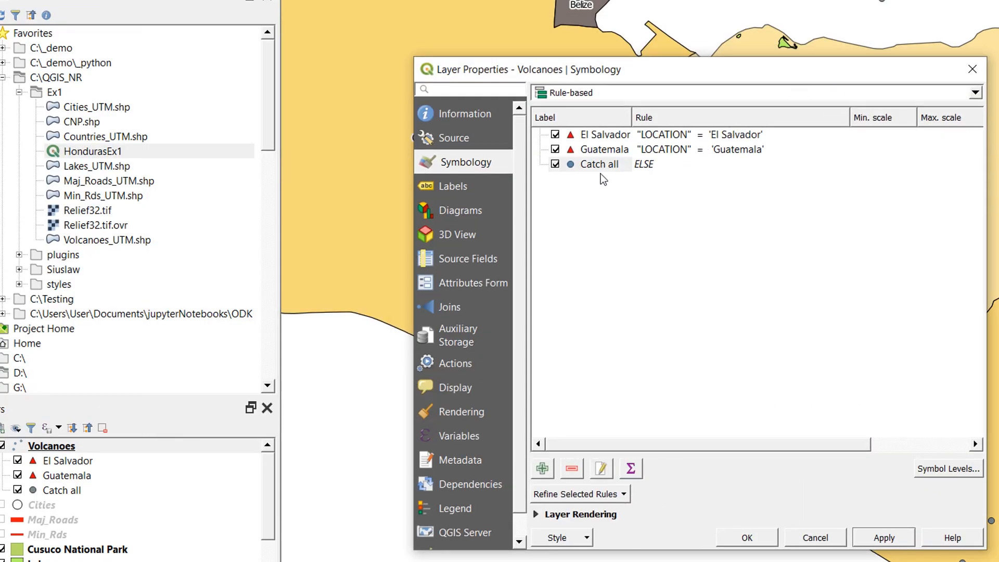
Select the Catch all rule and open its options
left_click(598, 164)
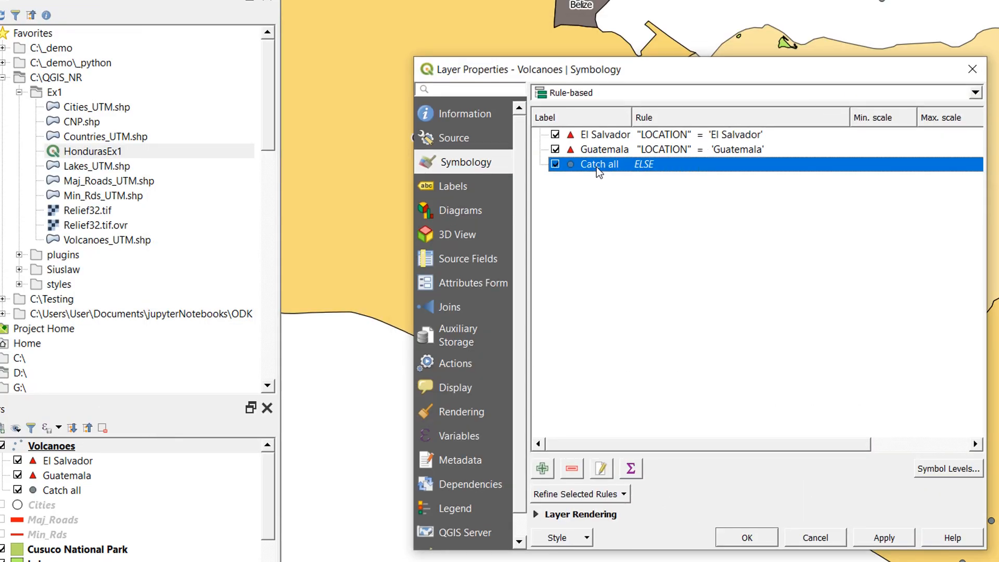
double_click(598, 164)
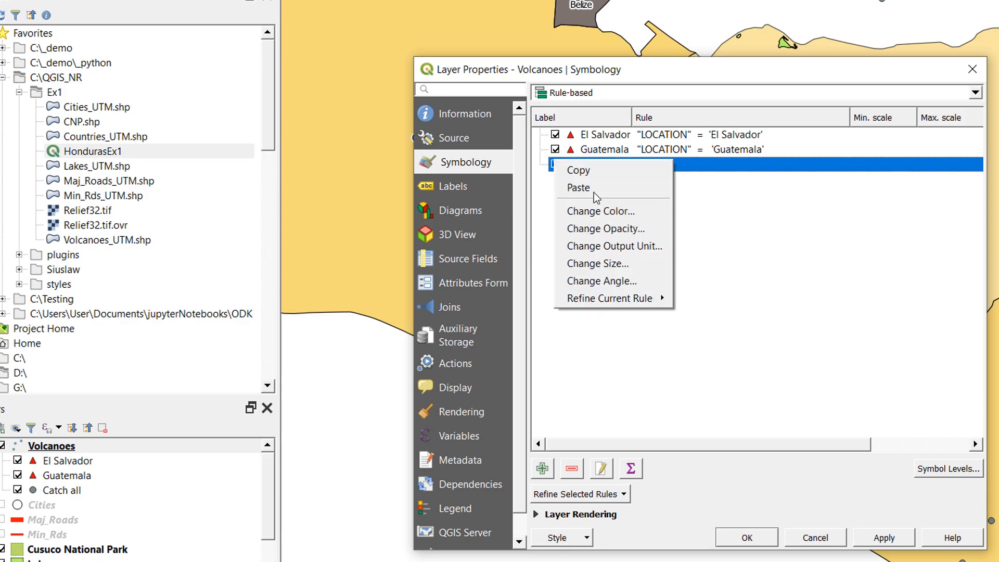
left_click(579, 187)
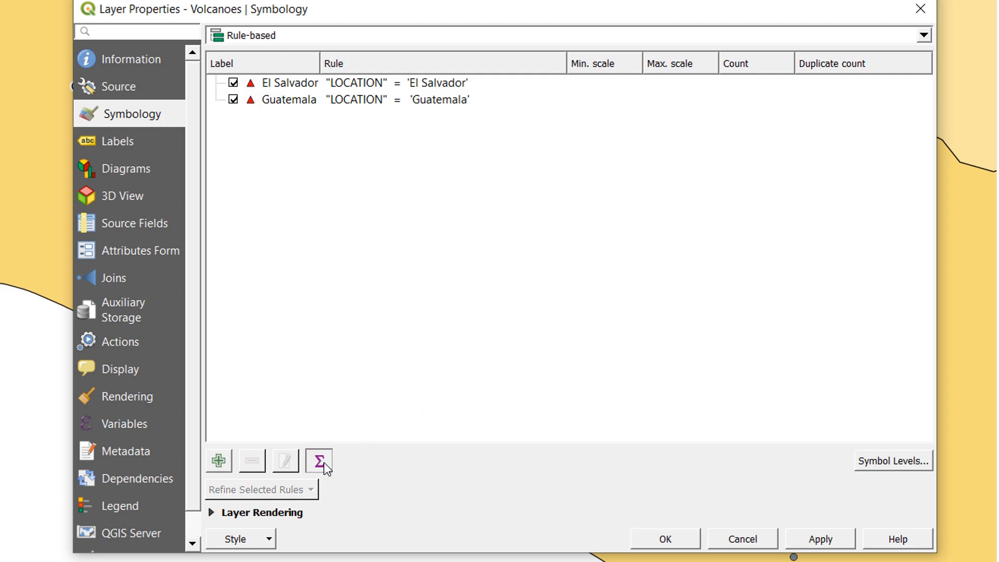
Show per-rule feature counts: 21 El Salvador and 10 Guatemala
left_click(320, 460)
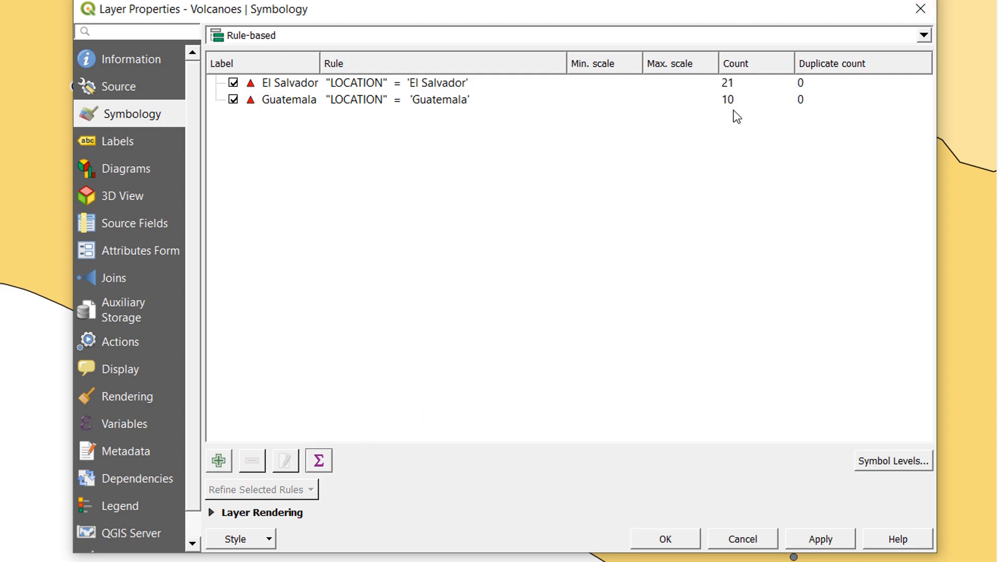
mouse_move(812, 78)
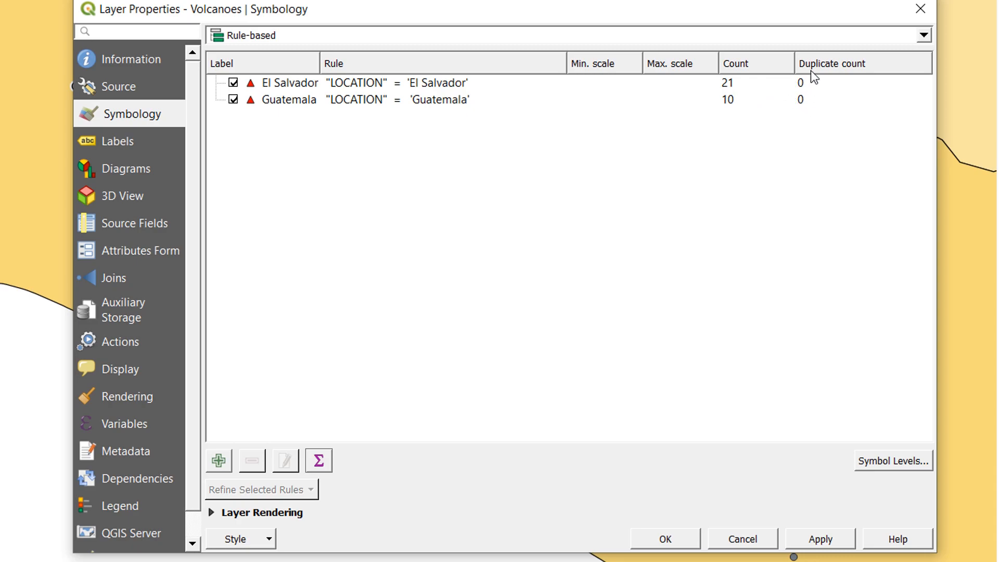
mouse_move(288, 115)
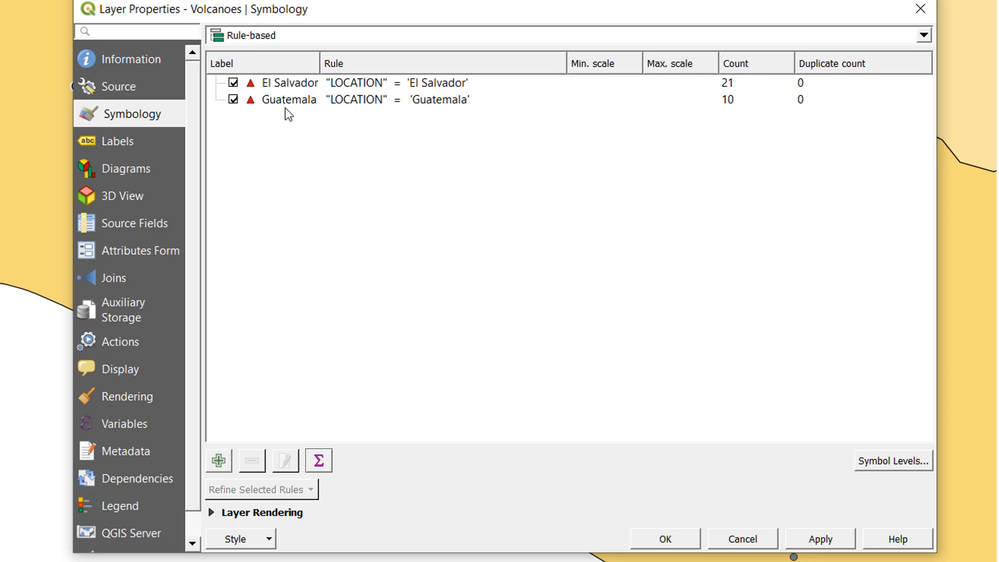
mouse_move(287, 102)
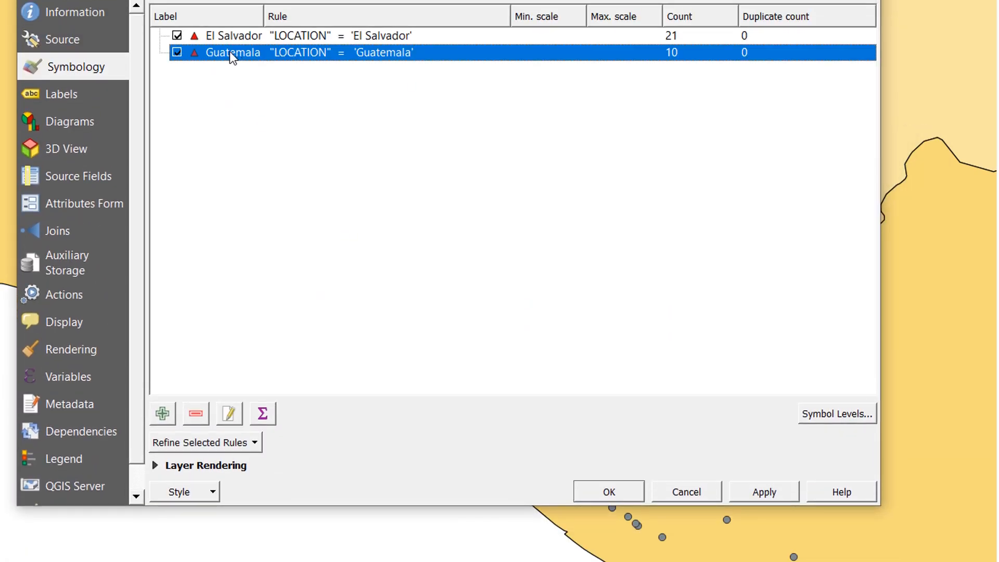
Give the Guatemala rule a blue marker fill and the label 'Guatemala'
double_click(232, 52)
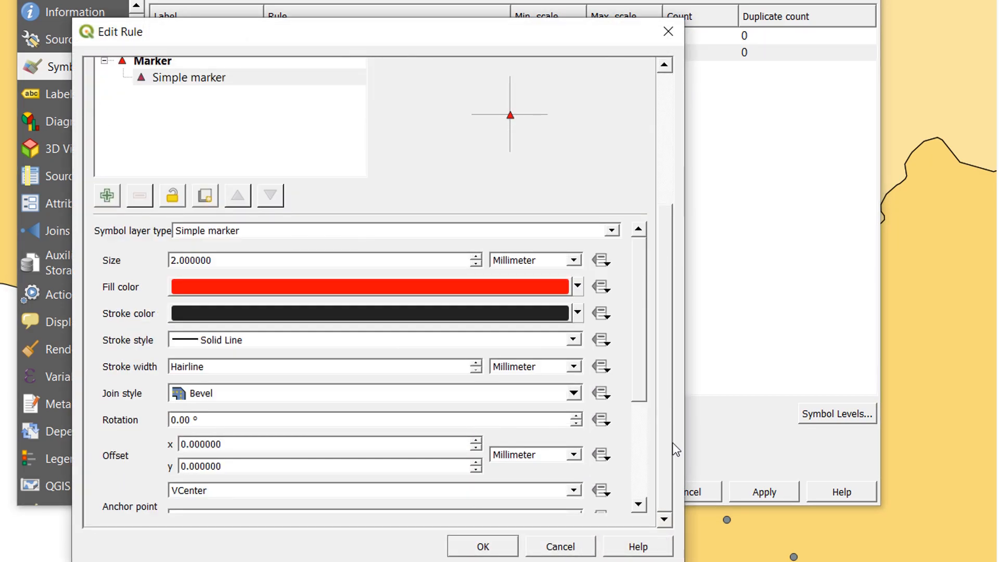
left_click(575, 287)
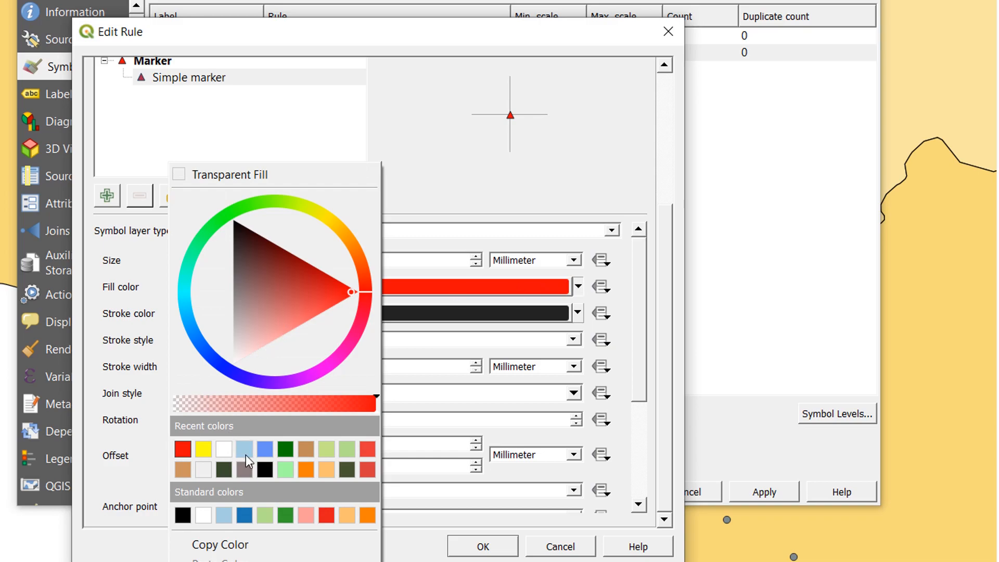
left_click(244, 449)
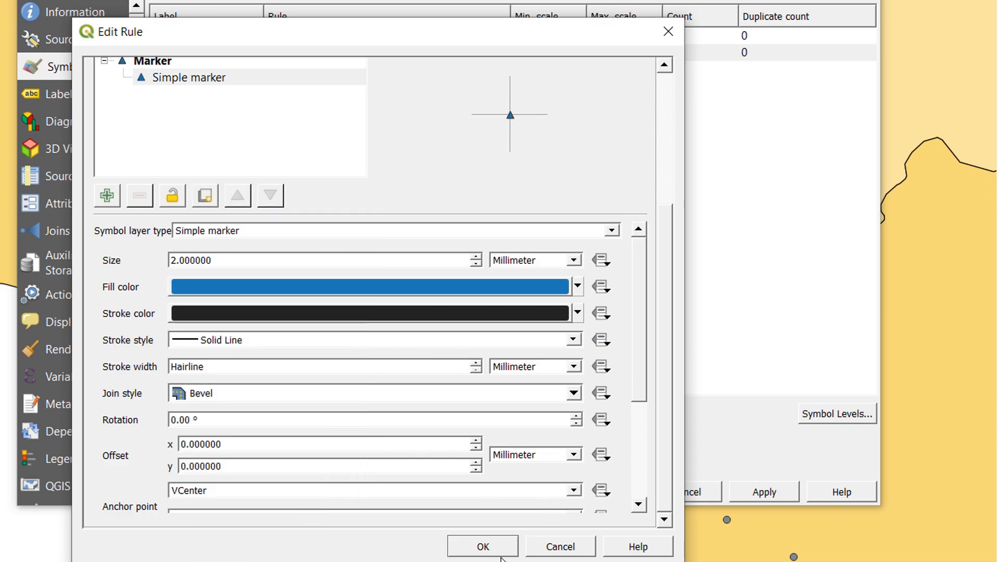
left_click(483, 546)
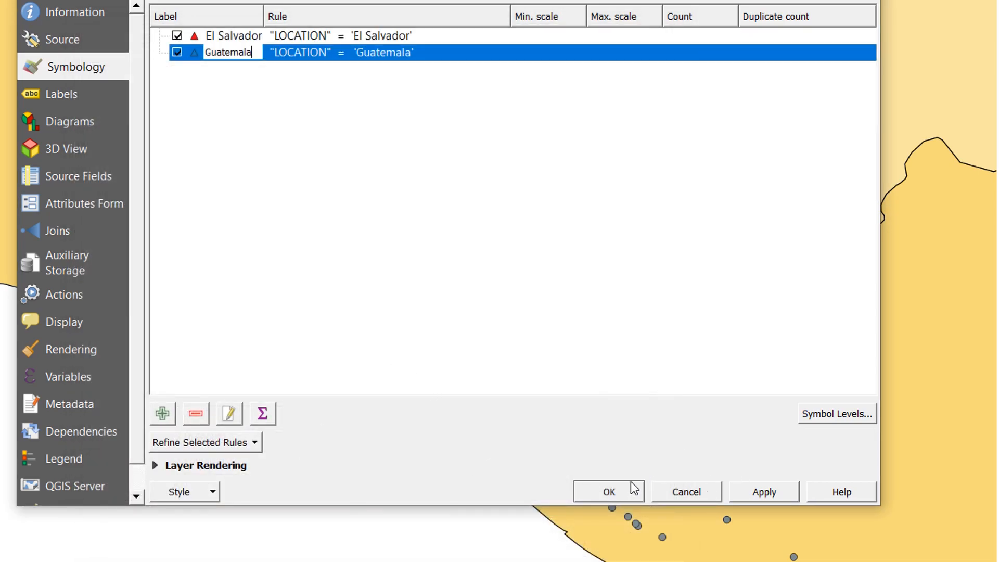
left_click(608, 491)
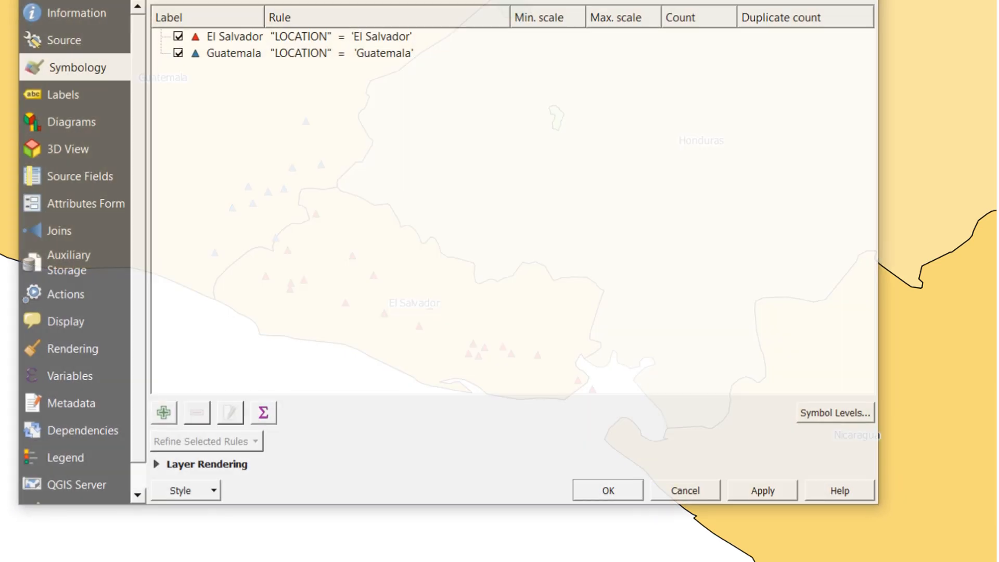
Select the El Salvador rule and choose Add Ranges to Rule
left_click(233, 36)
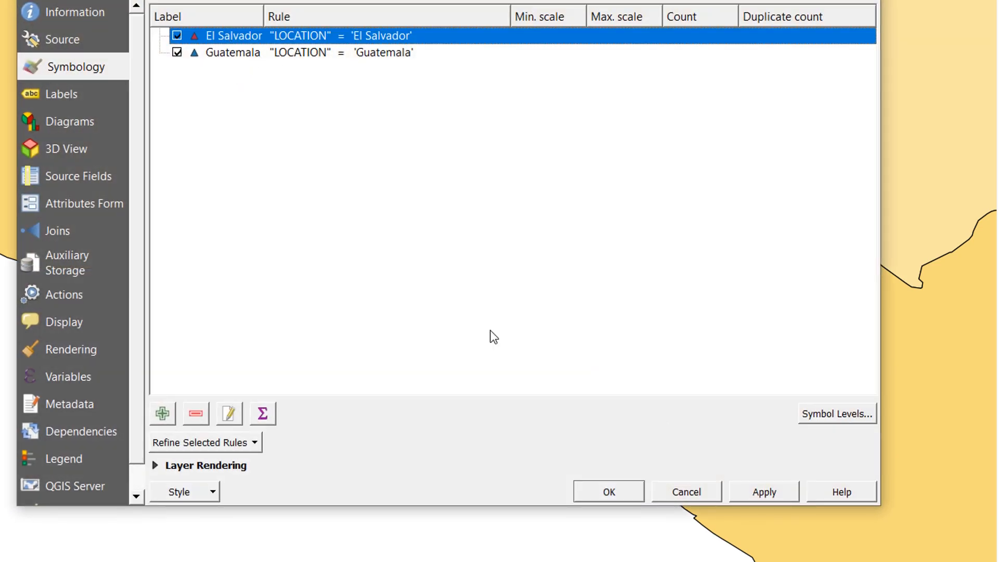
mouse_move(487, 340)
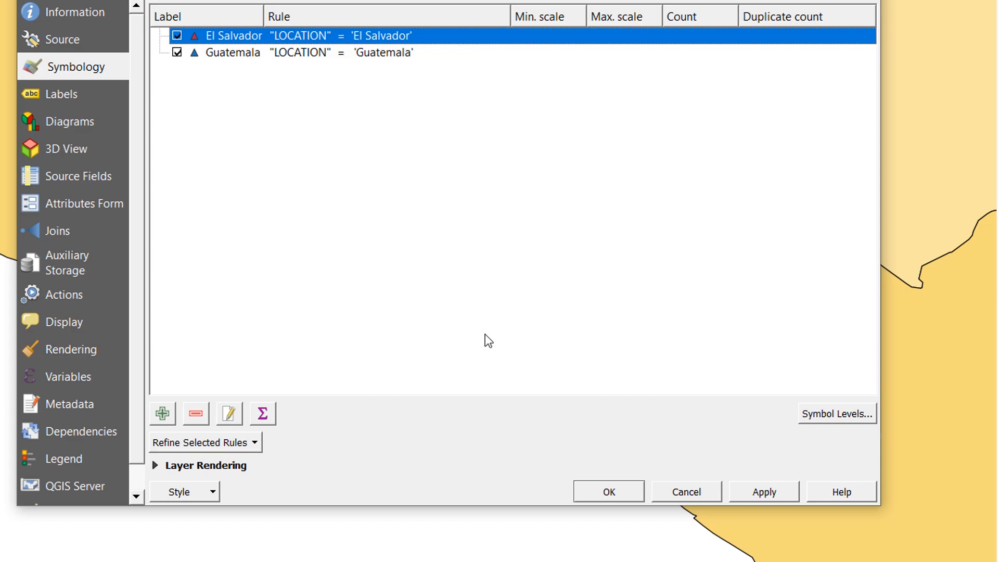
mouse_move(430, 290)
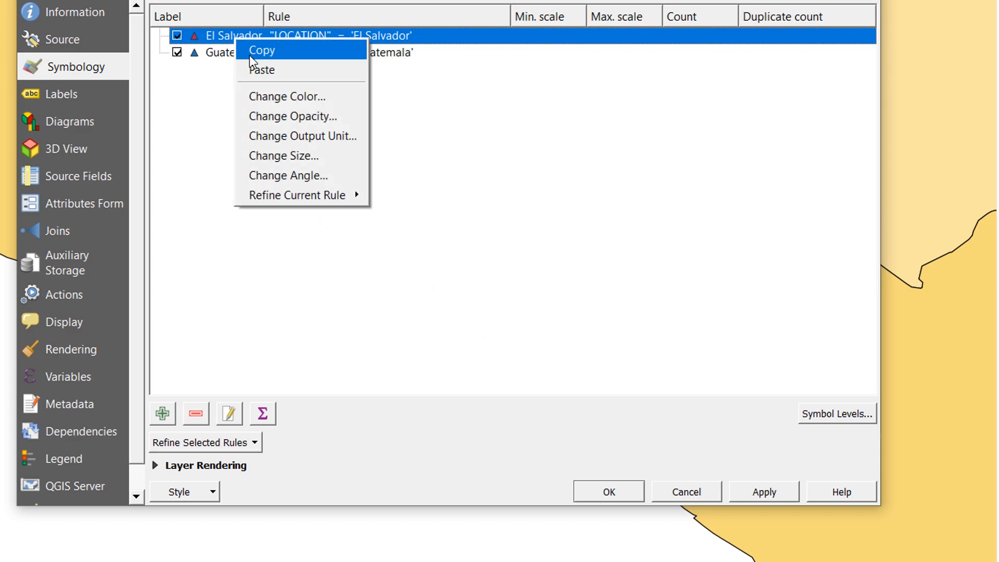
mouse_move(296, 195)
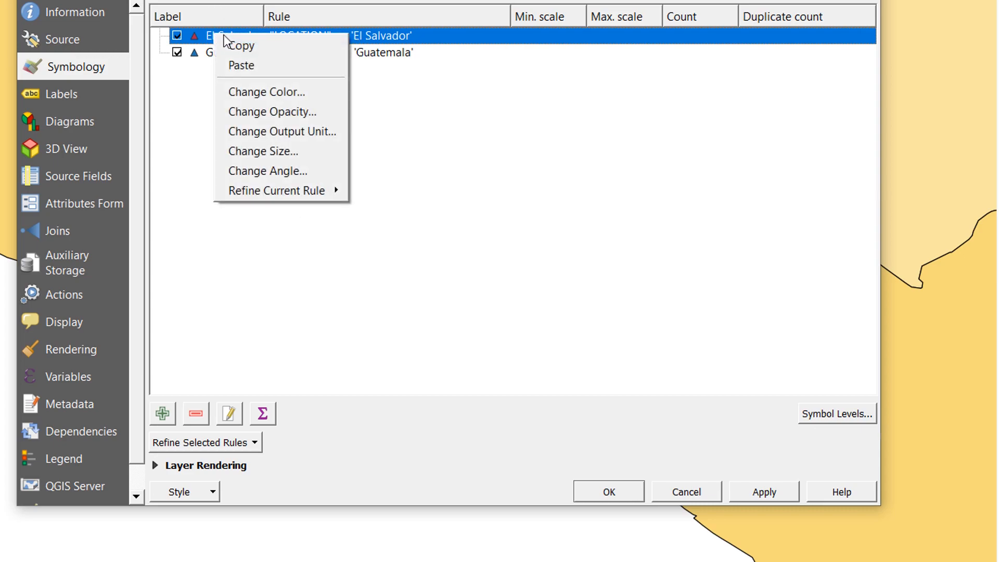
mouse_move(278, 190)
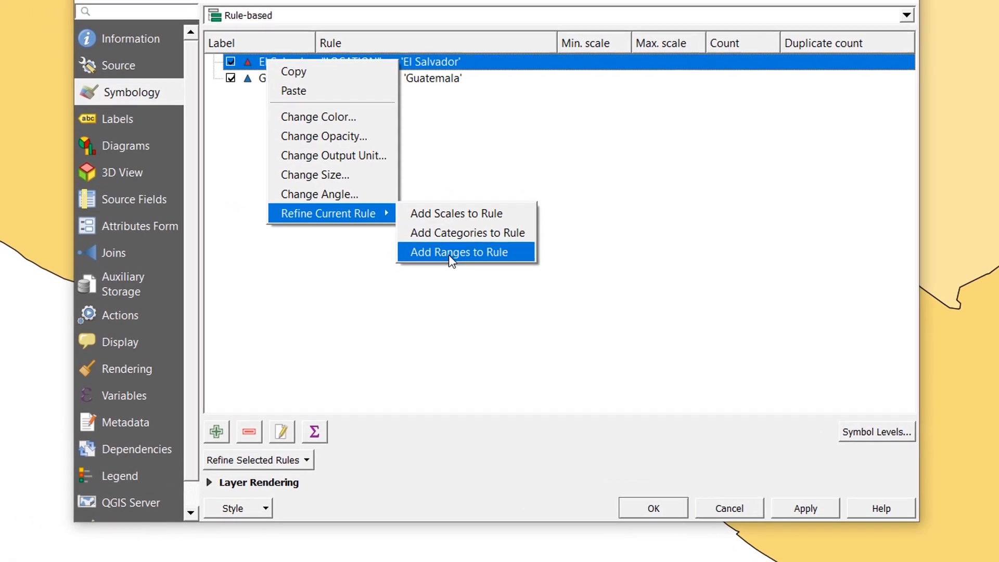
left_click(457, 252)
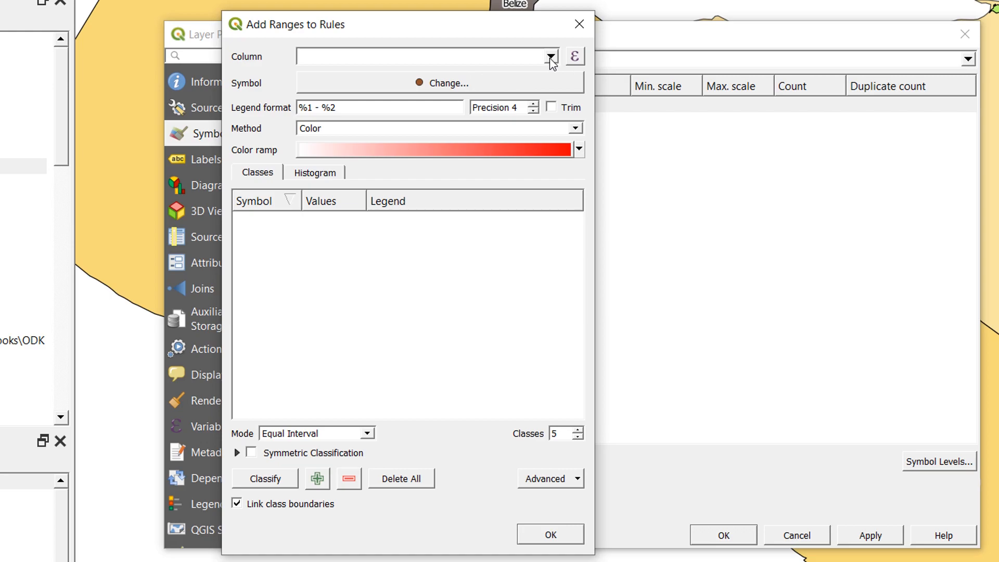
Base the El Salvador ranges on the ELEV column with a red triangle marker
left_click(550, 56)
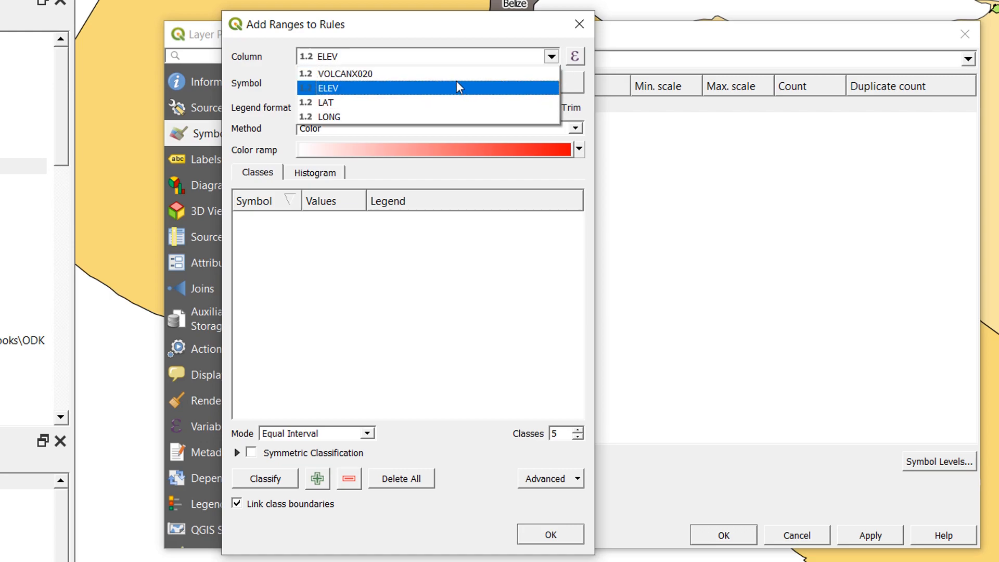
left_click(327, 88)
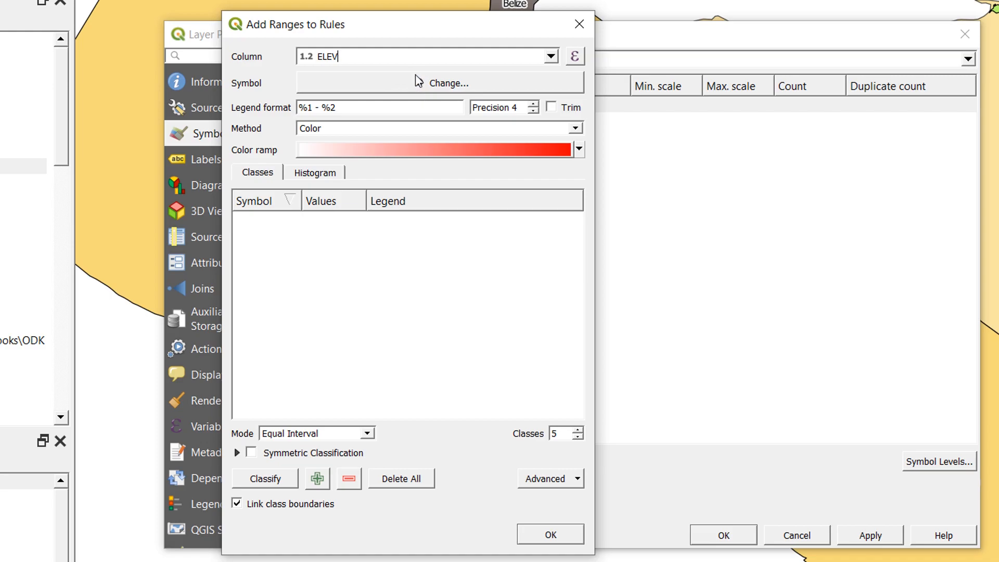
left_click(448, 82)
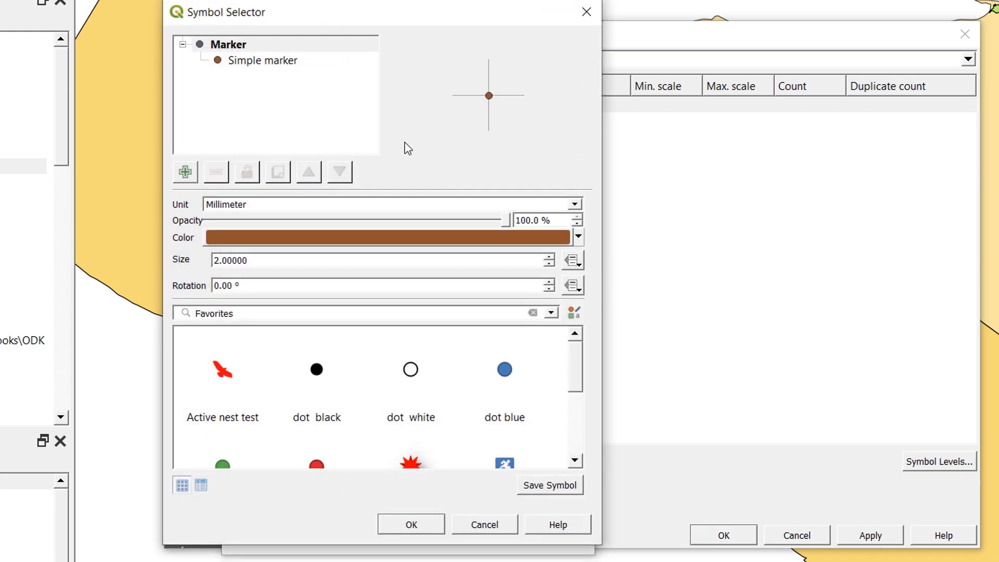
left_click(262, 60)
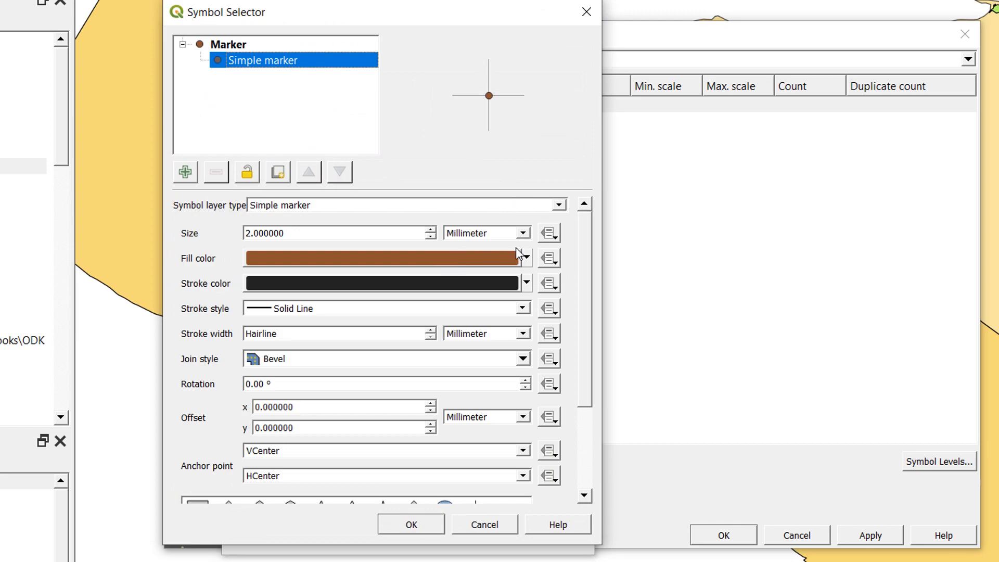
left_click(526, 259)
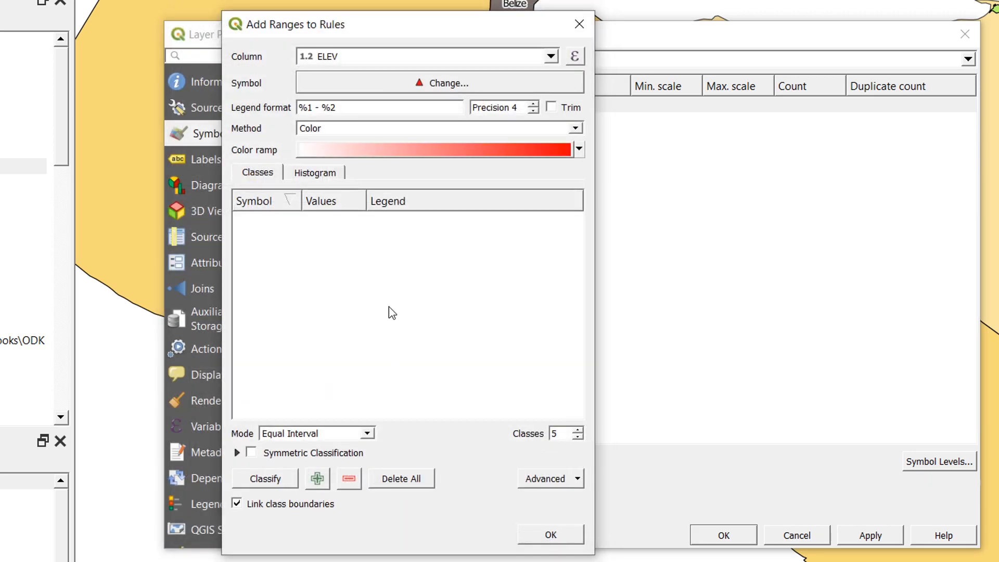
mouse_move(542, 131)
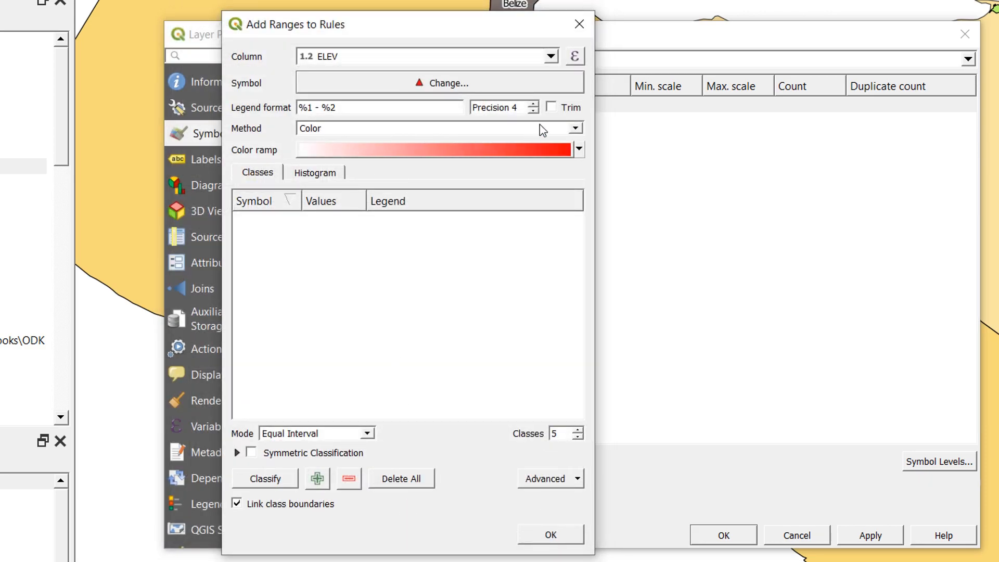
Classify five size classes from 2 to 8, precision 0 with trimmed labels, and add them
left_click(573, 128)
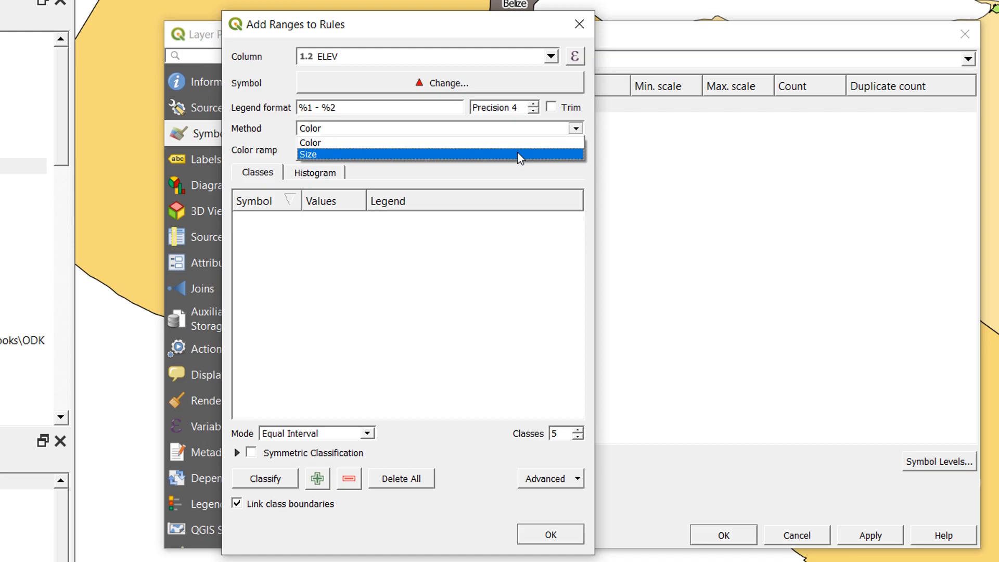
left_click(308, 154)
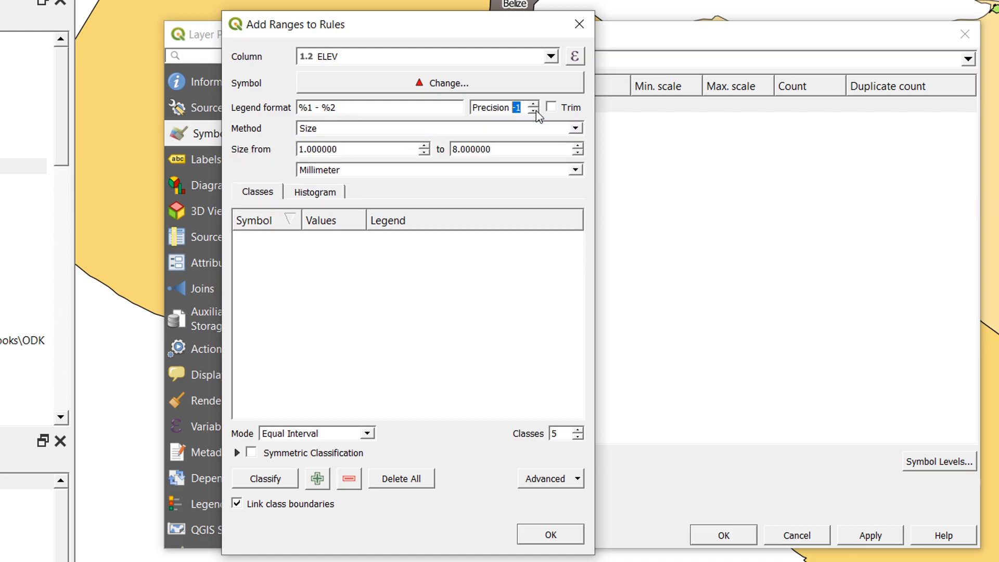
left_click(533, 111)
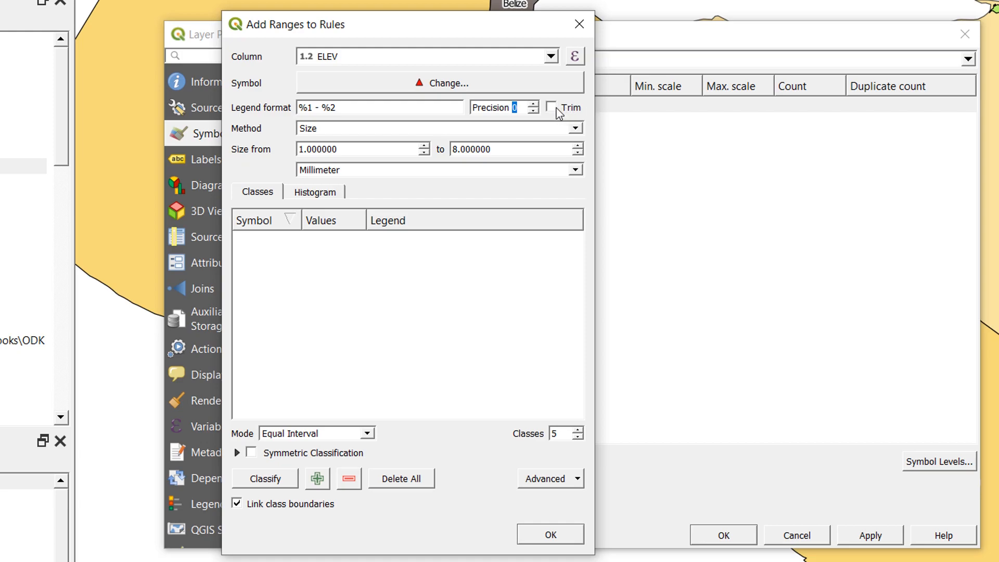
left_click(550, 107)
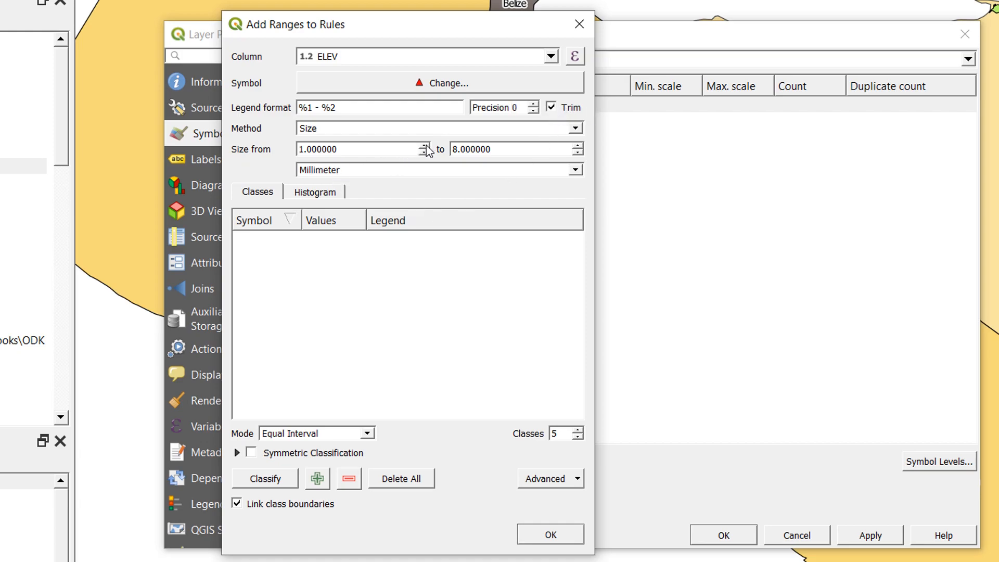
left_click(423, 146)
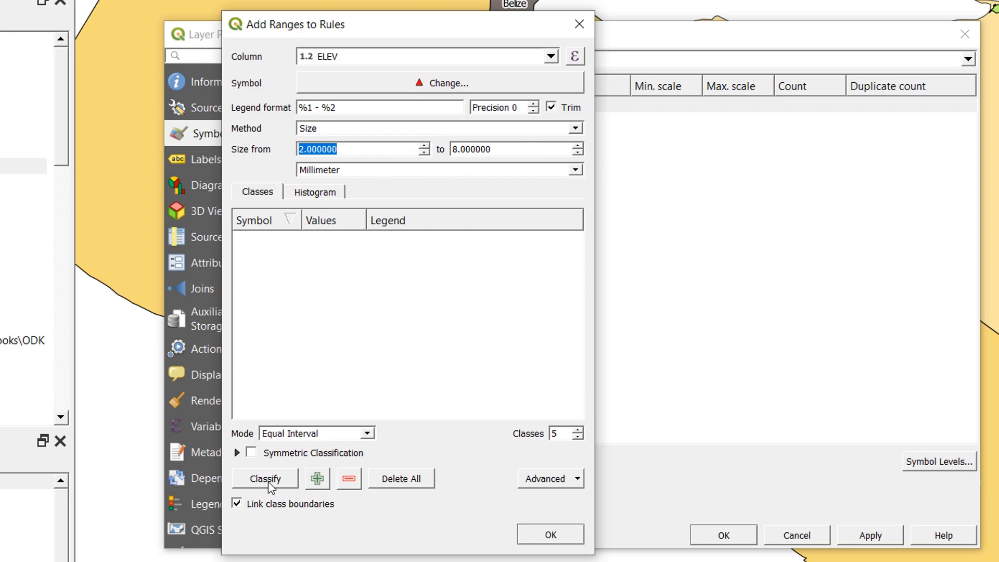
left_click(264, 478)
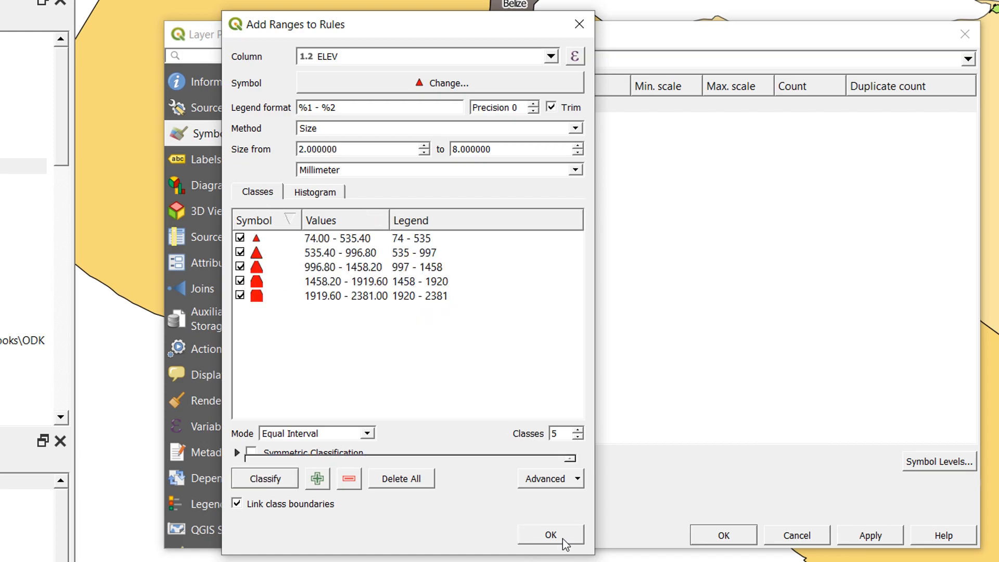
left_click(550, 535)
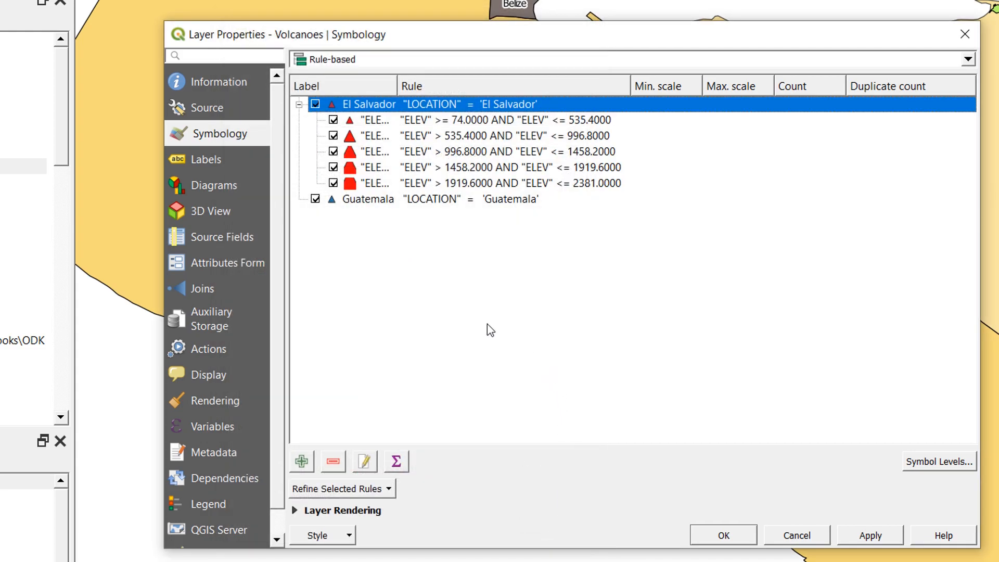
mouse_move(431, 132)
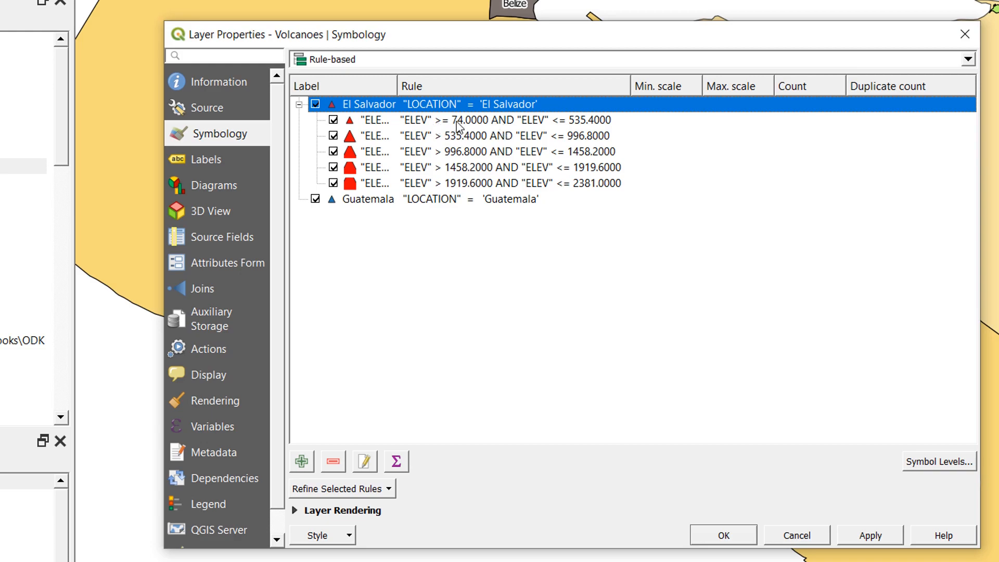
mouse_move(478, 132)
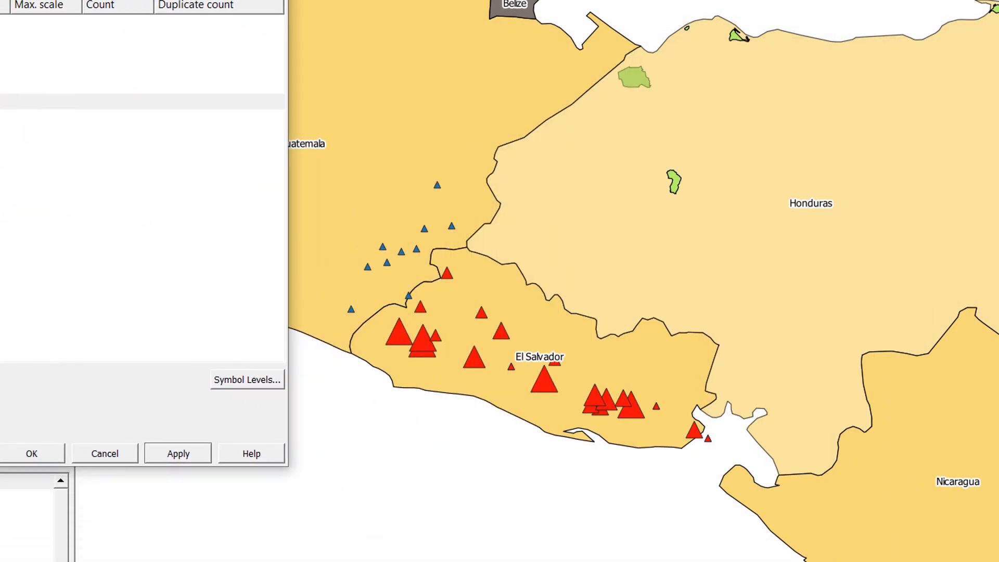
mouse_move(553, 375)
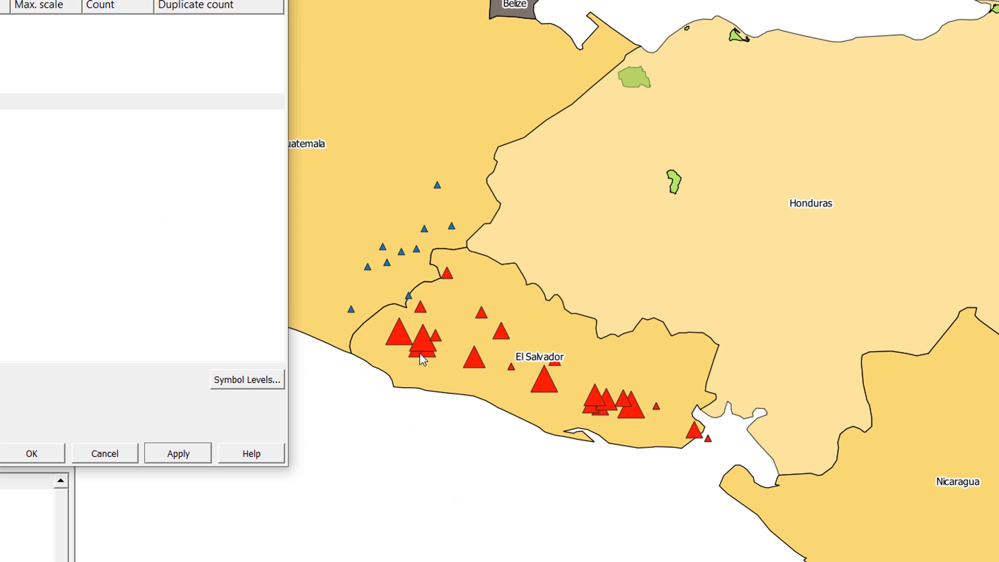
mouse_move(427, 279)
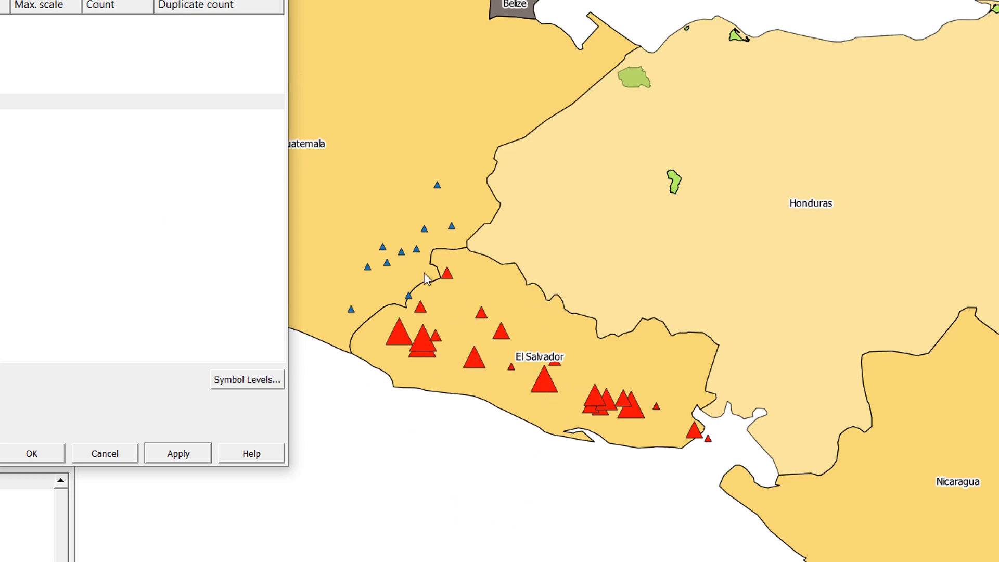
mouse_move(108, 46)
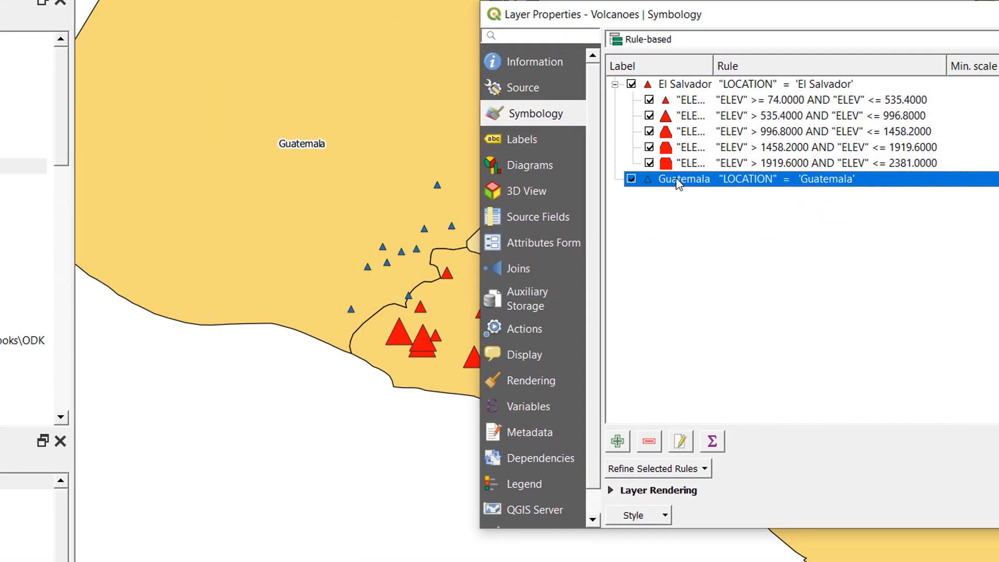
Refine the Guatemala rule into ELEV size classes using a triangle marker
right_click(682, 179)
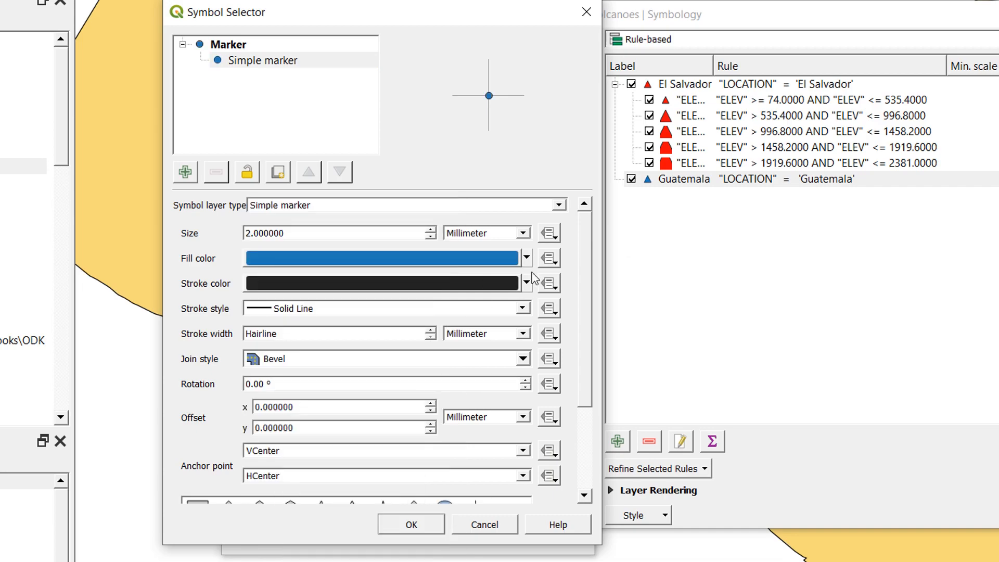
scroll("down", 3)
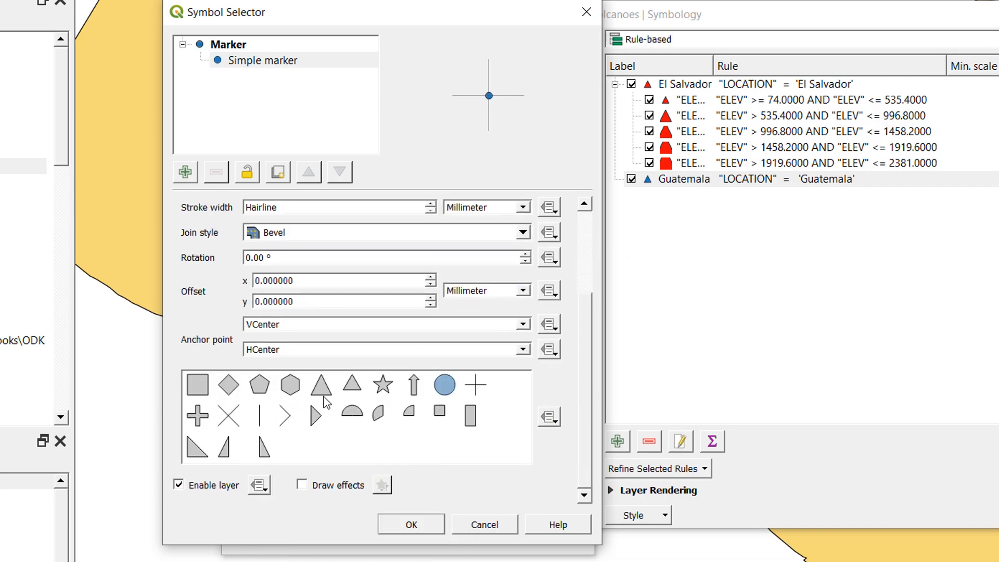
left_click(321, 384)
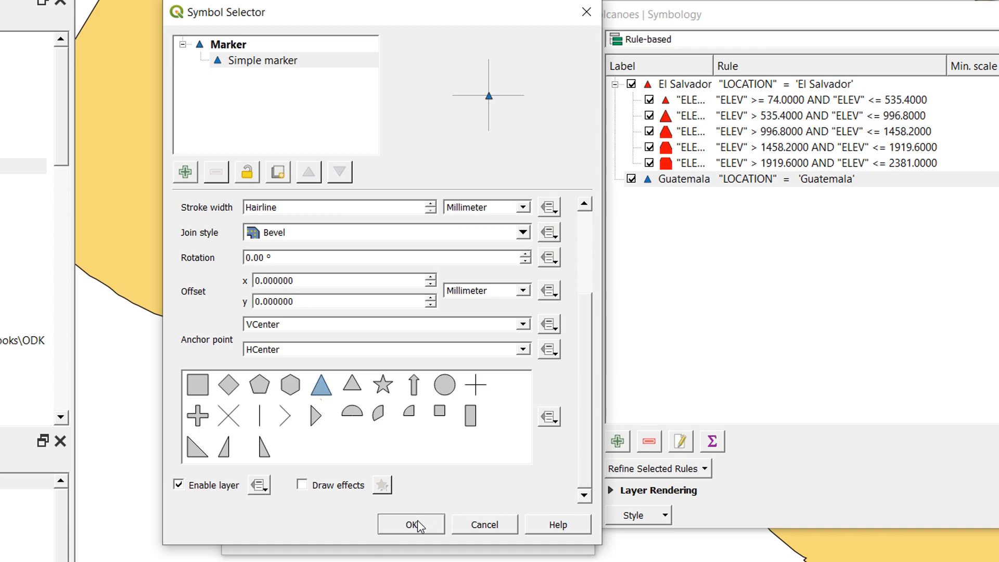
left_click(411, 525)
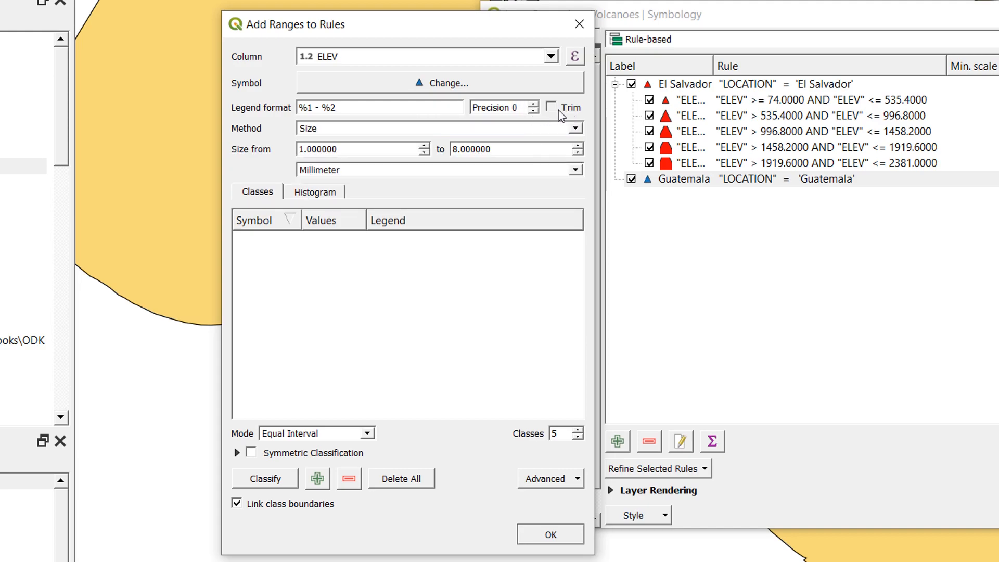
left_click(551, 107)
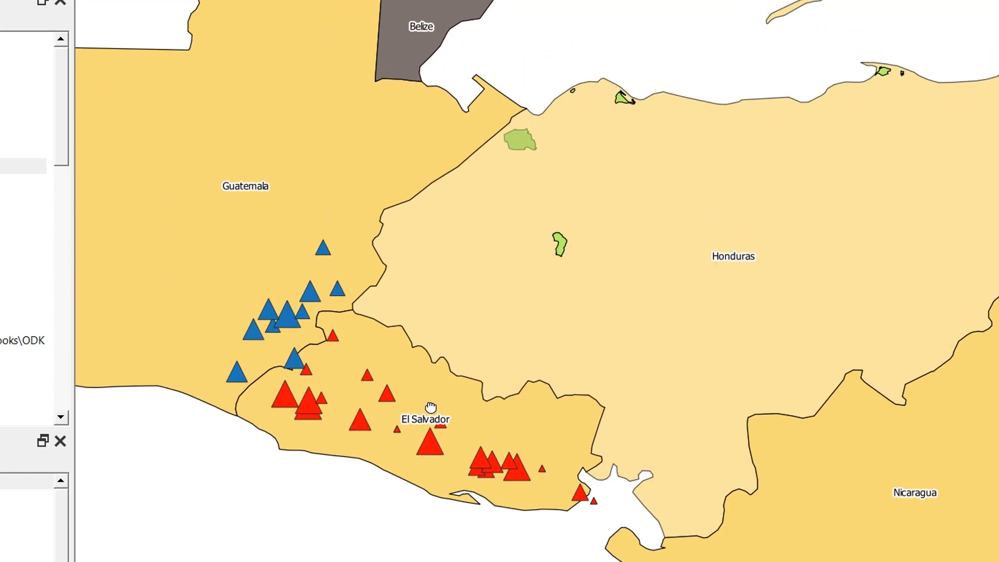
mouse_move(428, 403)
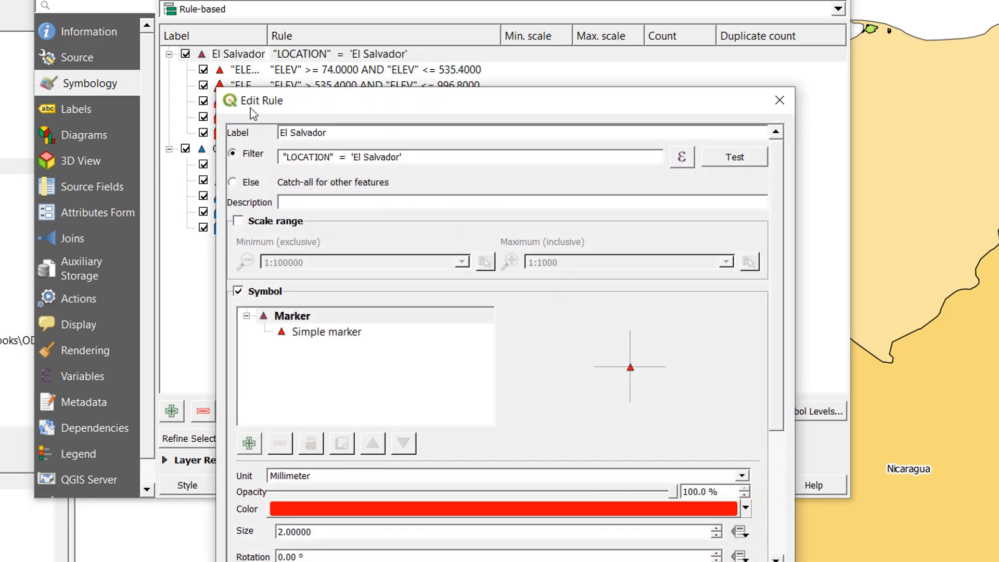
Change the El Salvador rule's marker to a yellow fill and apply the styling
left_click(326, 332)
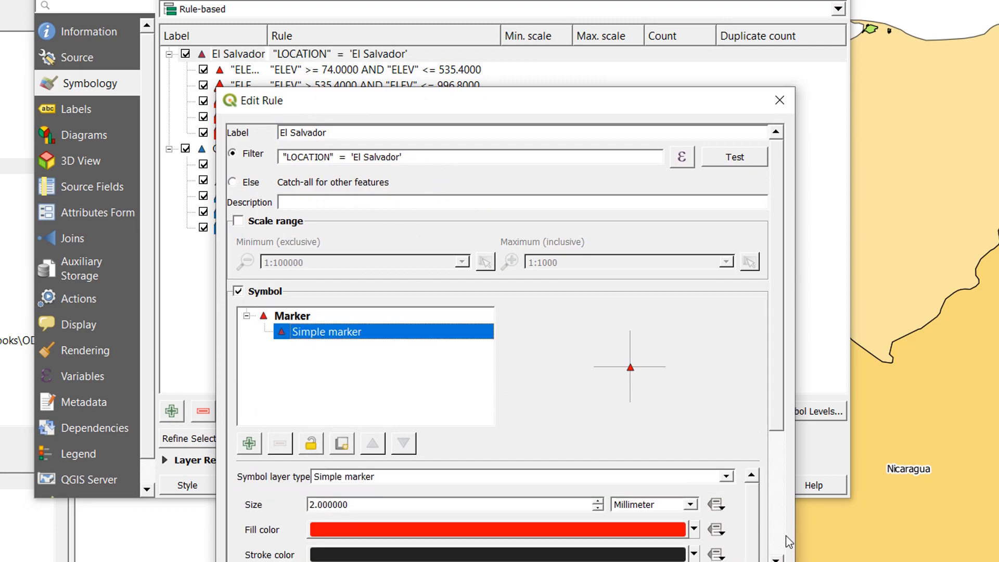
left_click(693, 529)
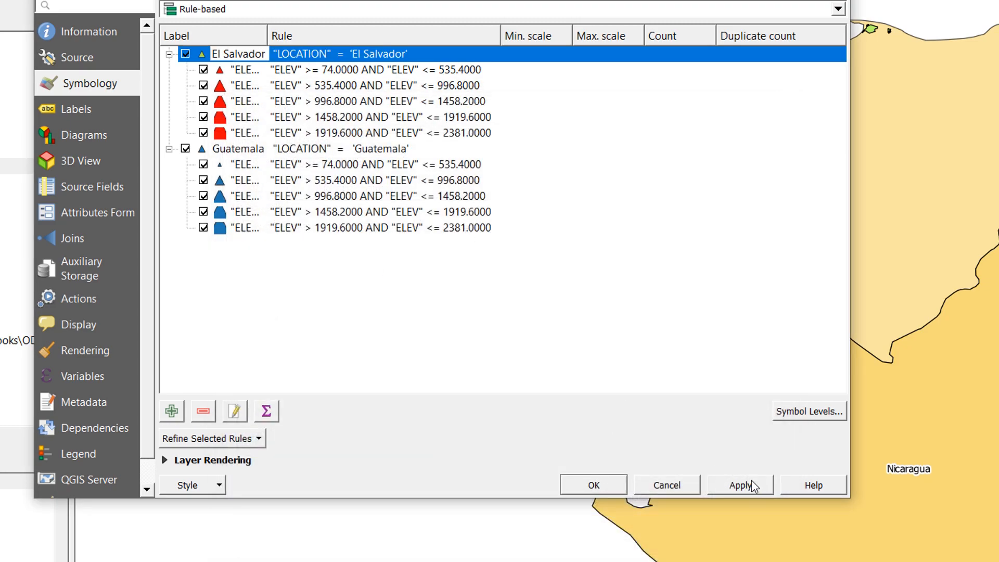
left_click(593, 485)
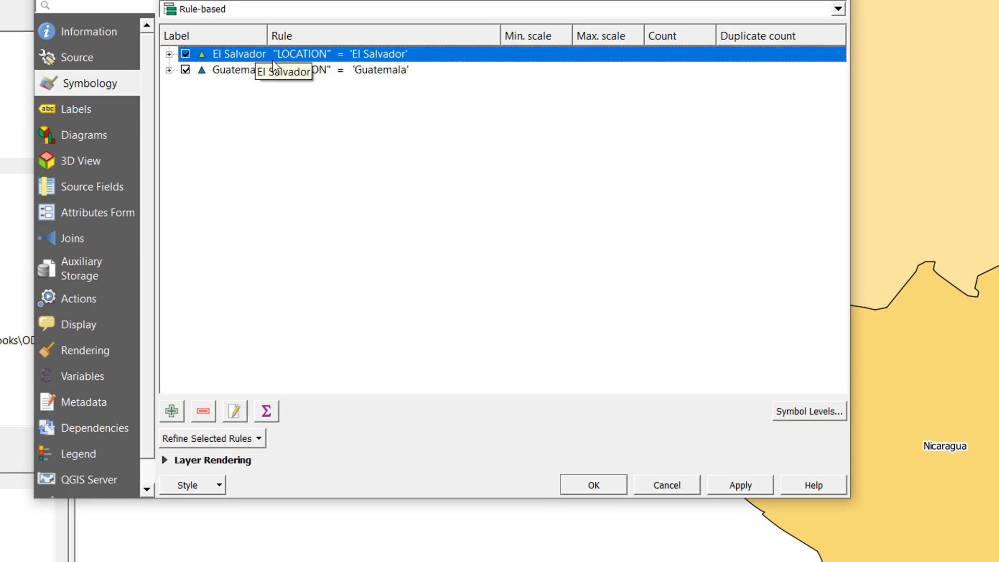
mouse_move(833, 426)
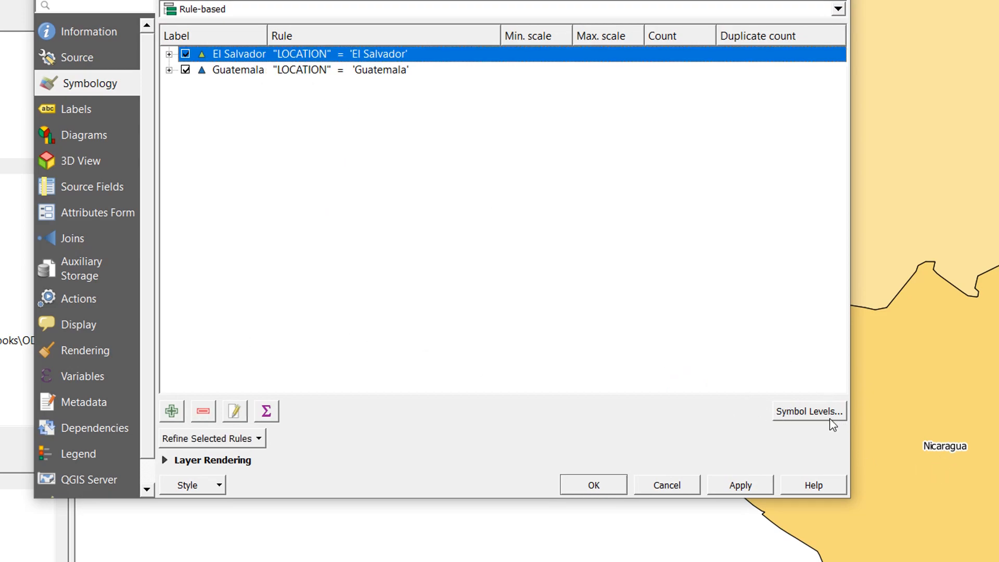
Set El Salvador's symbol level to pass 1, keeping all other symbols at 0
left_click(808, 411)
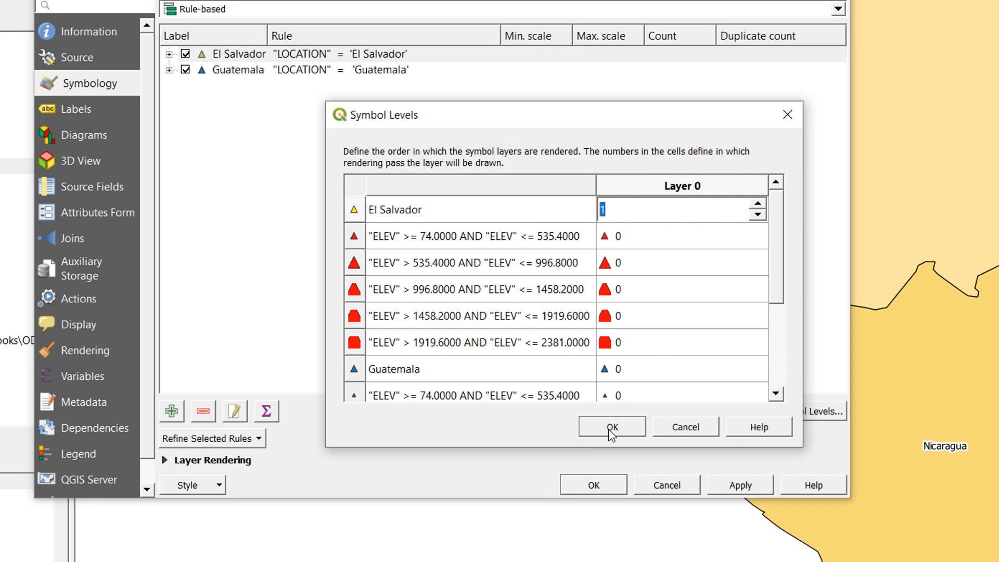
left_click(611, 426)
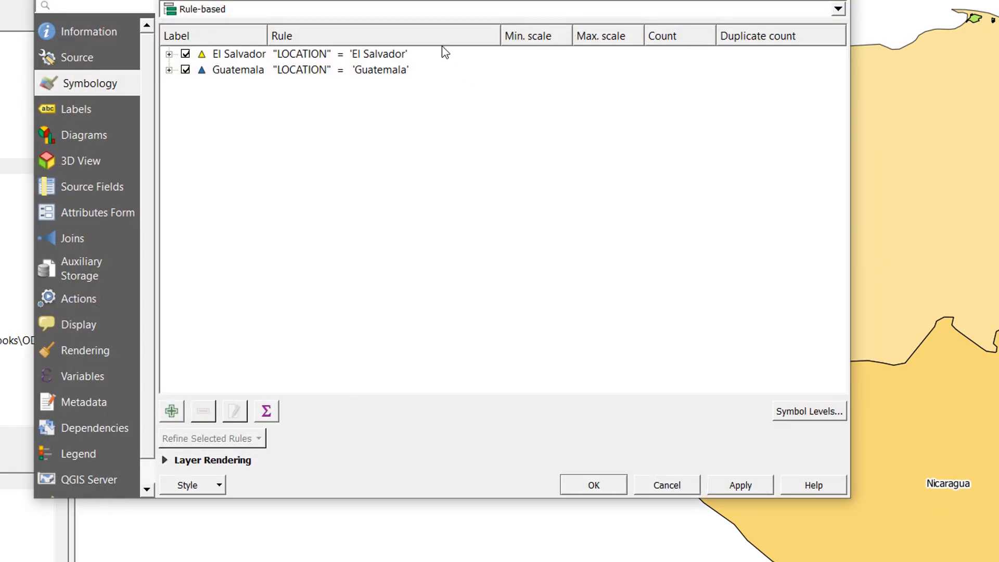
mouse_move(826, 427)
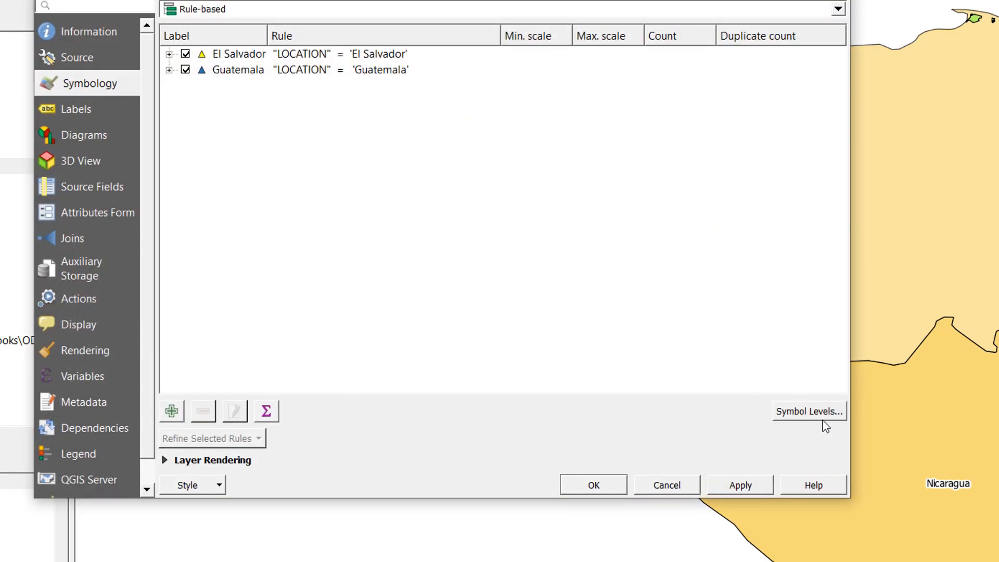
left_click(809, 411)
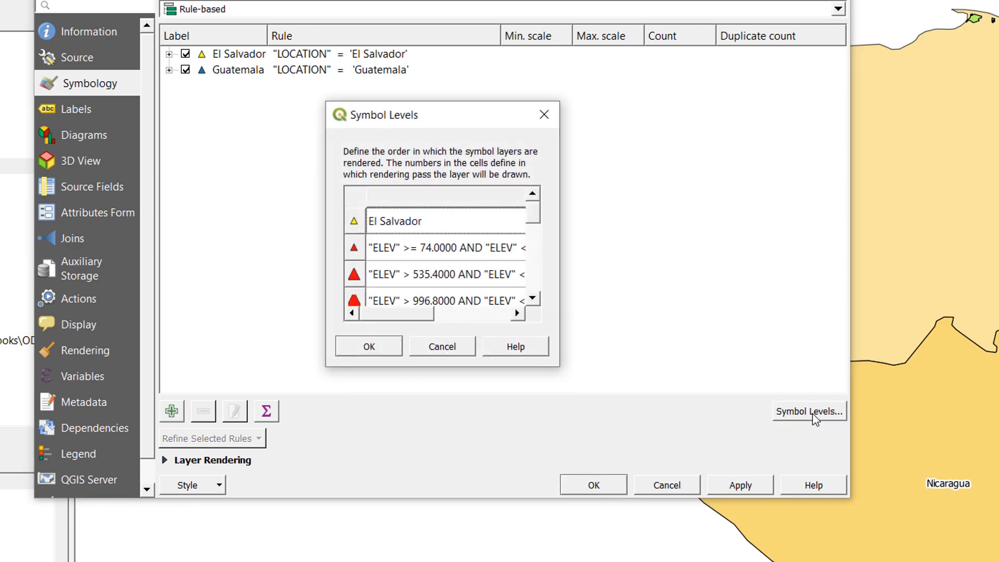
left_click_drag(384, 114, 80, 15)
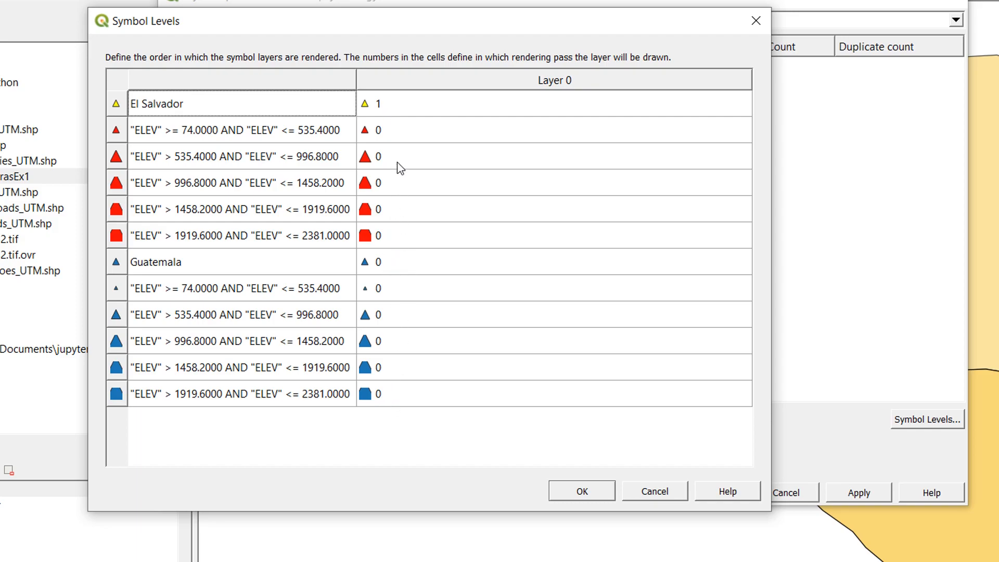
mouse_move(413, 383)
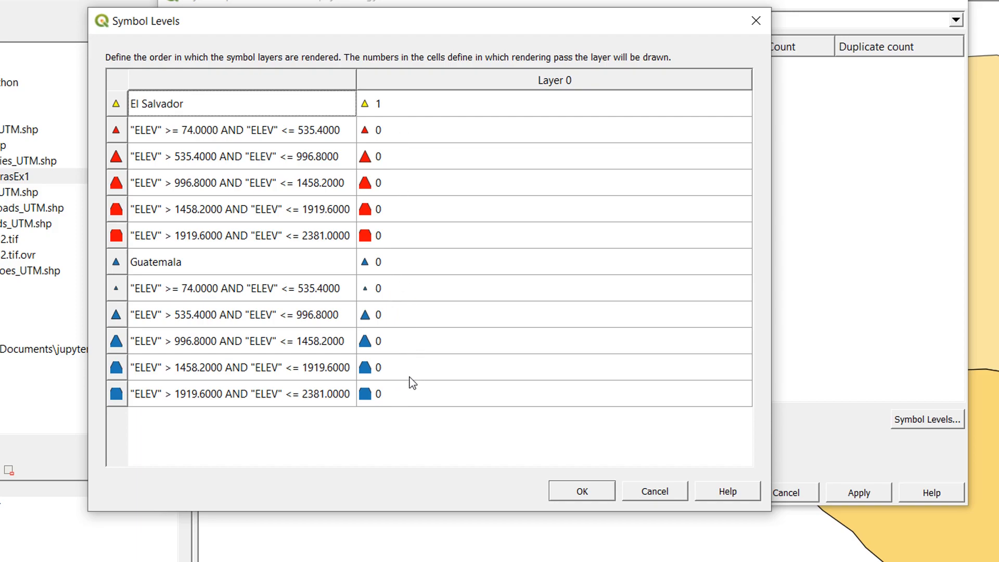
mouse_move(383, 112)
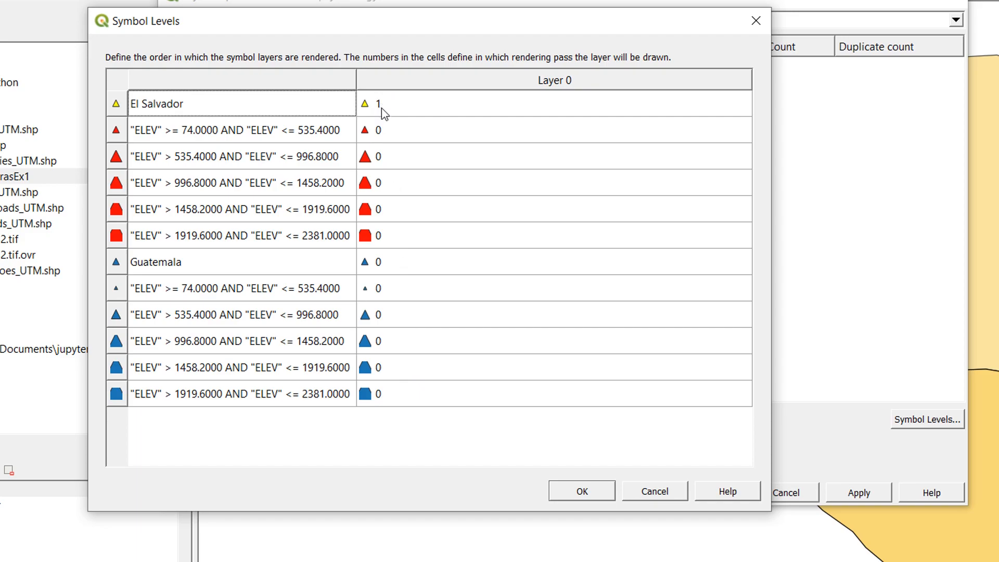
mouse_move(381, 111)
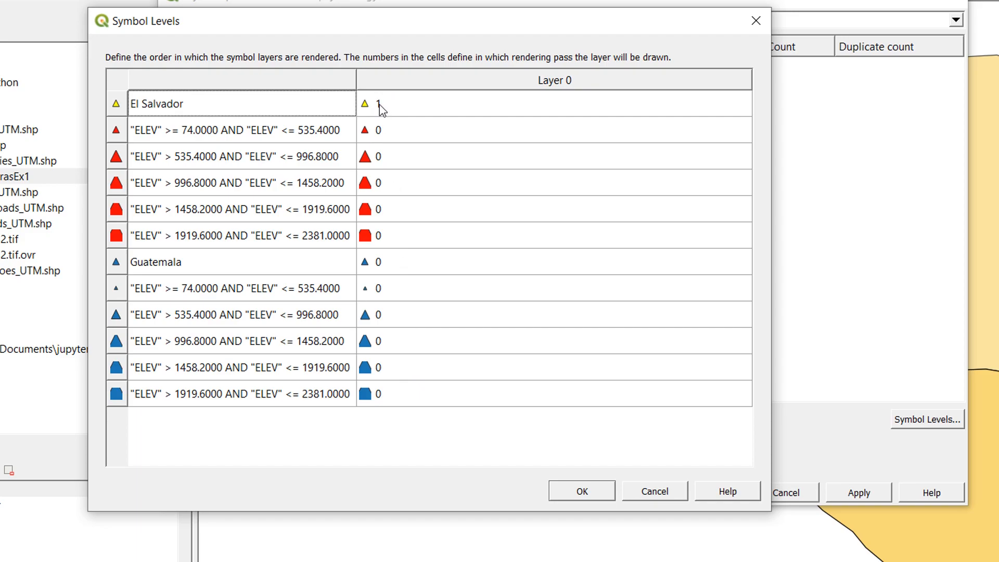
left_click(555, 103)
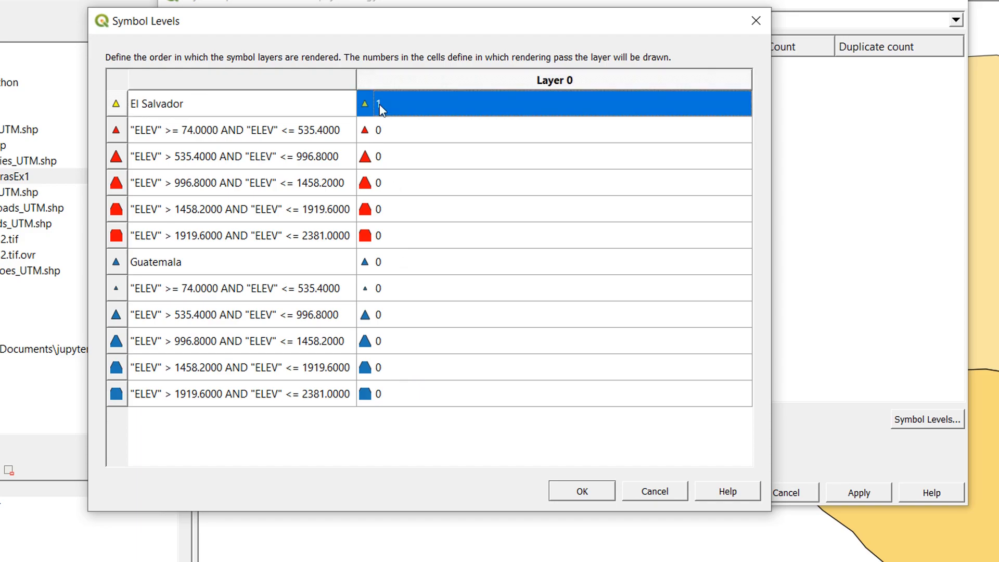
left_click(740, 115)
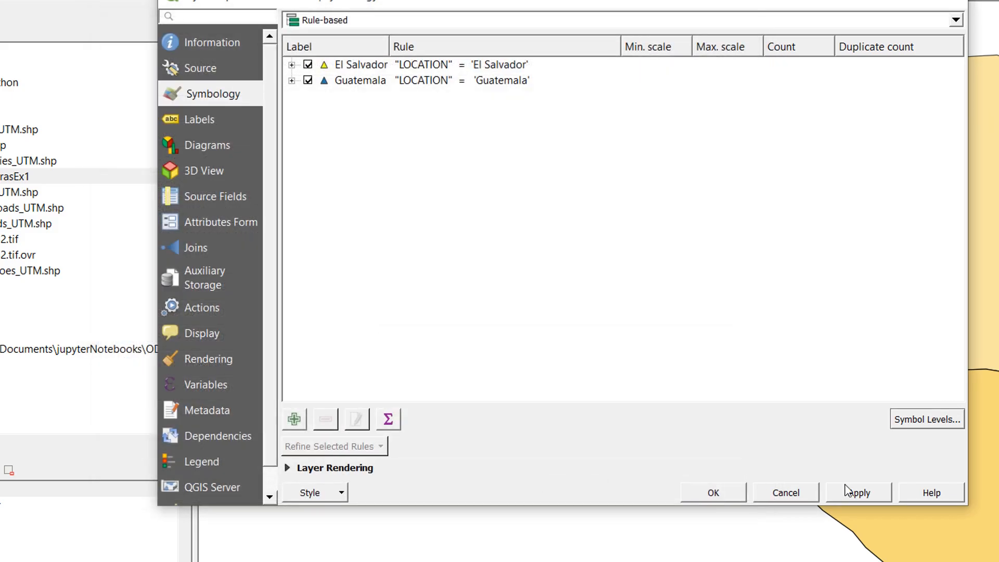
Apply the symbol level settings to the Volcanoes layer
left_click(712, 492)
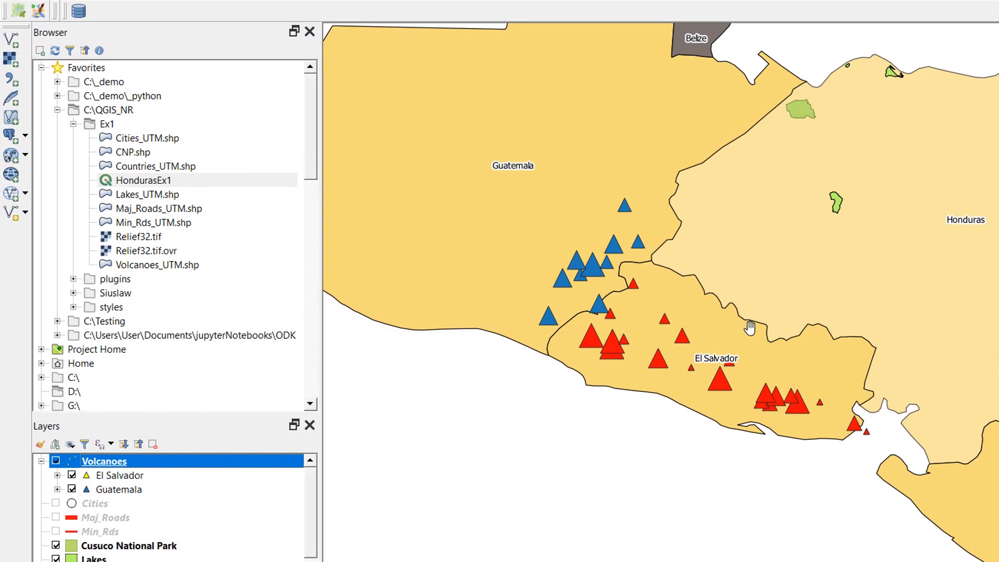
mouse_move(89, 479)
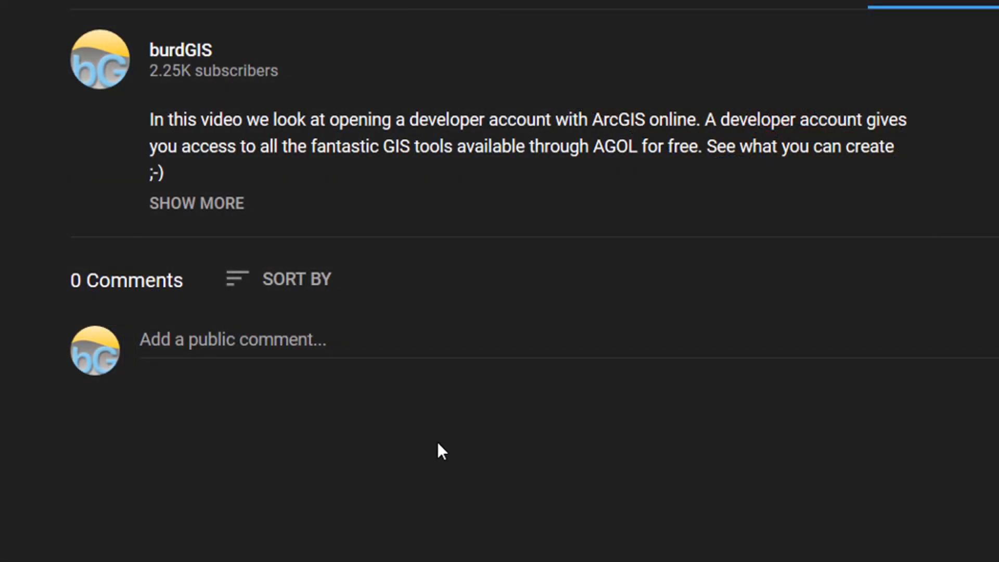
mouse_move(207, 210)
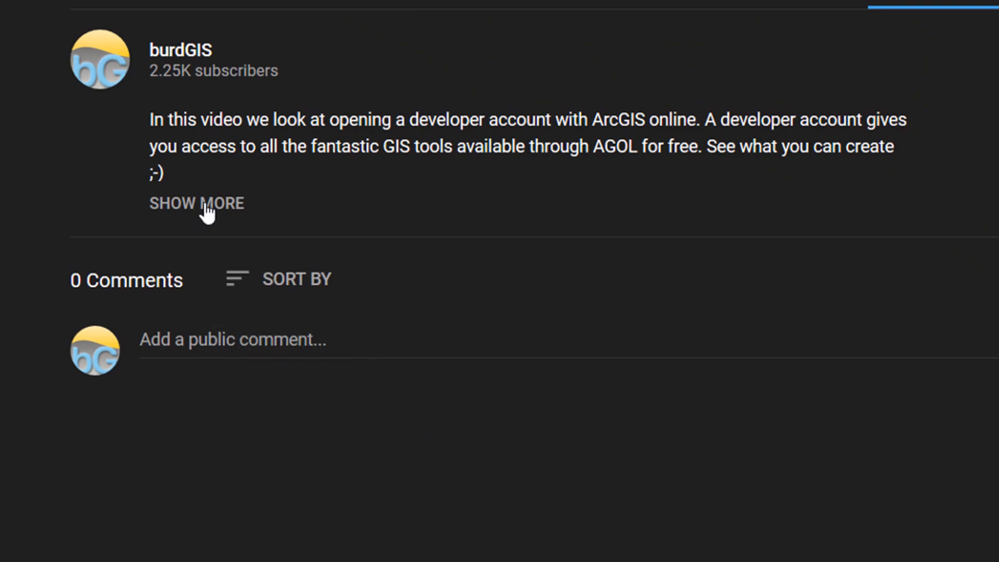
Expand the burdGIS video description to show the course sign-up links
left_click(196, 203)
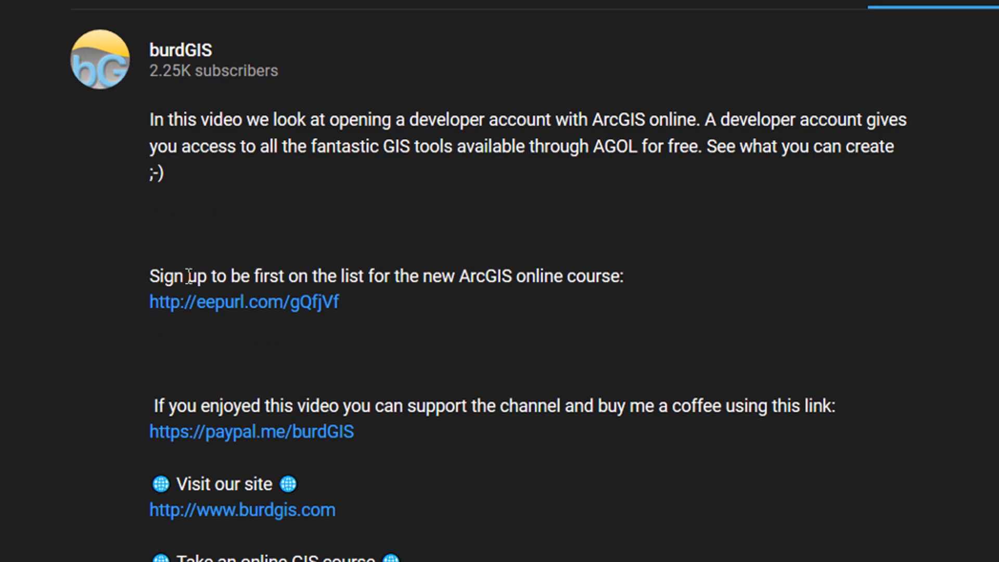